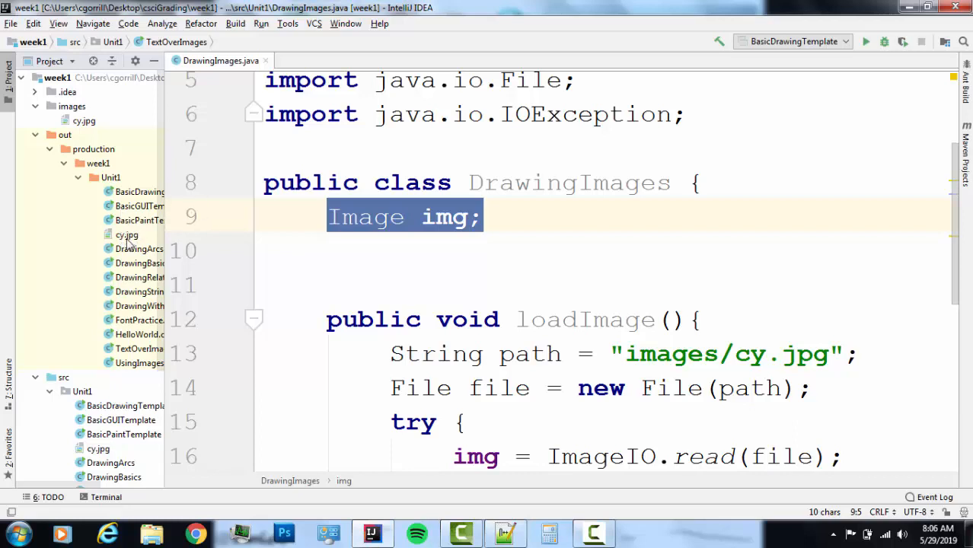
mouse_move(174, 250)
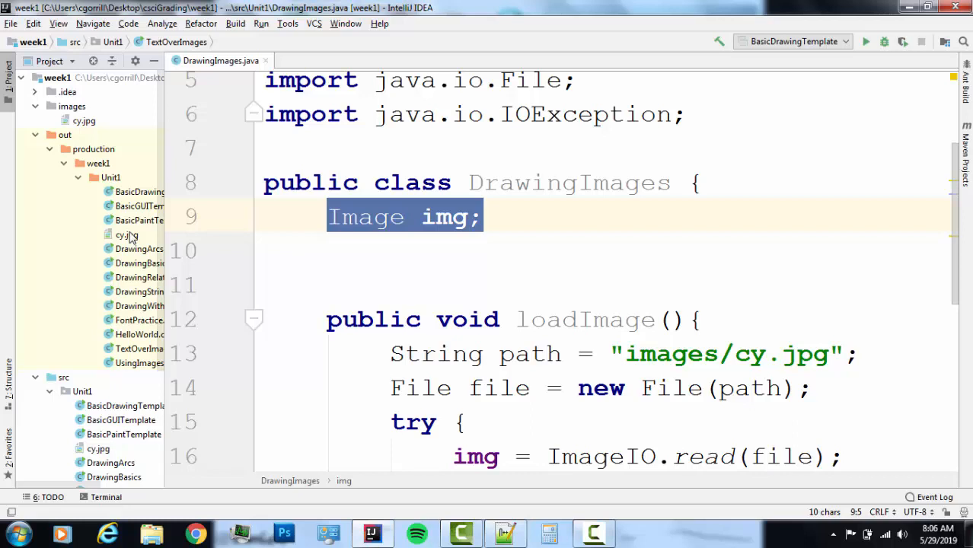
mouse_move(128, 125)
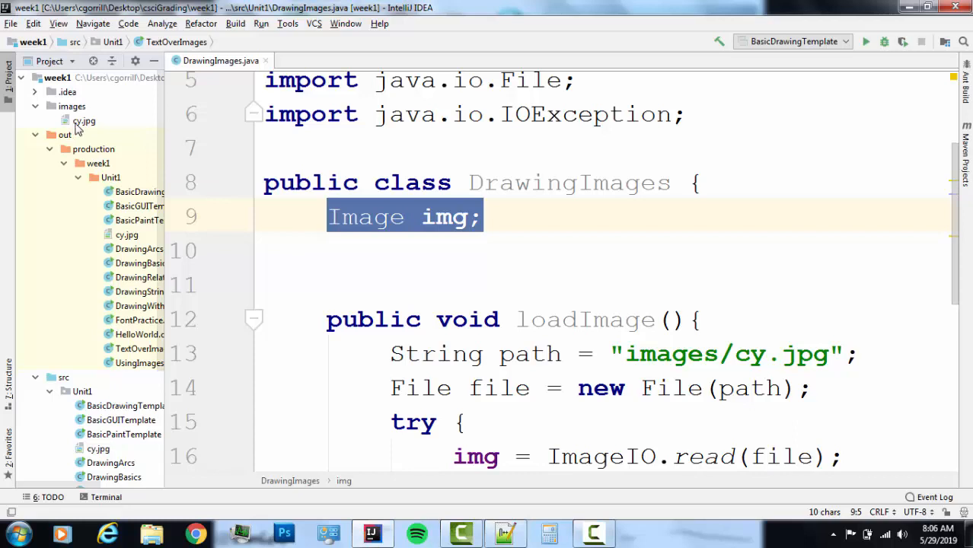
mouse_move(94, 128)
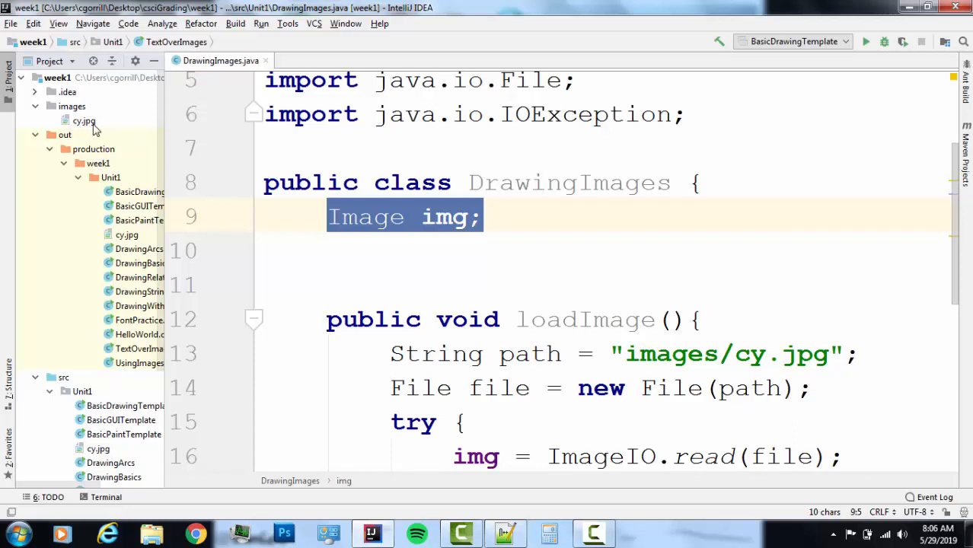
Hide the Project panel so DrawingImages.java spans the window, pointing out the img field and loadImage header.
left_click(329, 216)
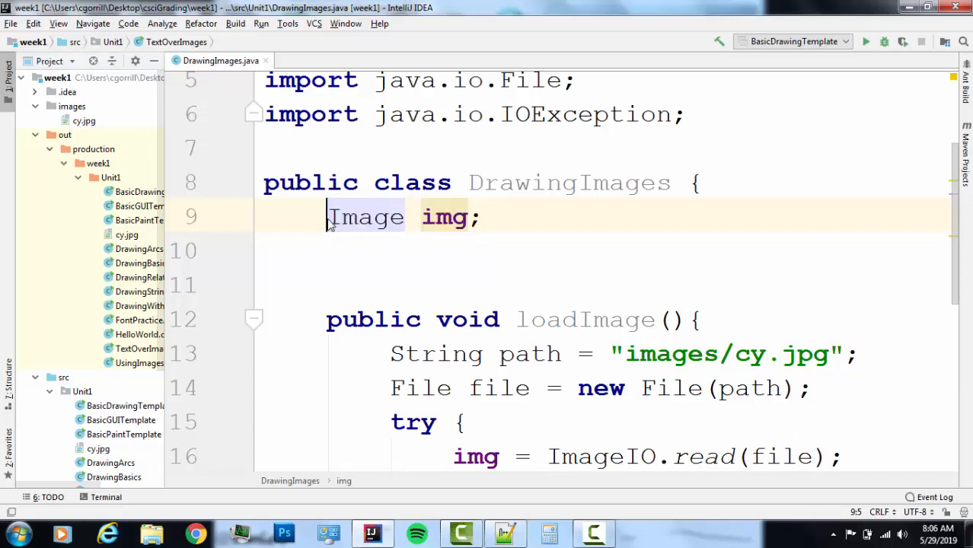
left_click(9, 73)
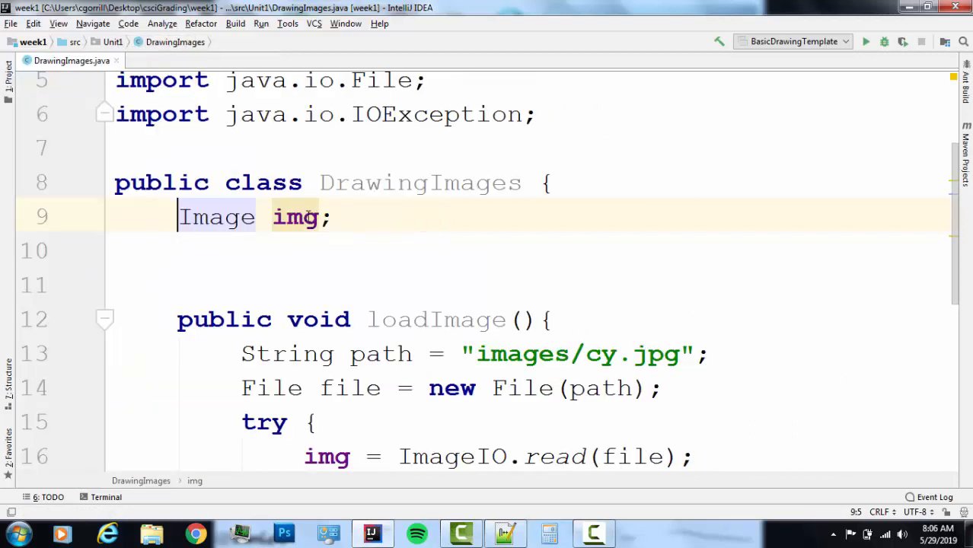
double_click(296, 216)
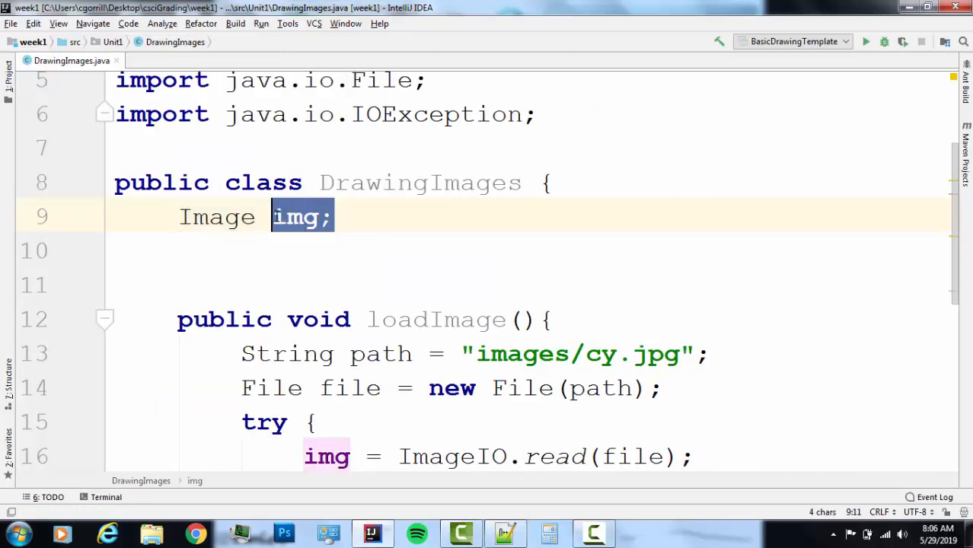
left_click(216, 217)
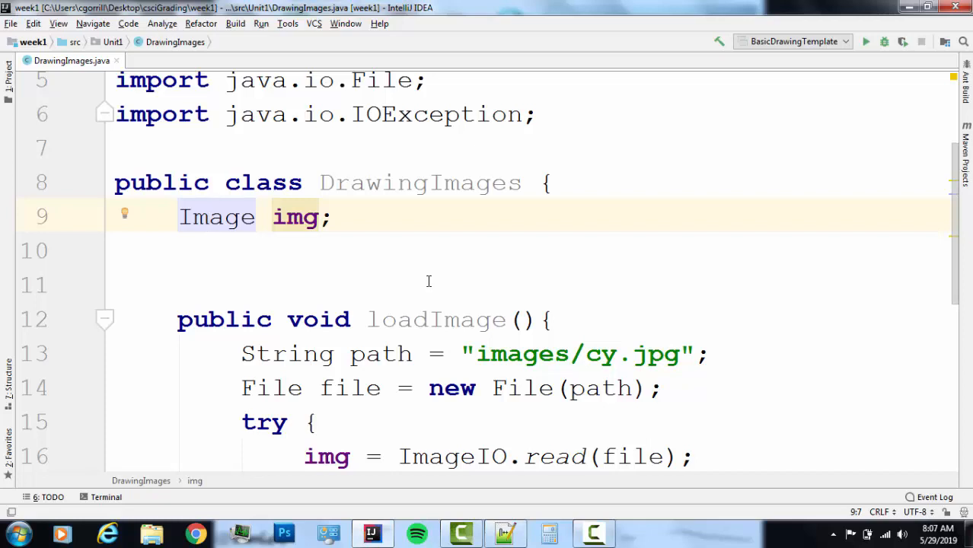
mouse_move(357, 216)
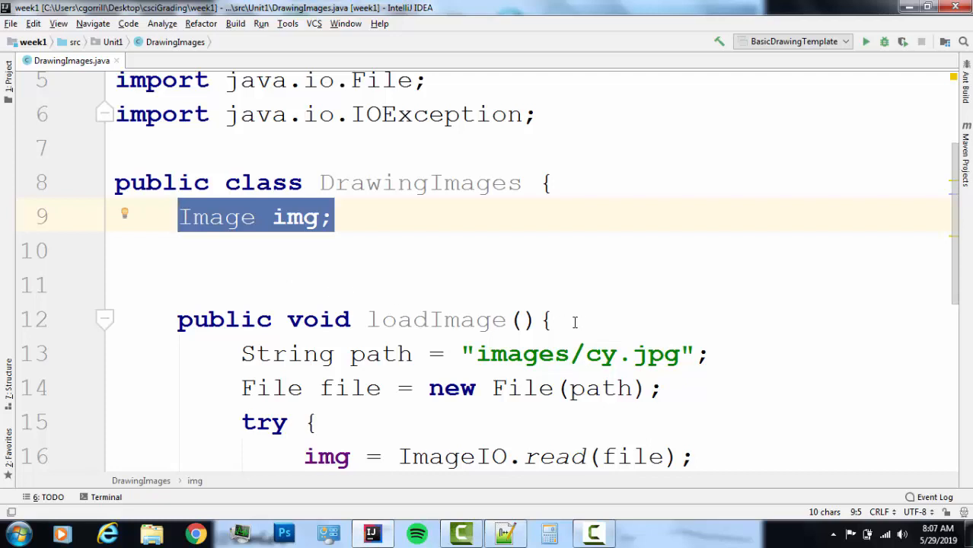
left_click(546, 320)
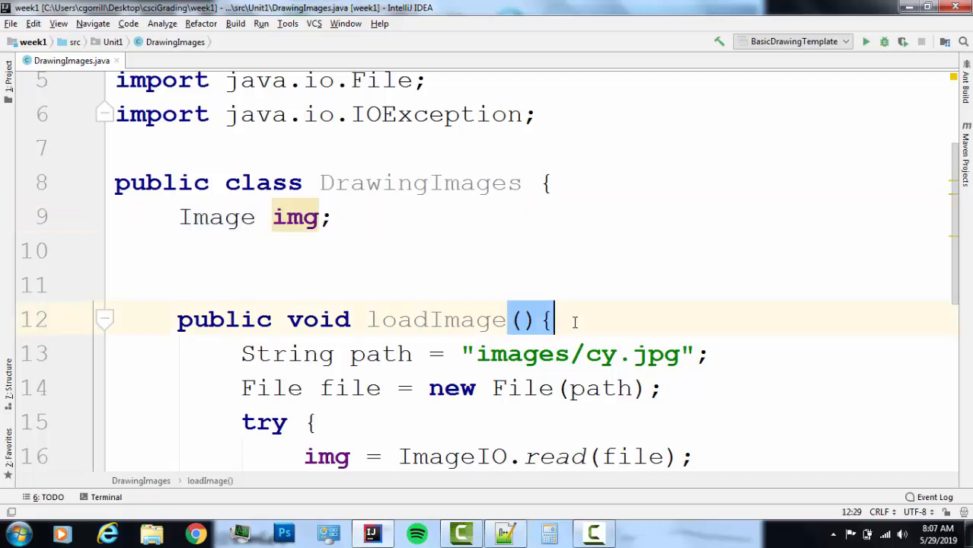
mouse_move(418, 157)
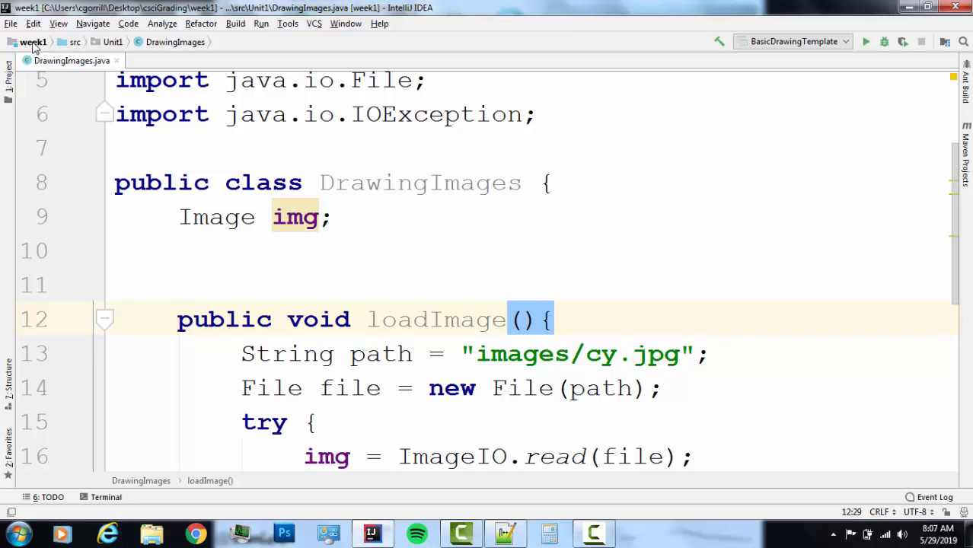
Show the Project panel again and locate cy.jpg inside the images folder.
left_click(9, 61)
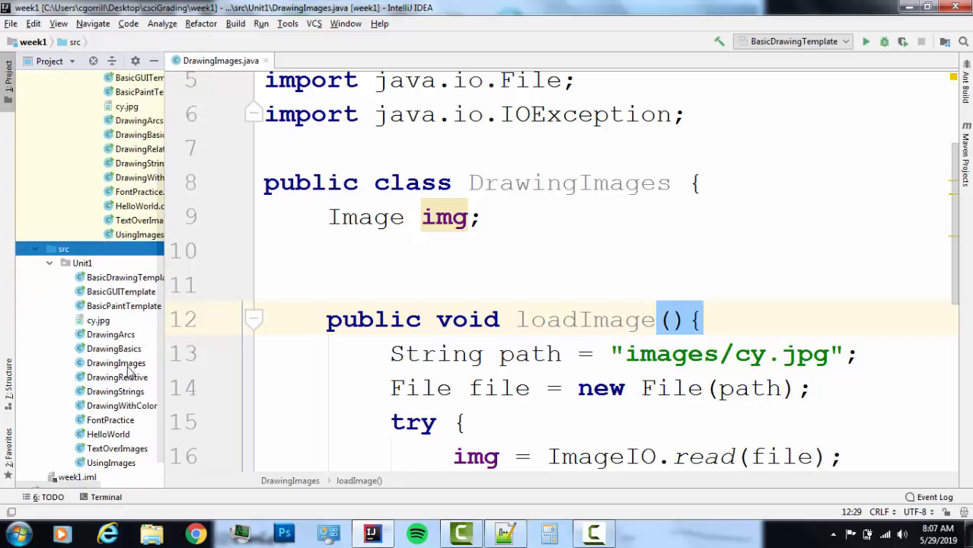
left_click(116, 363)
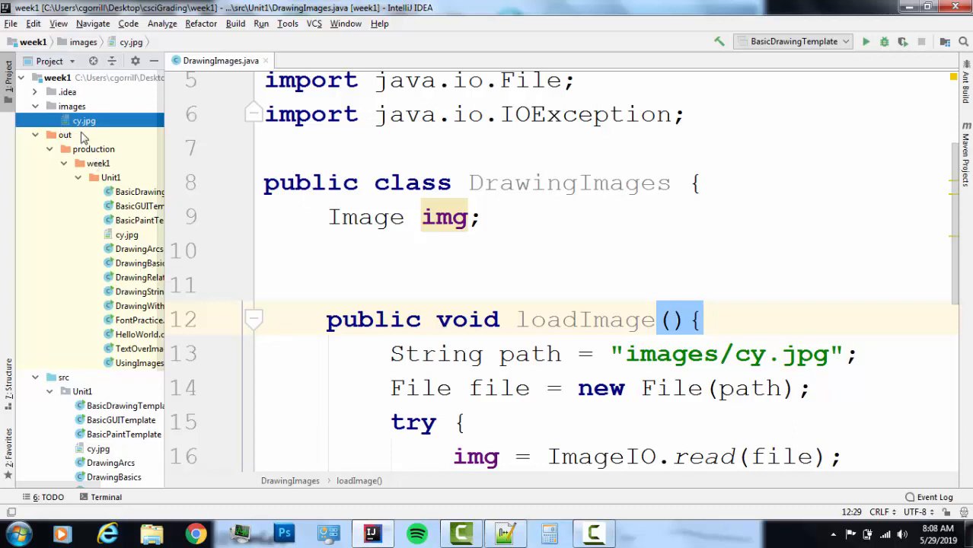
mouse_move(753, 277)
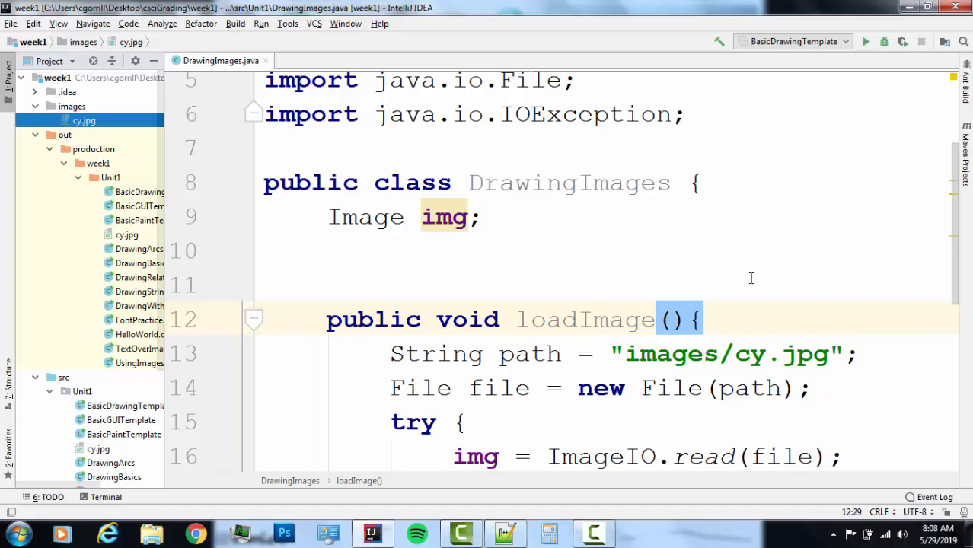
scroll("down", 3)
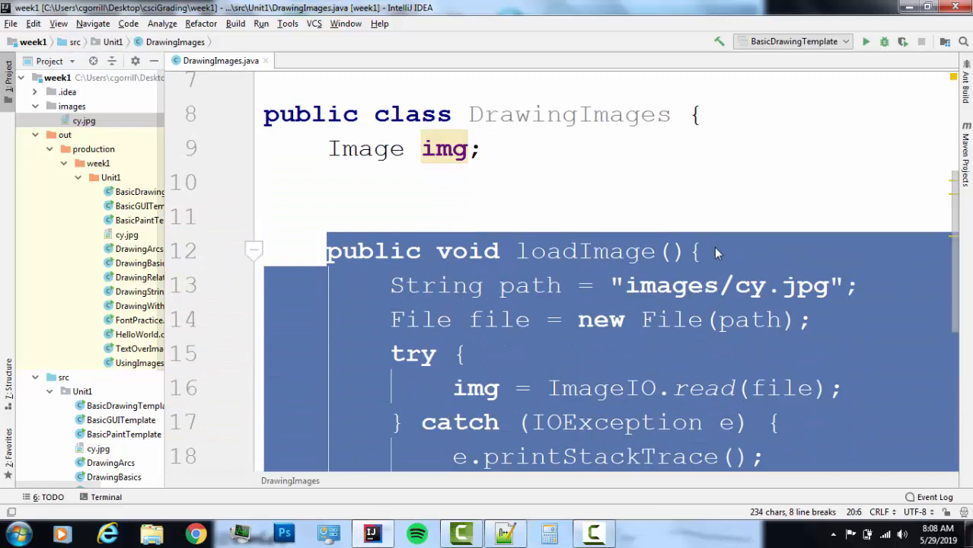
left_click(701, 251)
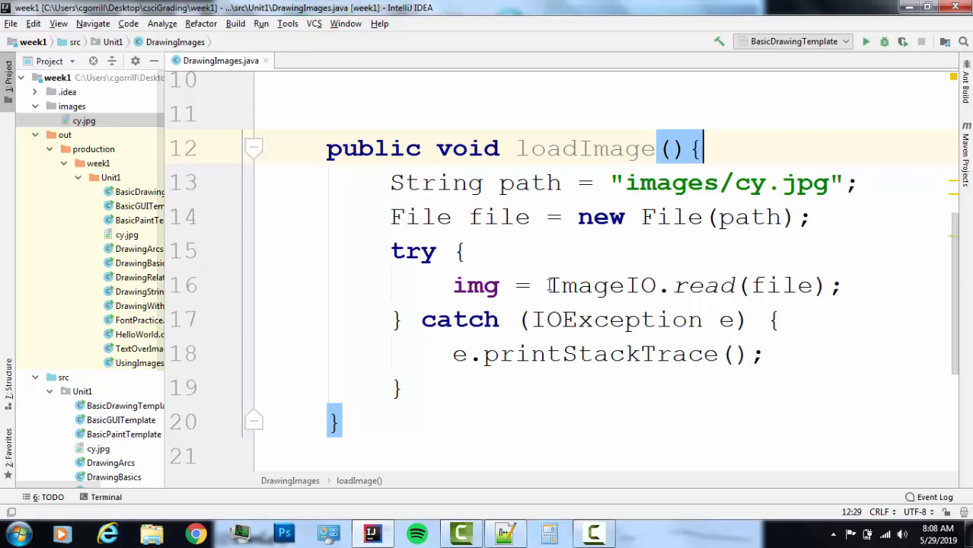
double_click(601, 286)
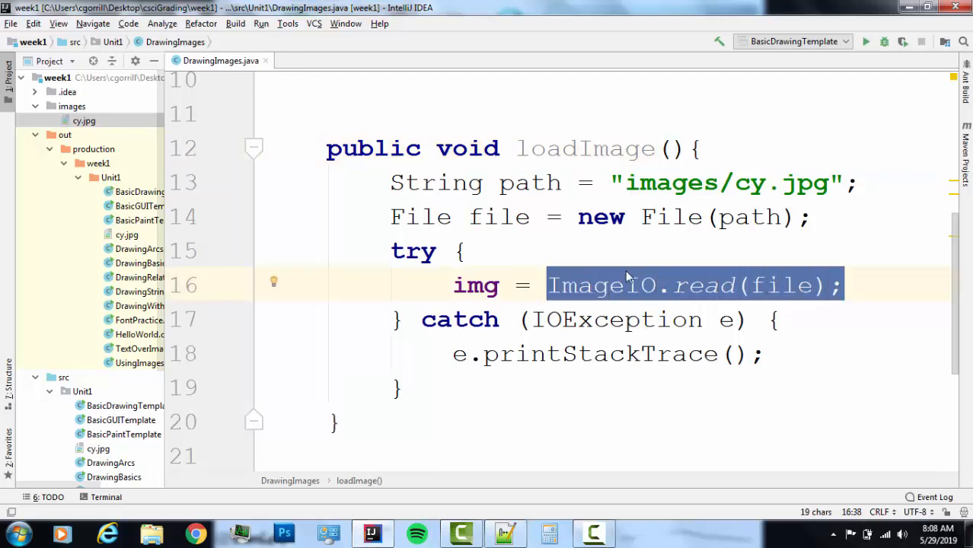
mouse_move(694, 294)
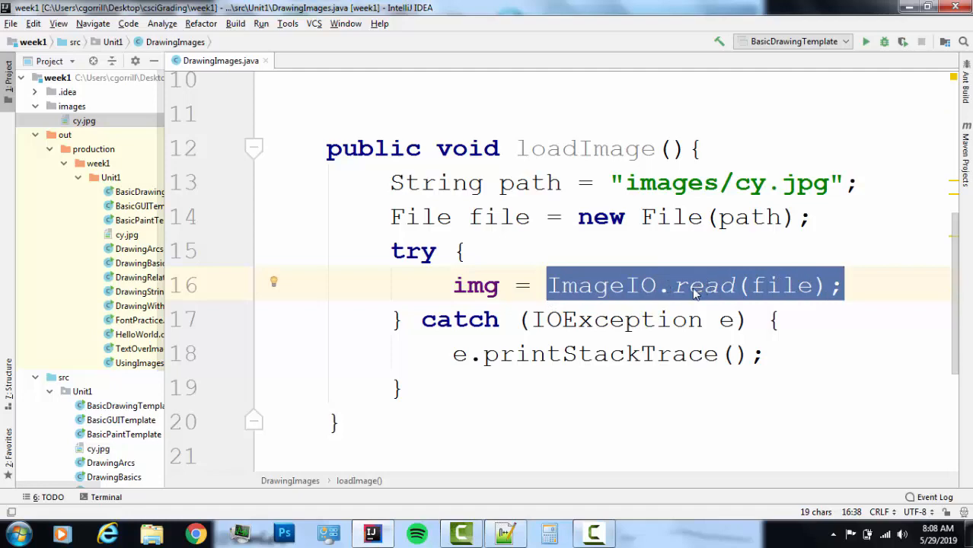
double_click(475, 284)
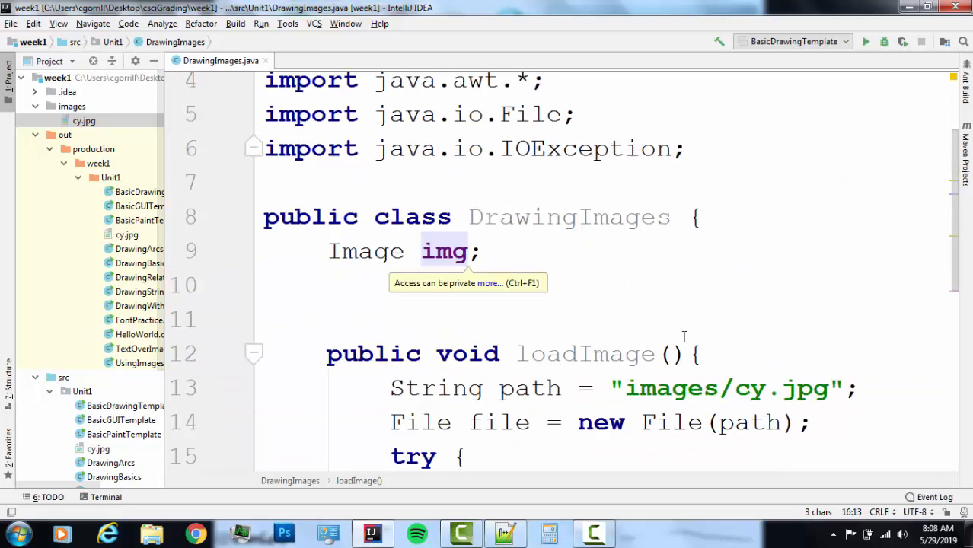
mouse_move(684, 336)
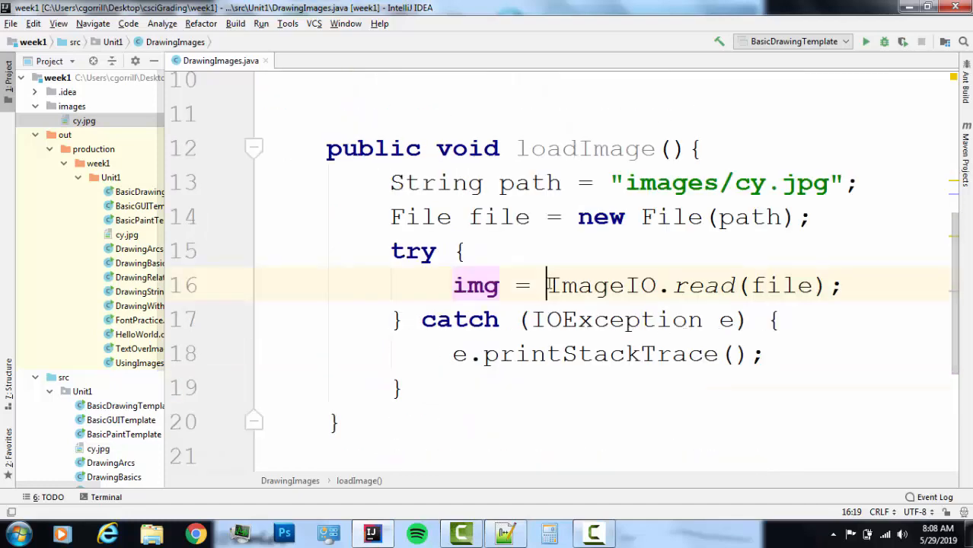
double_click(602, 285)
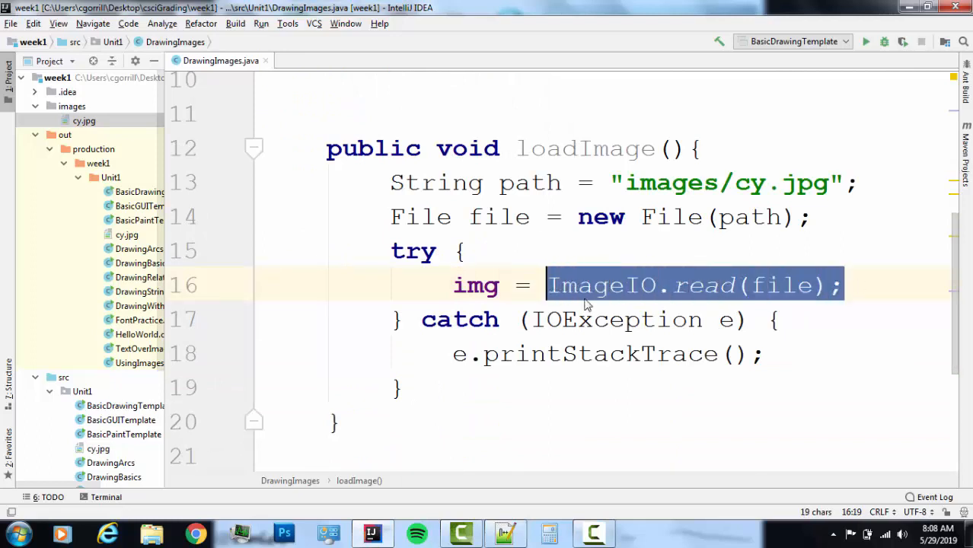
left_click(876, 285)
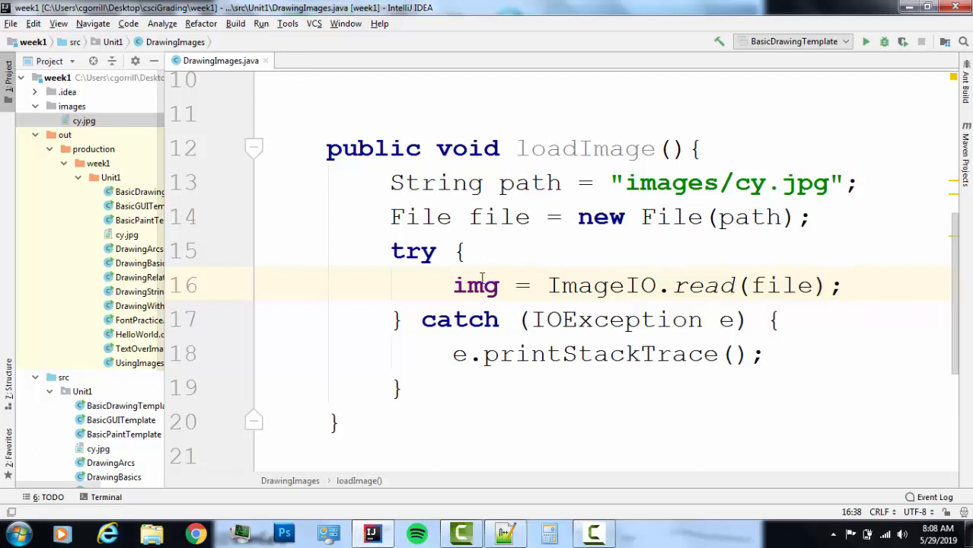
left_click_drag(549, 286, 829, 286)
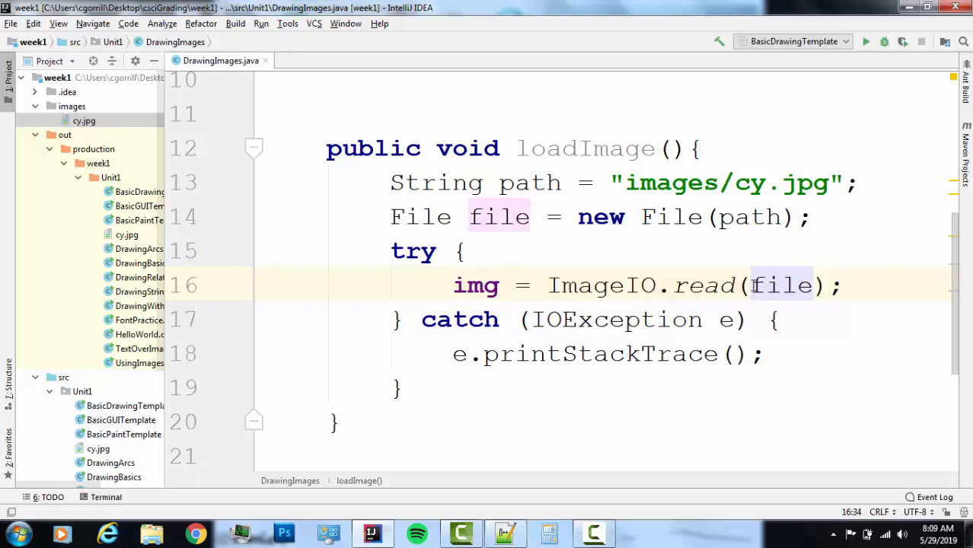
double_click(780, 285)
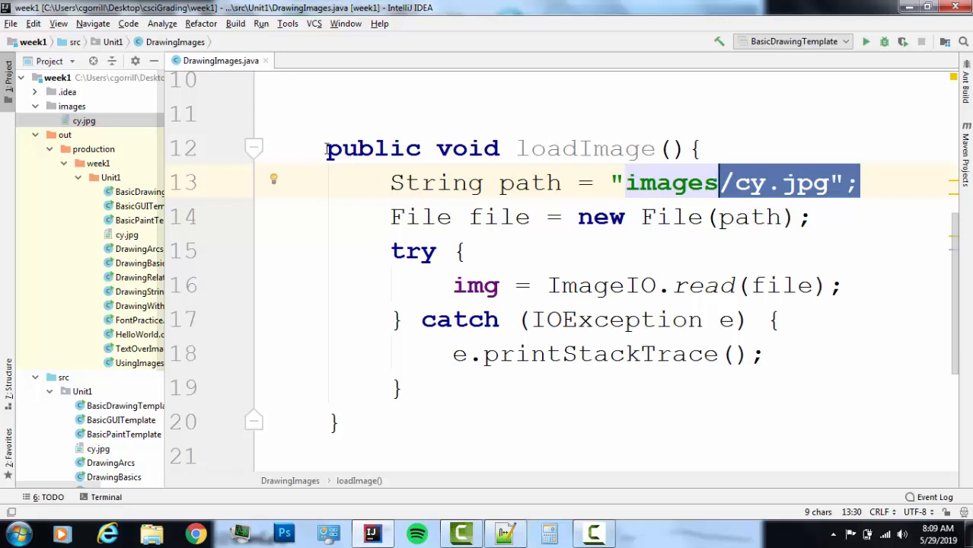
left_click(327, 150)
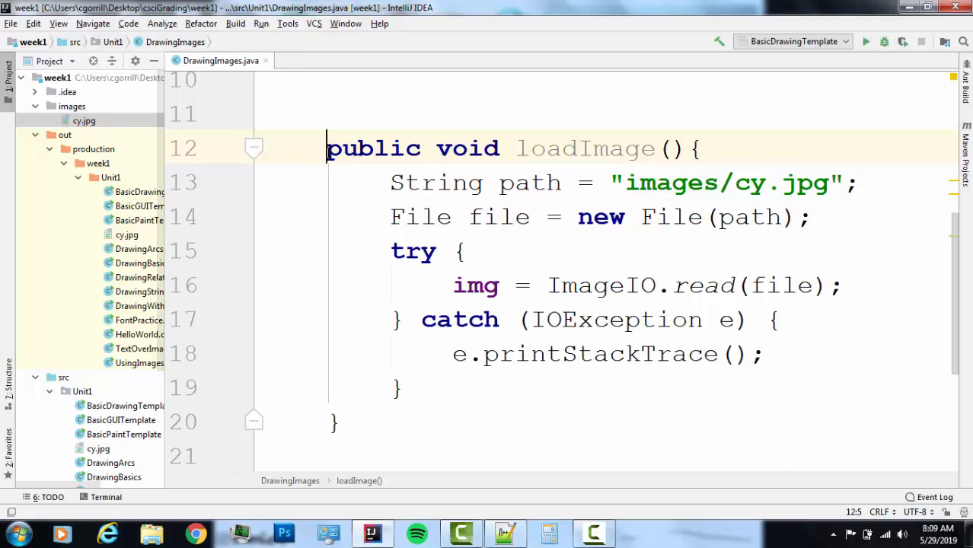
left_click_drag(326, 150, 701, 149)
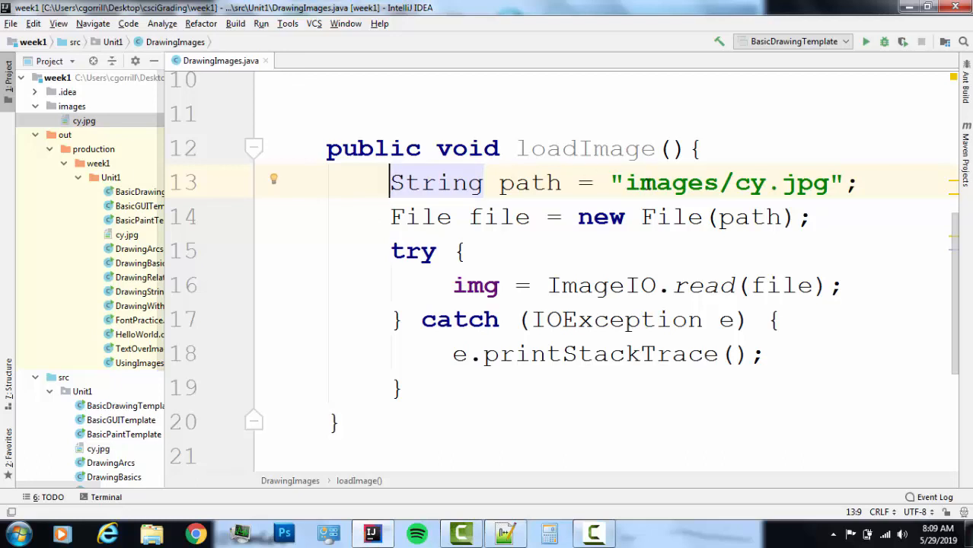
double_click(728, 183)
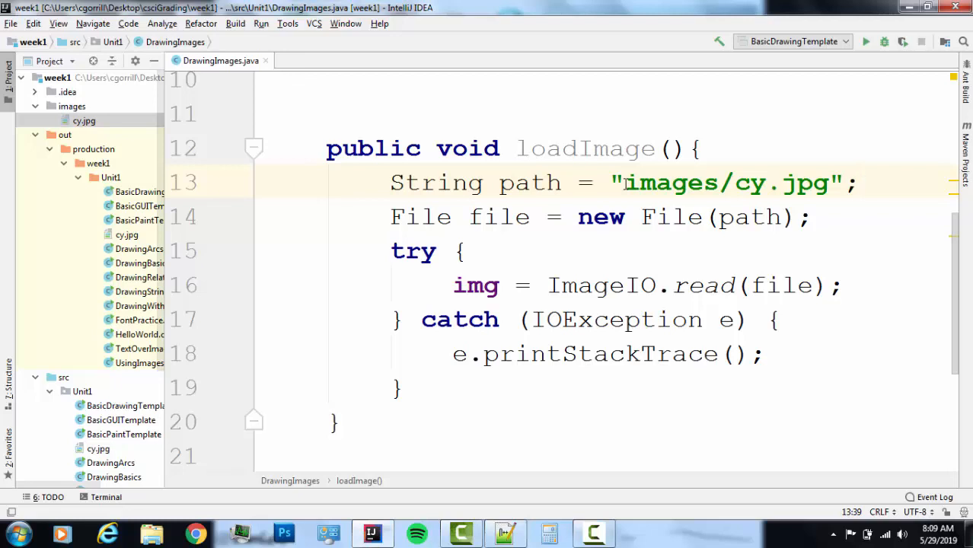
left_click(623, 183)
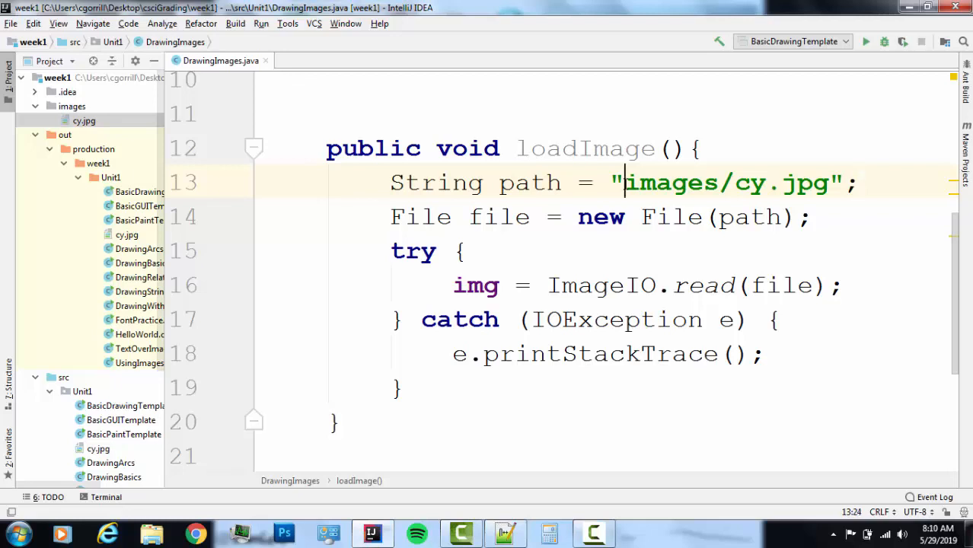
double_click(669, 182)
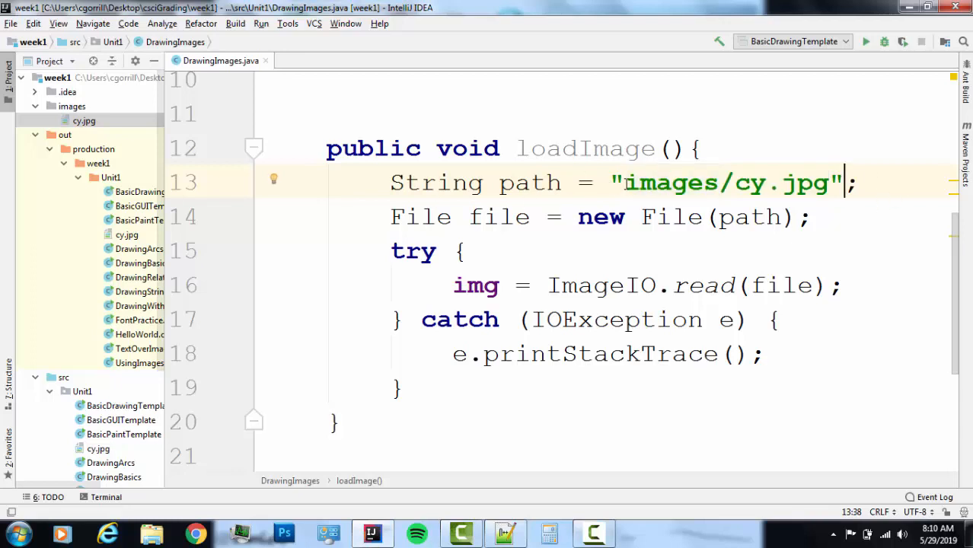
left_click_drag(628, 183, 829, 182)
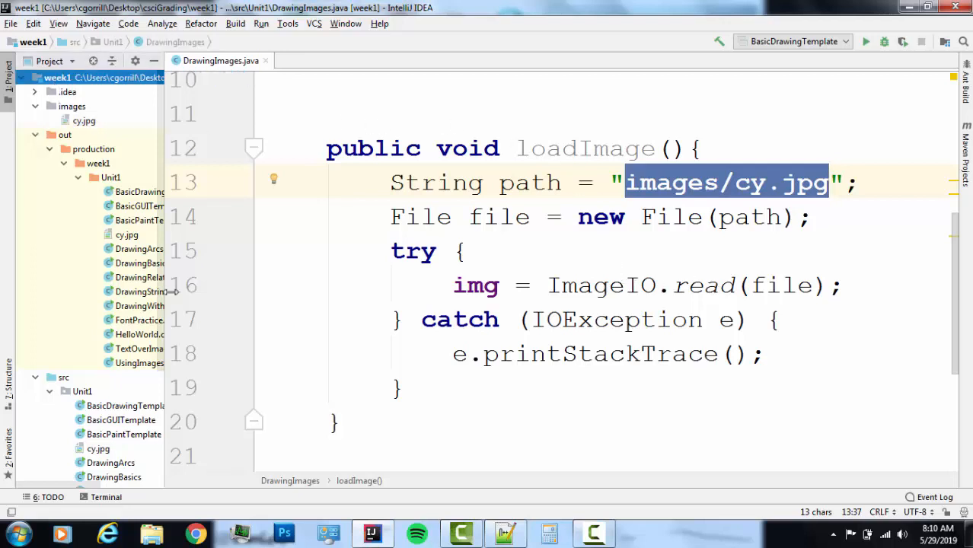
left_click(58, 76)
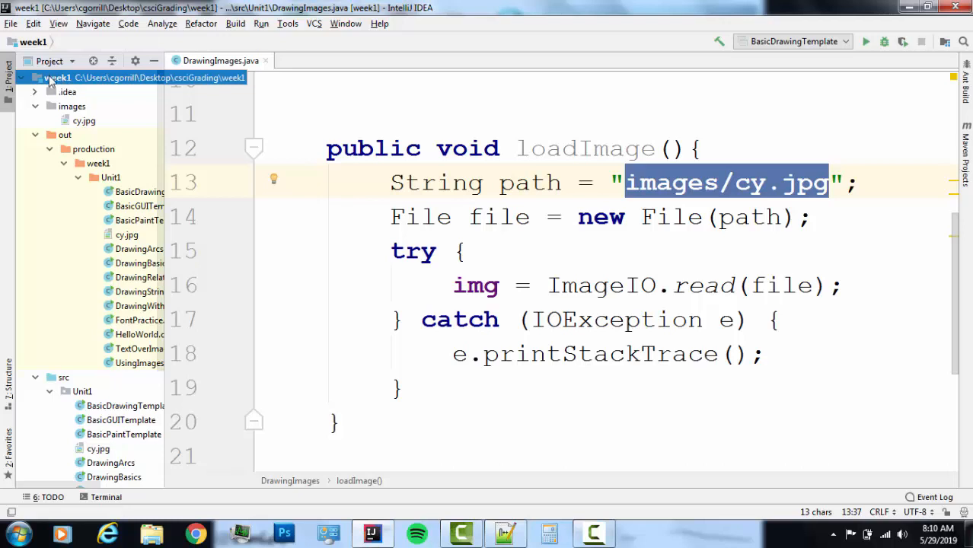
mouse_move(62, 80)
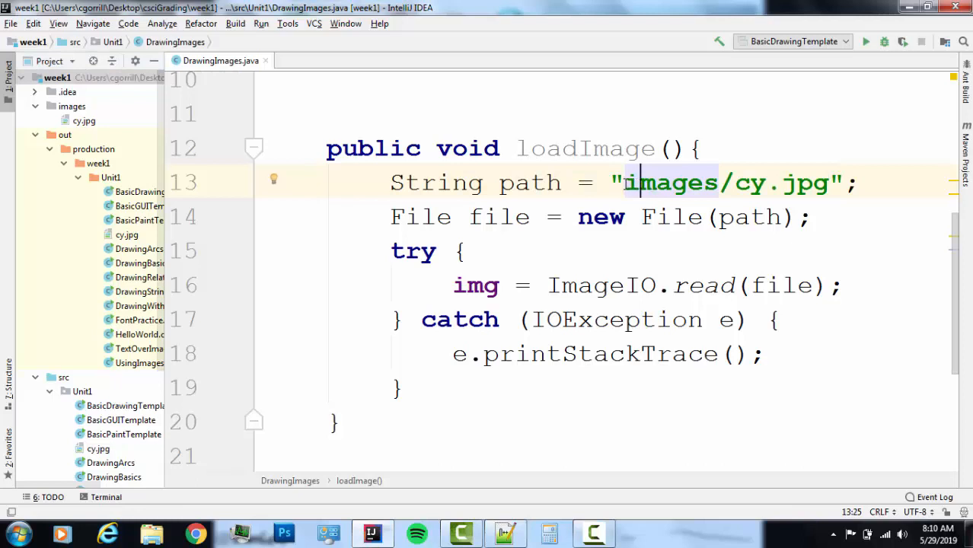
double_click(670, 183)
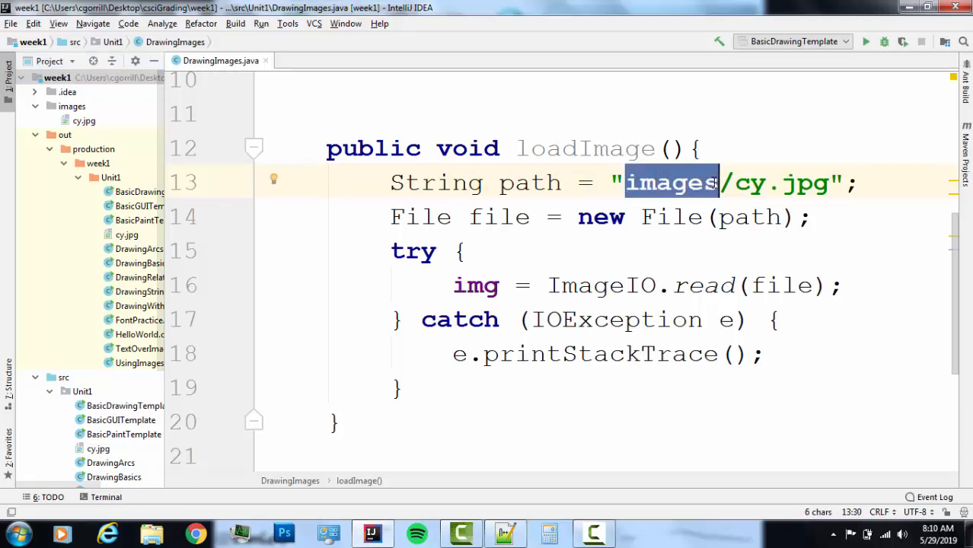
left_click(57, 76)
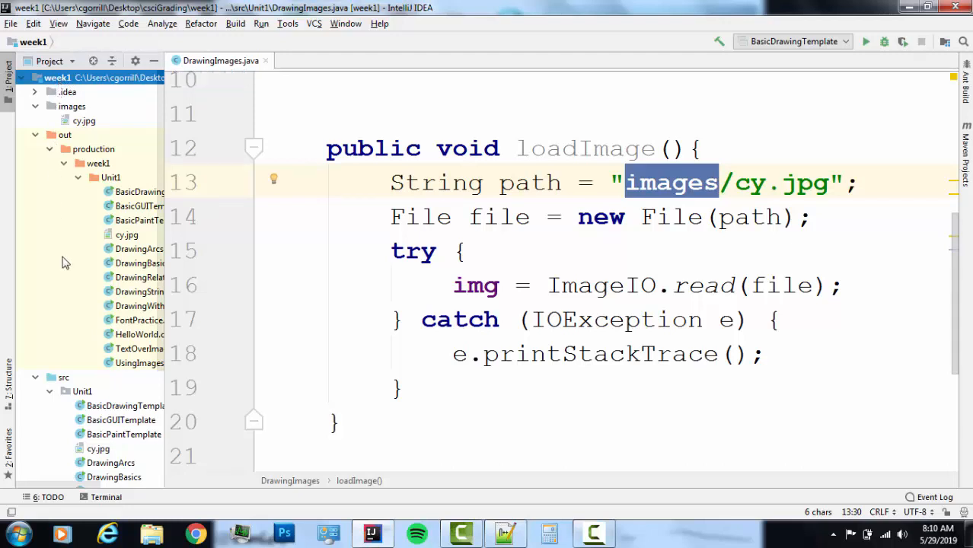
mouse_move(47, 188)
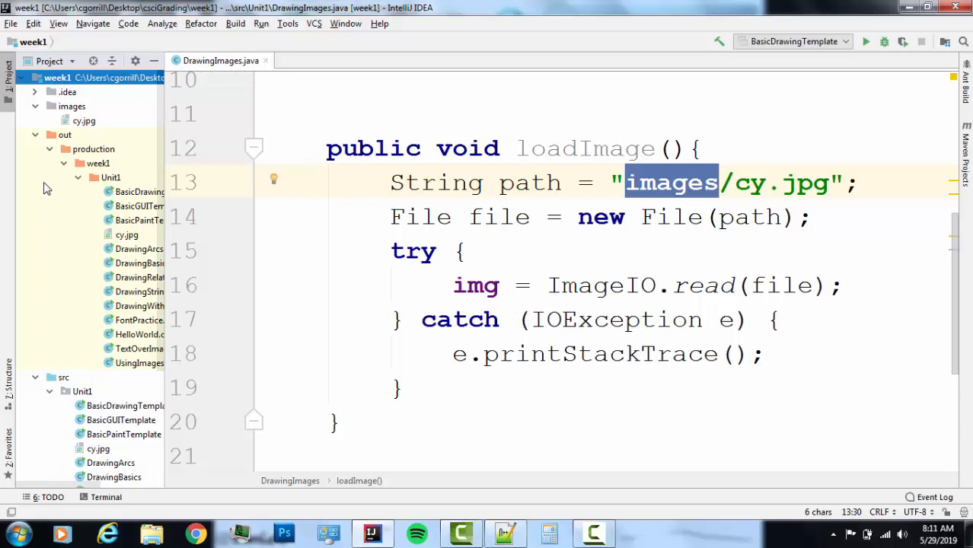
left_click(71, 107)
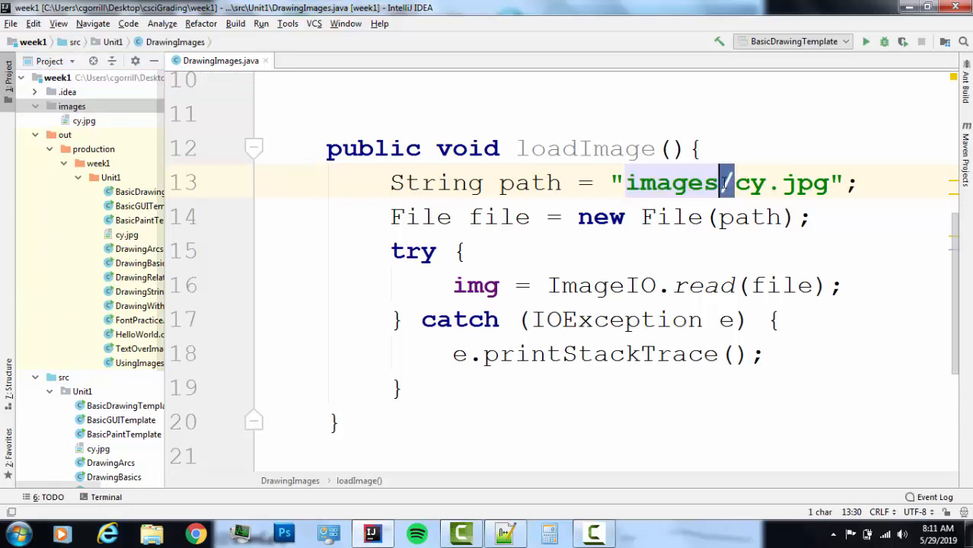
left_click(686, 182)
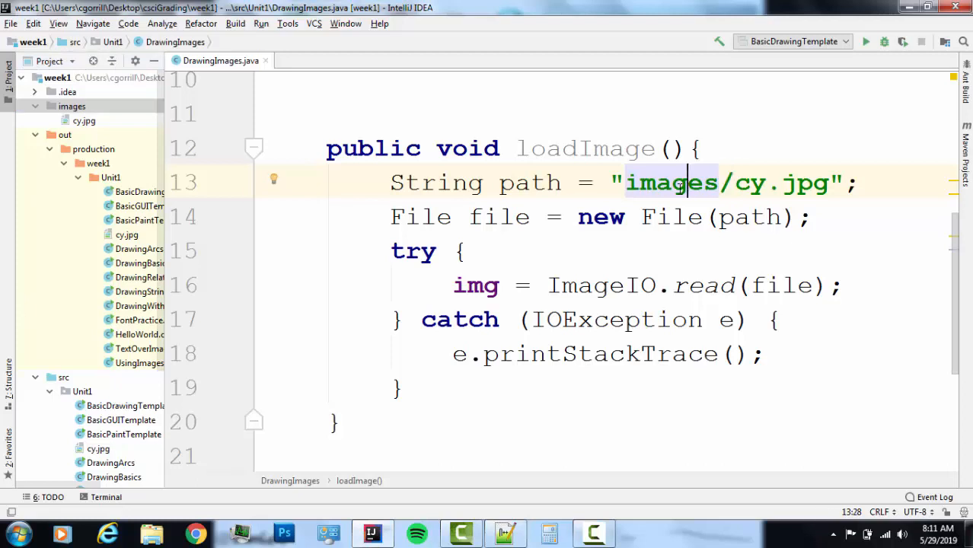
left_click(750, 183)
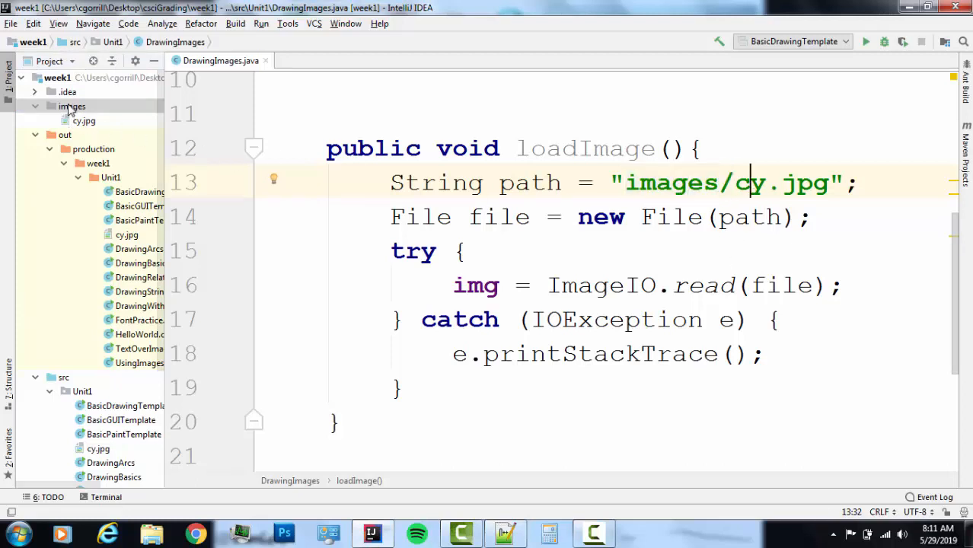
left_click(84, 120)
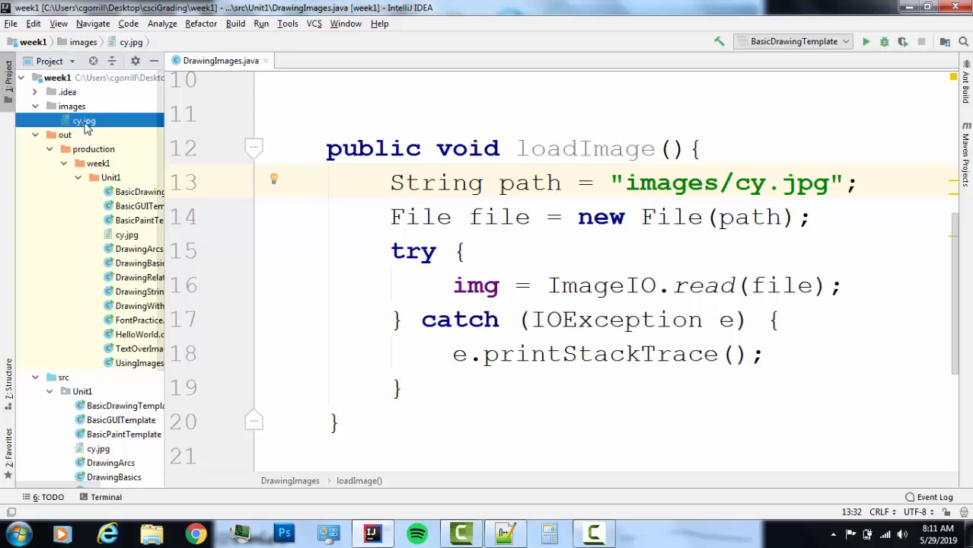
Copy cy.jpg's absolute path from the Project panel into the loadImage path string, replacing images/cy.jpg.
right_click(83, 120)
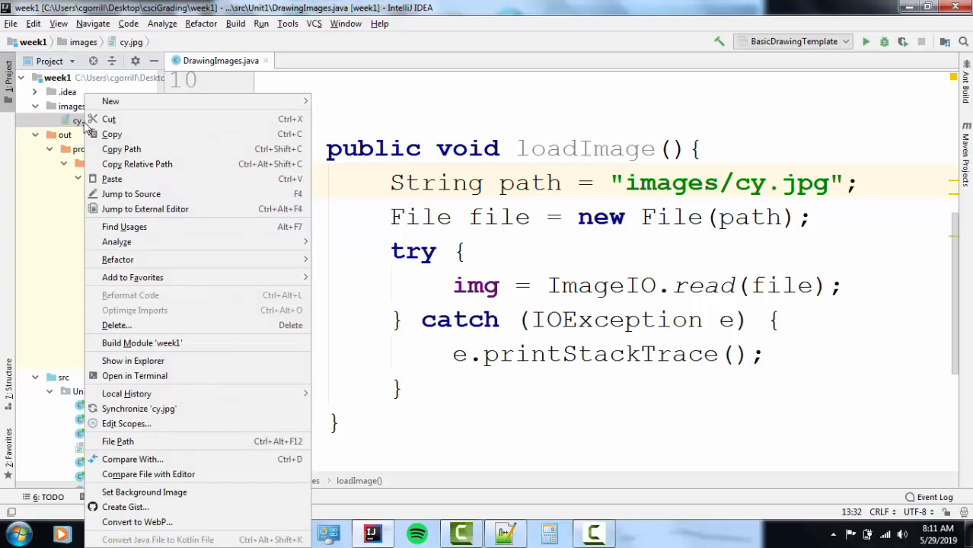
mouse_move(122, 149)
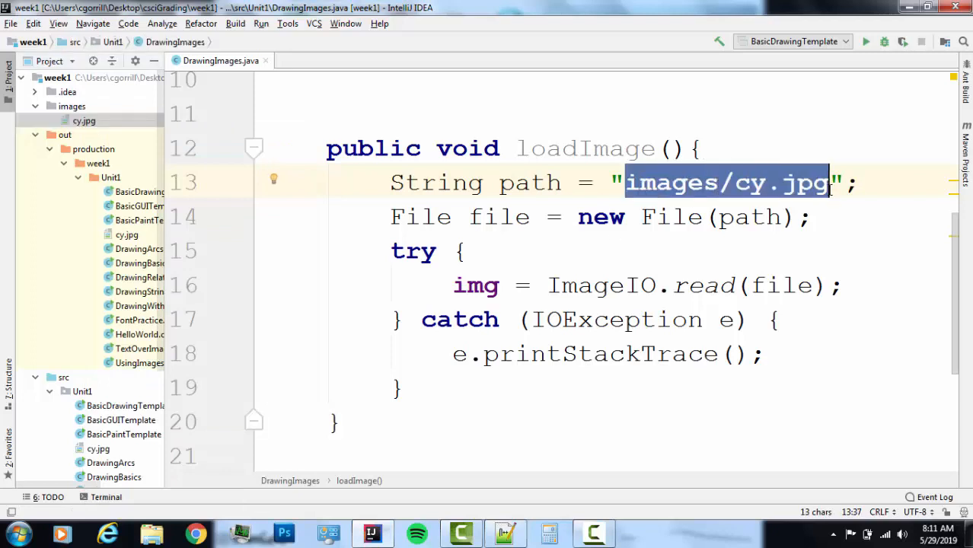
scroll("right", 3)
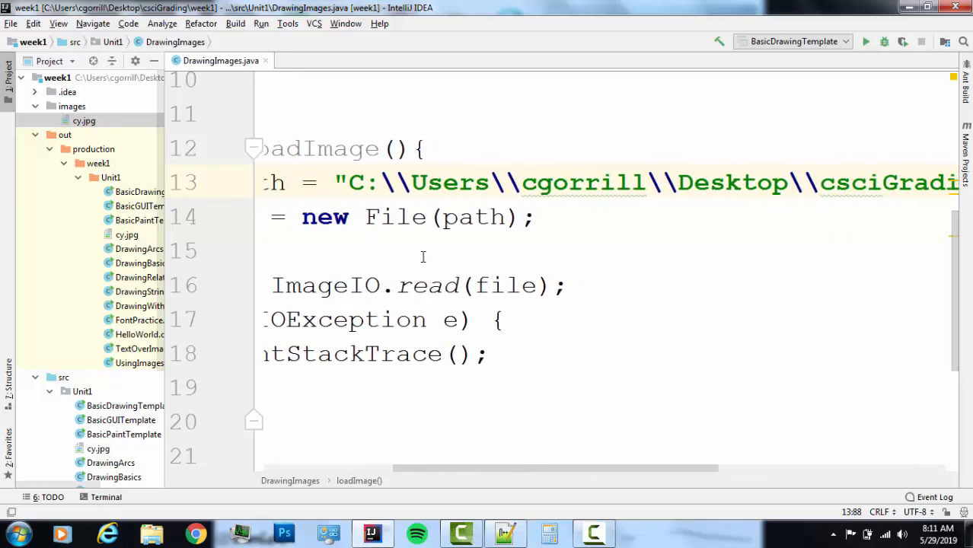
double_click(358, 183)
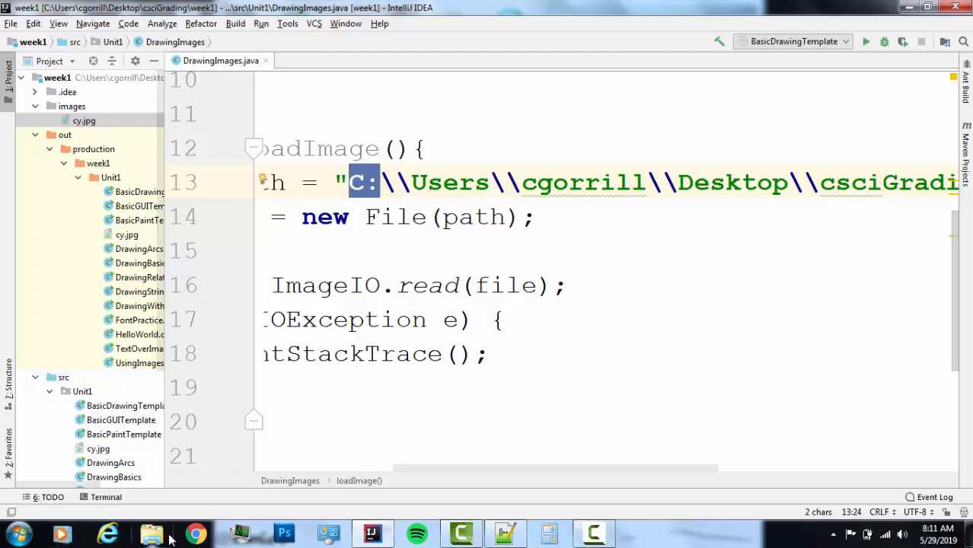
mouse_move(153, 533)
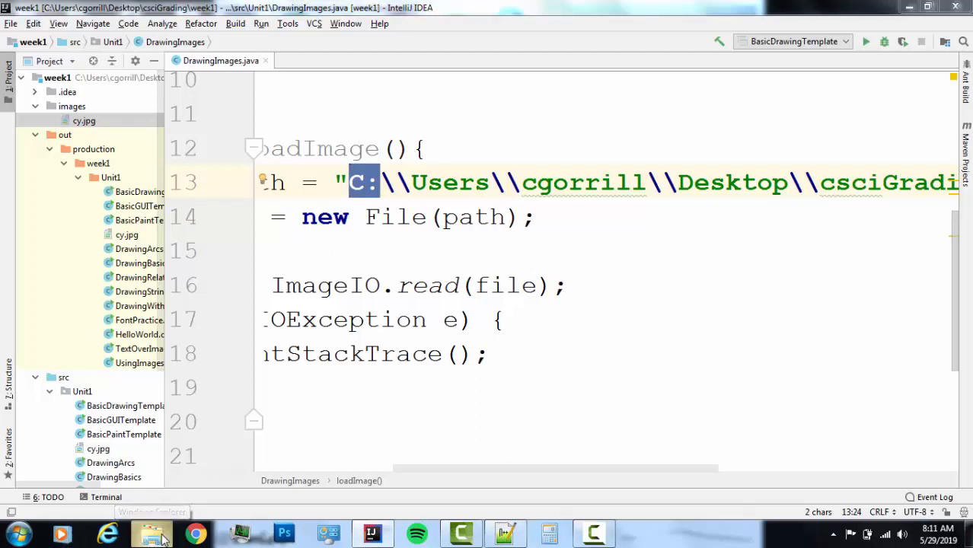
Launch Windows Explorer on Local Disk (C:) while checking the absolute path in the code.
left_click(151, 534)
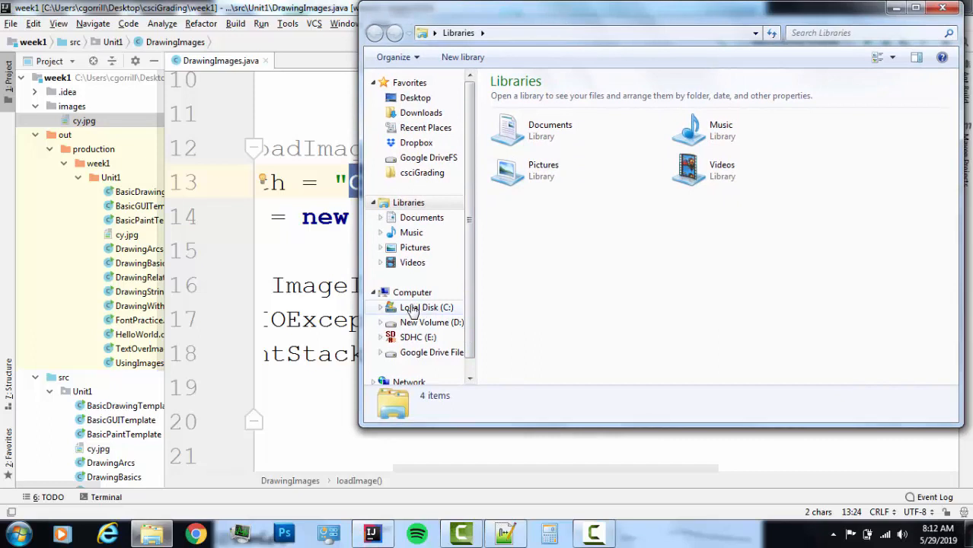
left_click(427, 308)
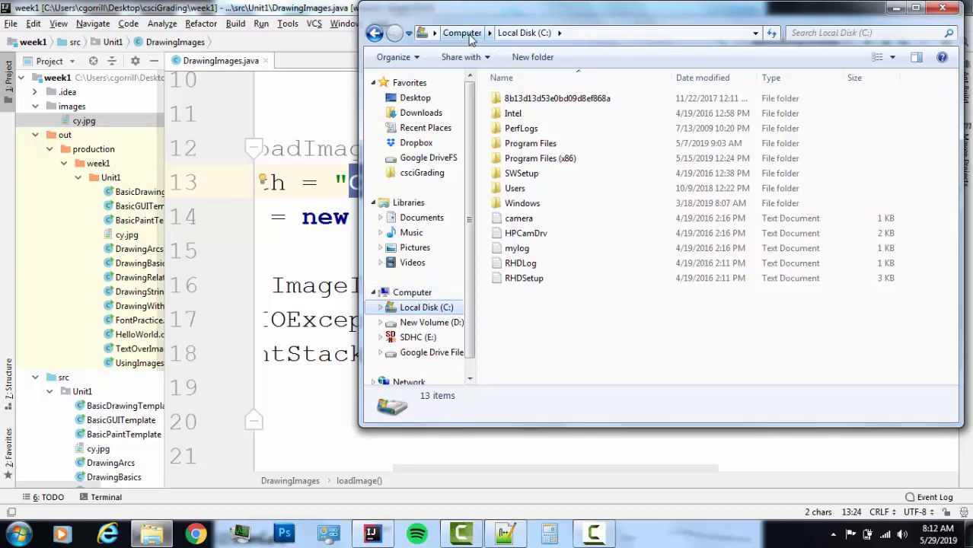
left_click(648, 33)
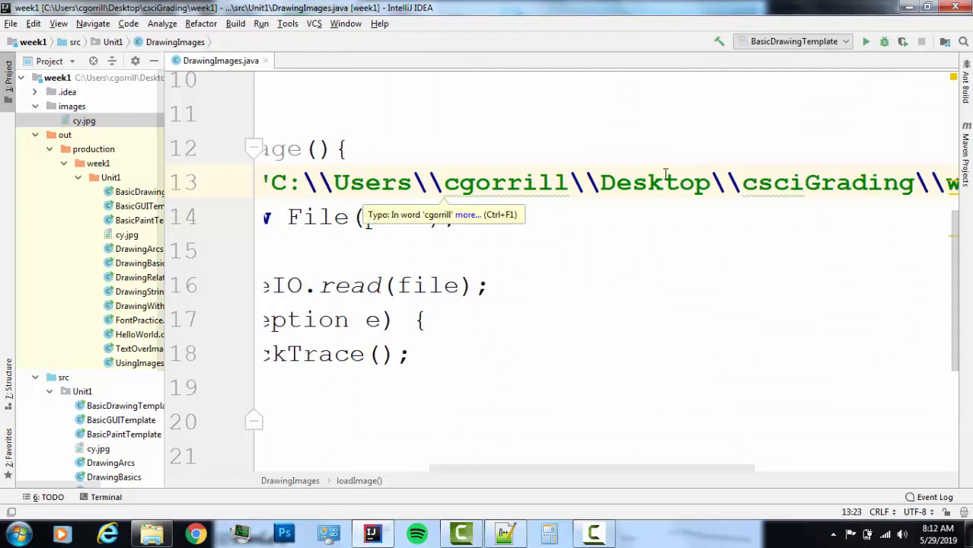
left_click(350, 183)
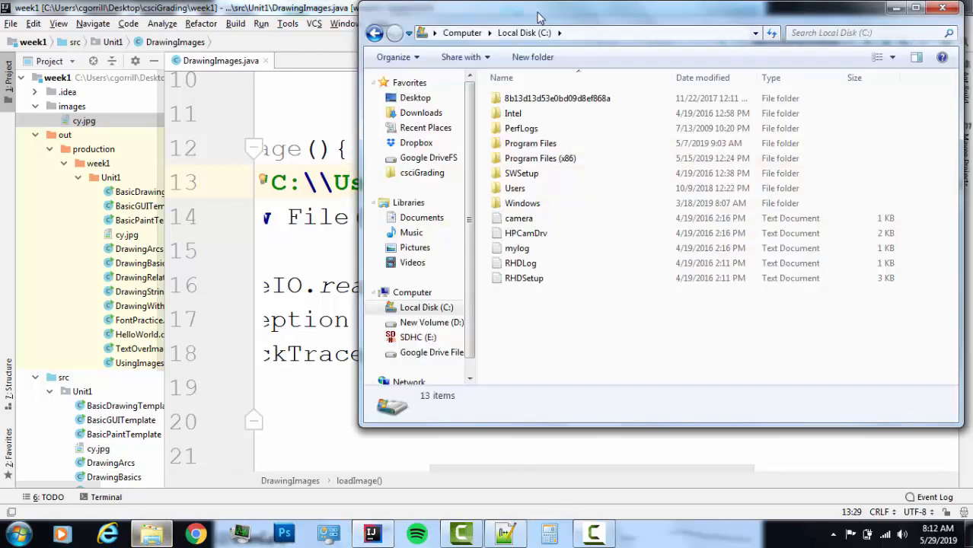
mouse_move(582, 34)
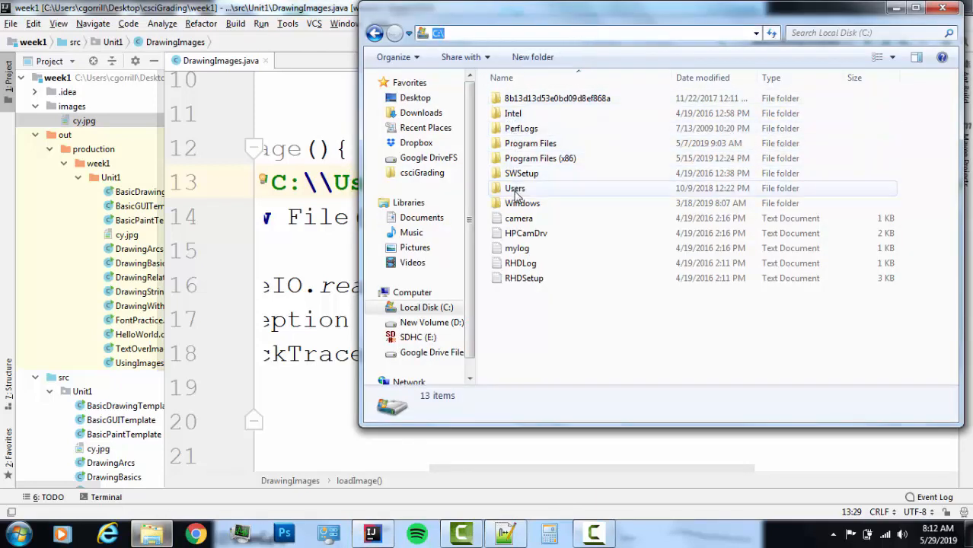
Navigate into Users and the current user's home folder on drive C:.
double_click(515, 188)
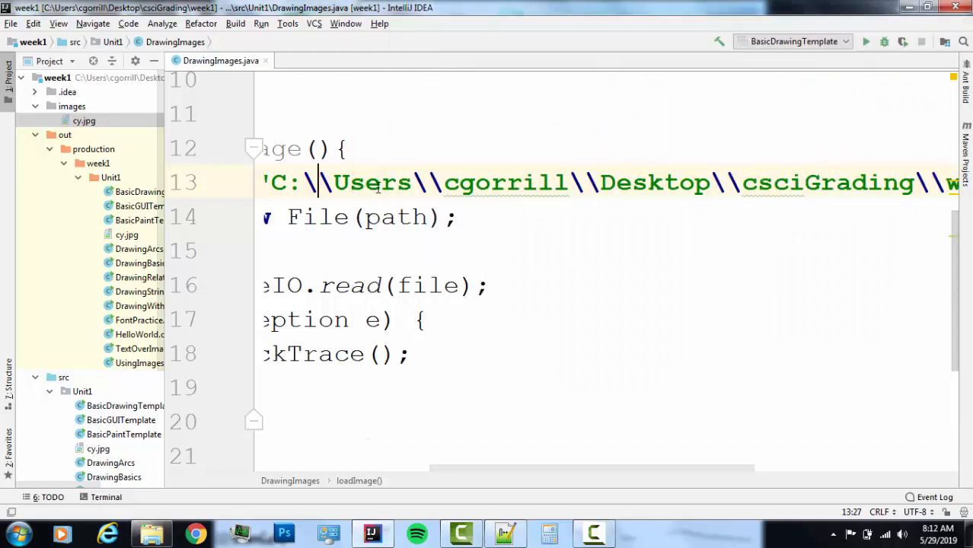
double_click(505, 183)
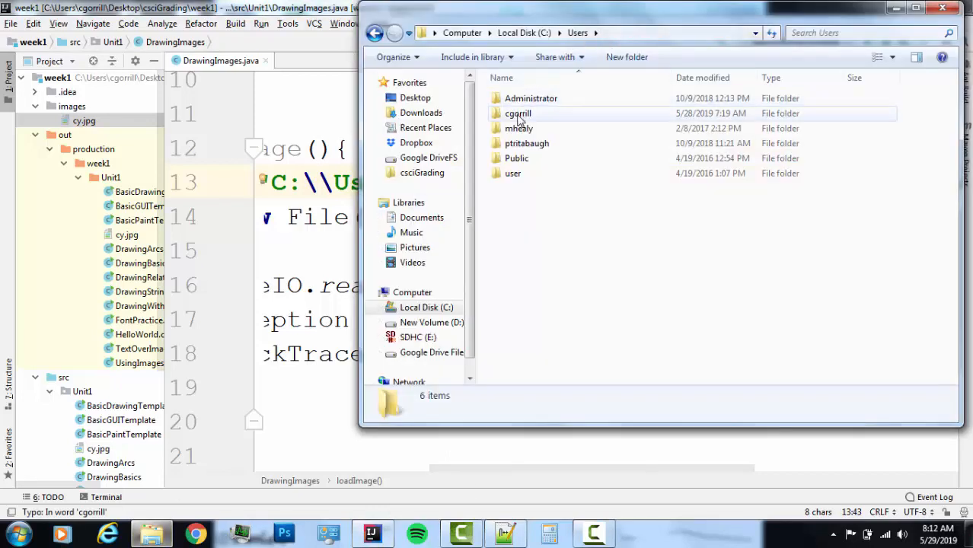
left_click(518, 112)
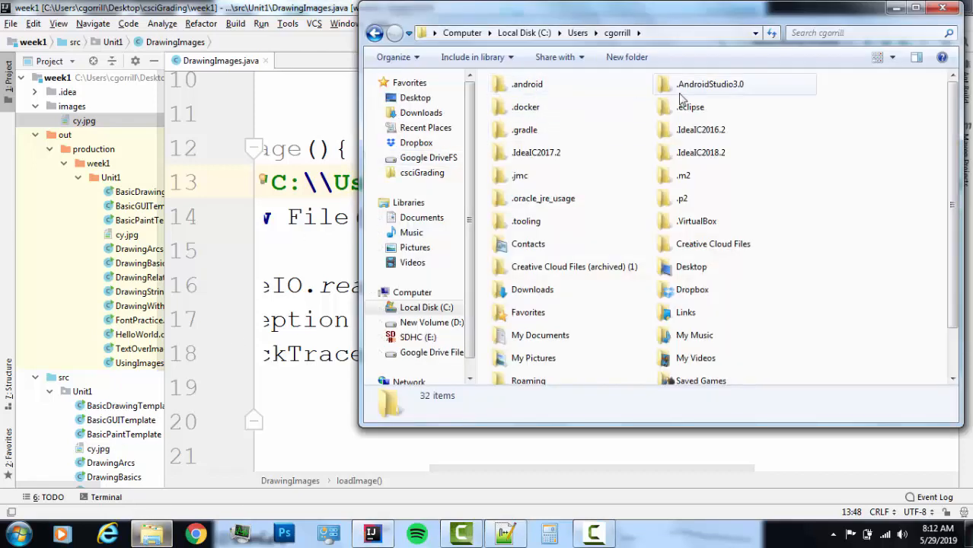
scroll("down", 3)
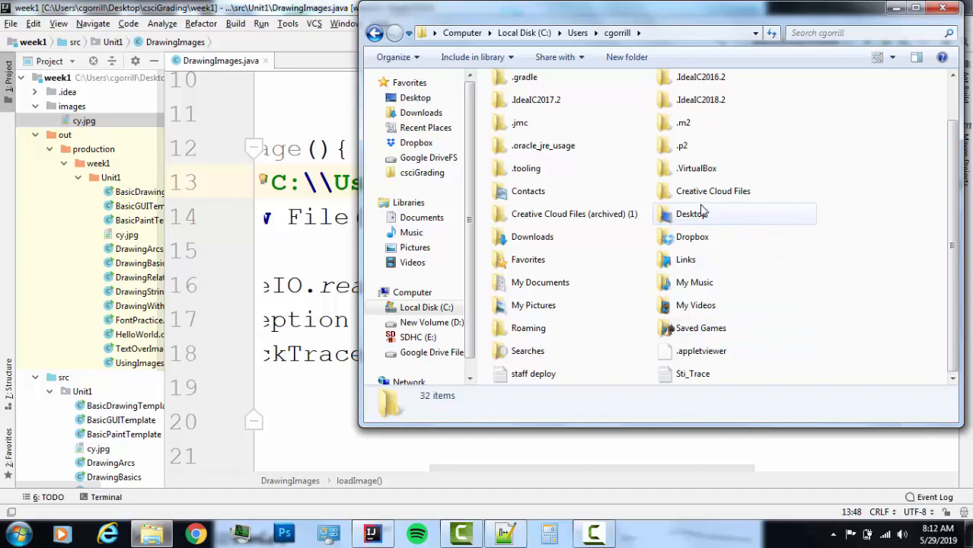
Follow Desktop, csciGrading and week1 down the path toward the images folder.
double_click(691, 213)
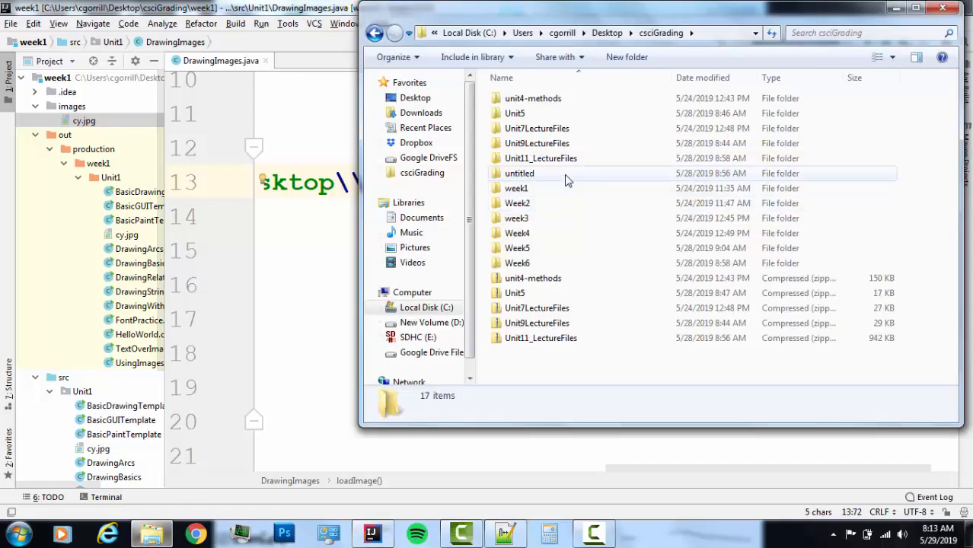
double_click(515, 189)
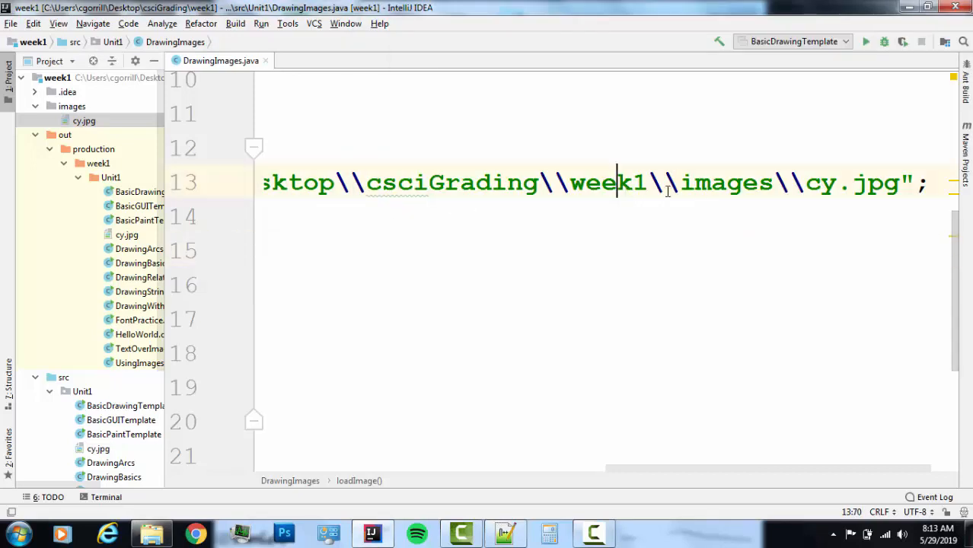
double_click(726, 183)
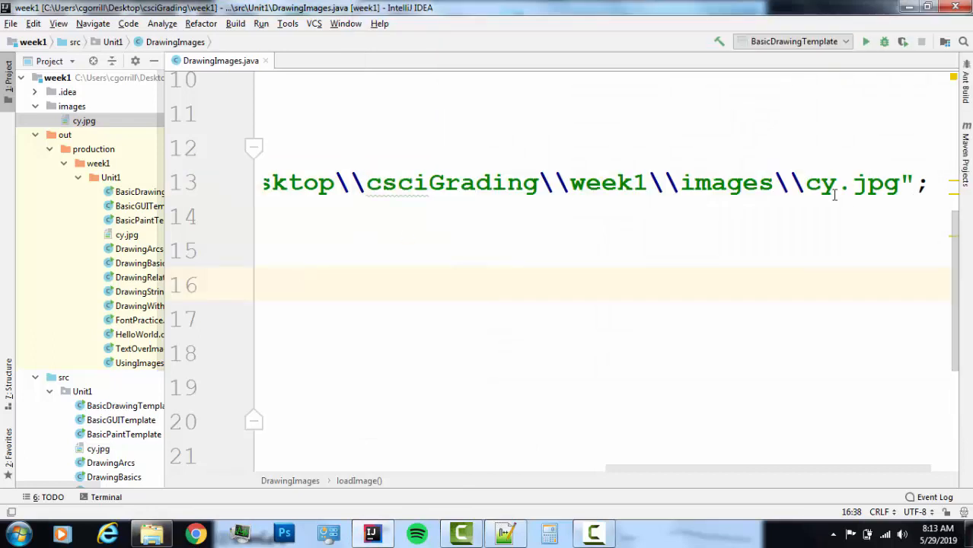
double_click(851, 183)
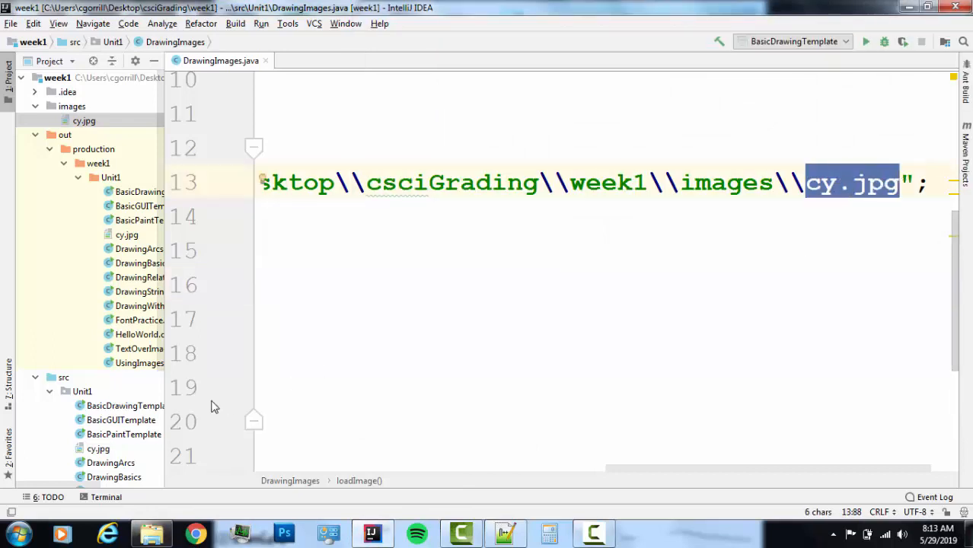
View the cy JPEG's details (400 x 285) in the images folder, then return to IntelliJ.
left_click(151, 533)
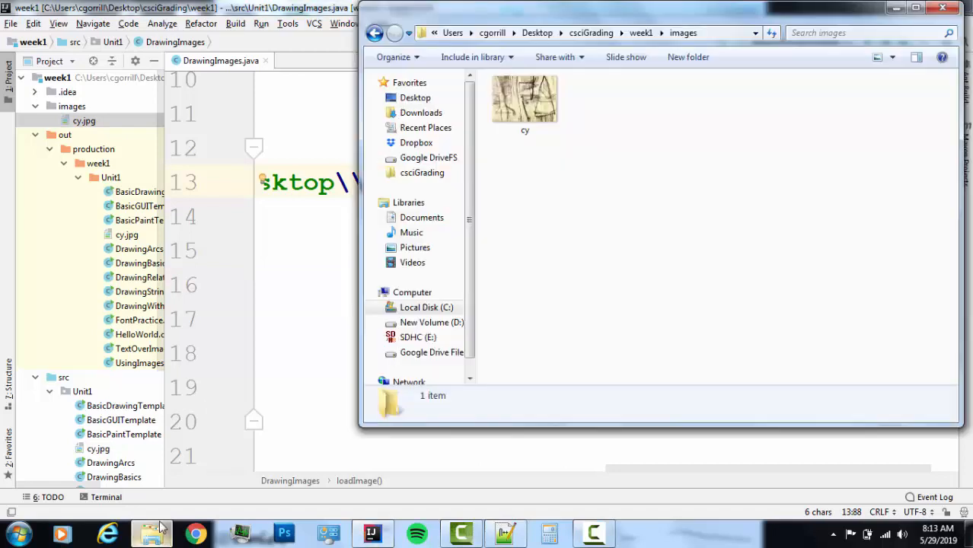
left_click(525, 98)
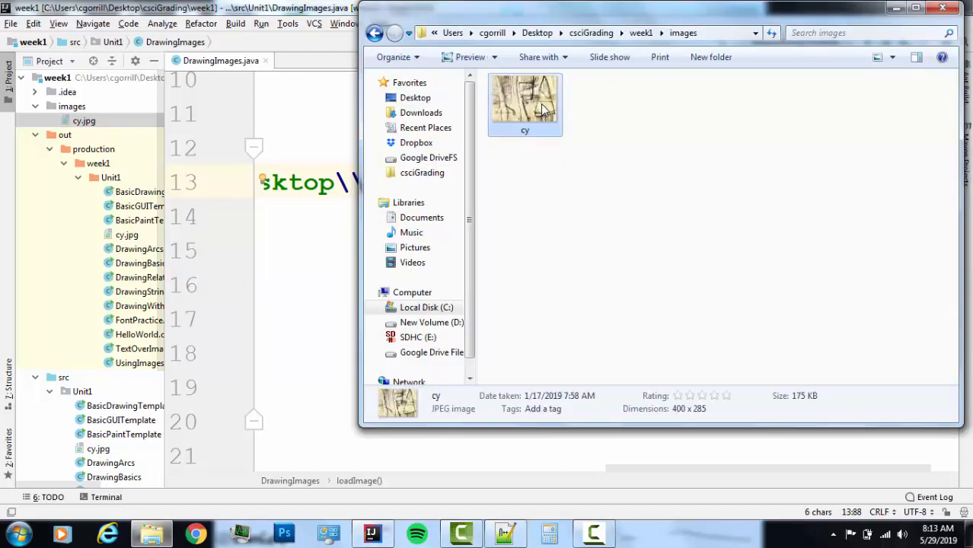
left_click(716, 34)
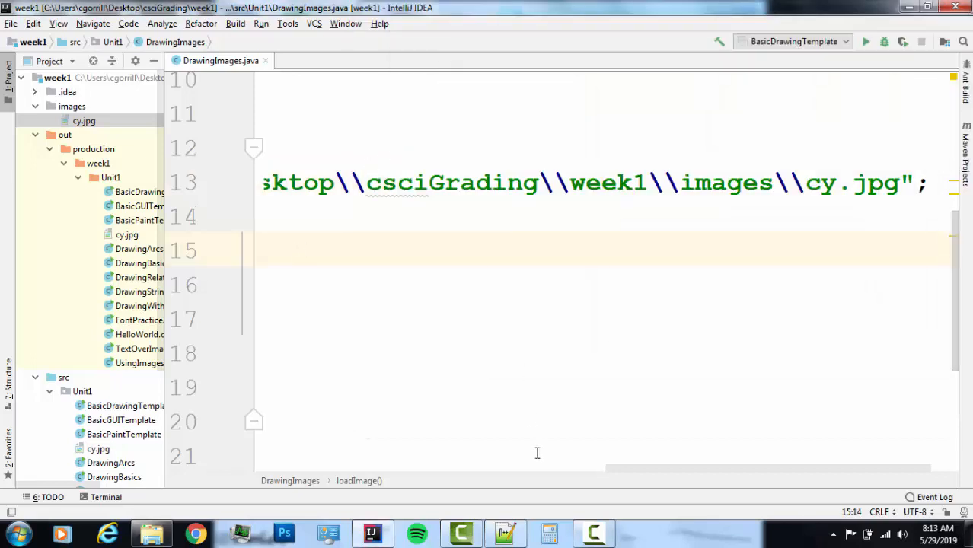
Scroll the editor back to the start of the loadImage path string.
scroll("left", 3)
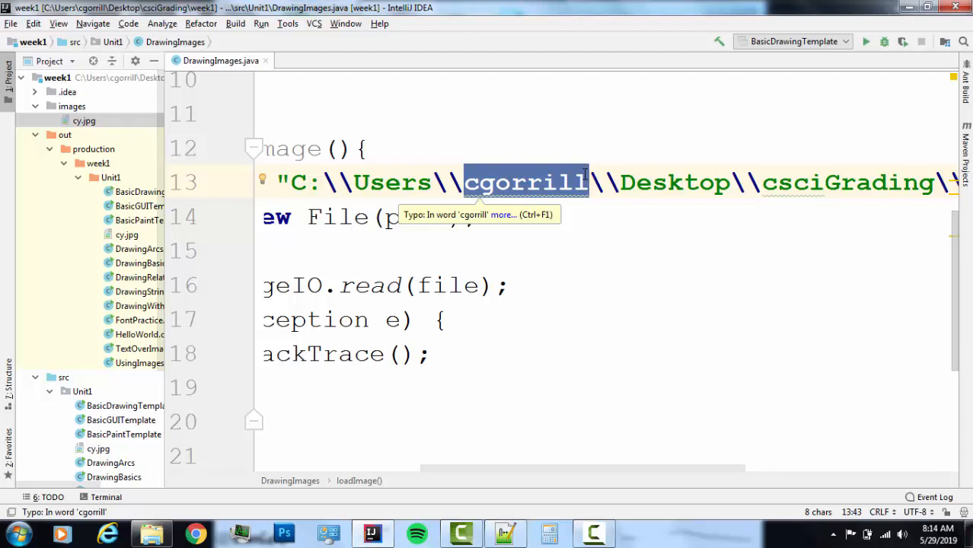
mouse_move(647, 186)
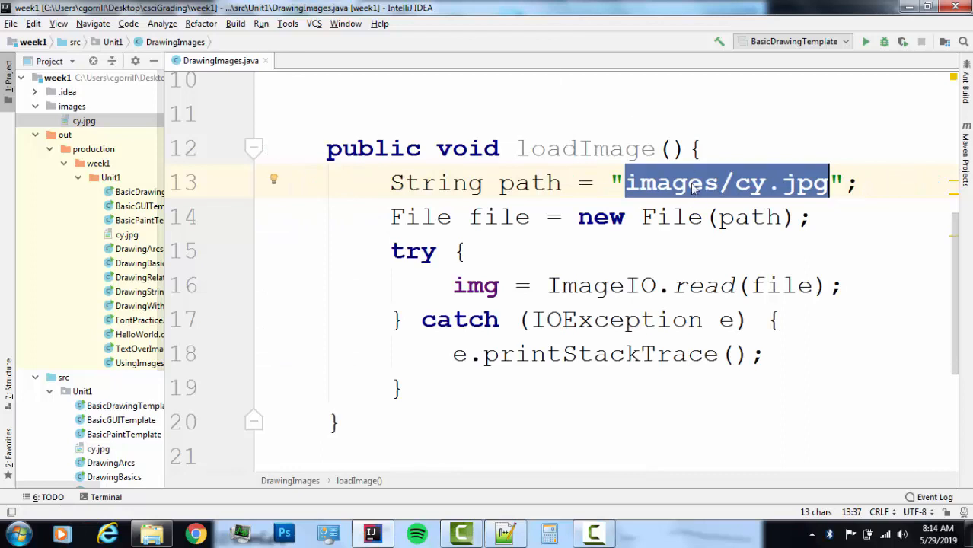
left_click(689, 182)
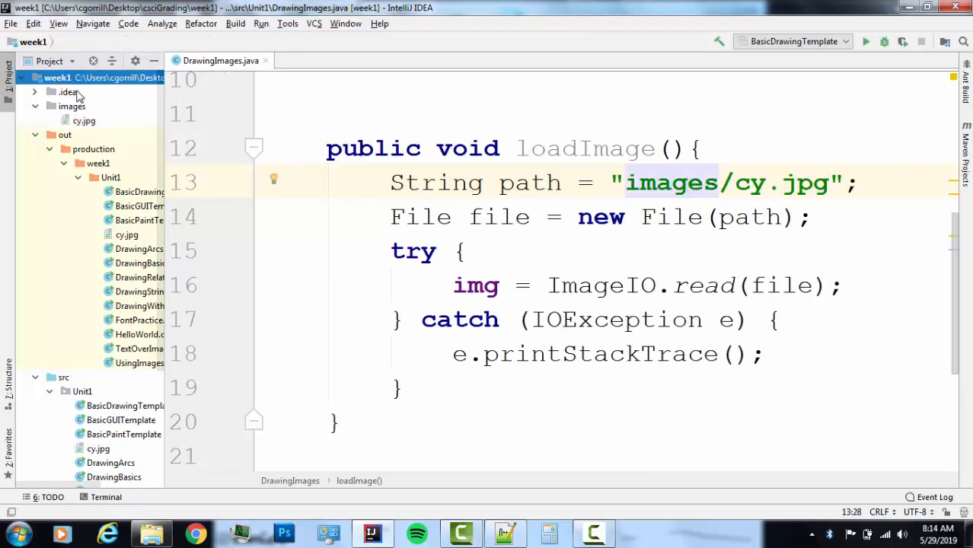
left_click(72, 107)
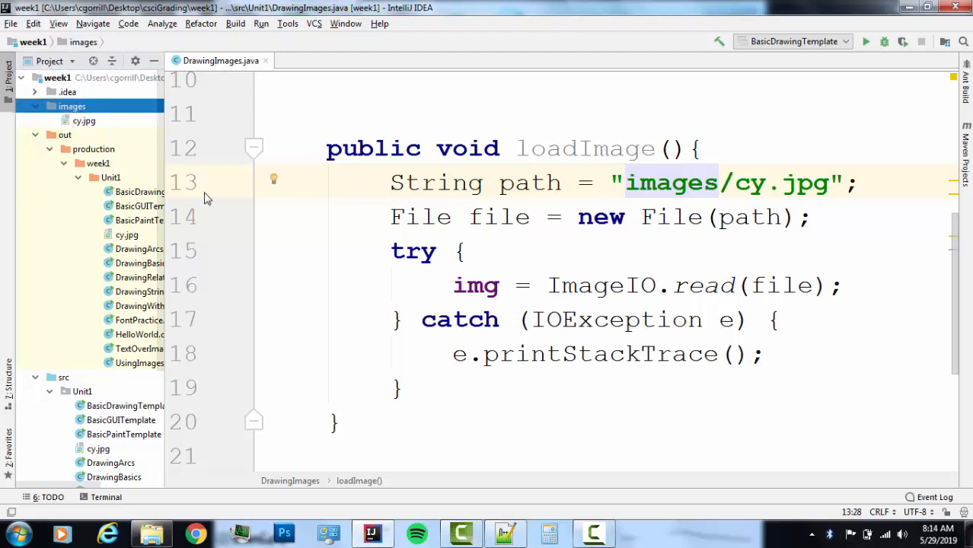
left_click(73, 107)
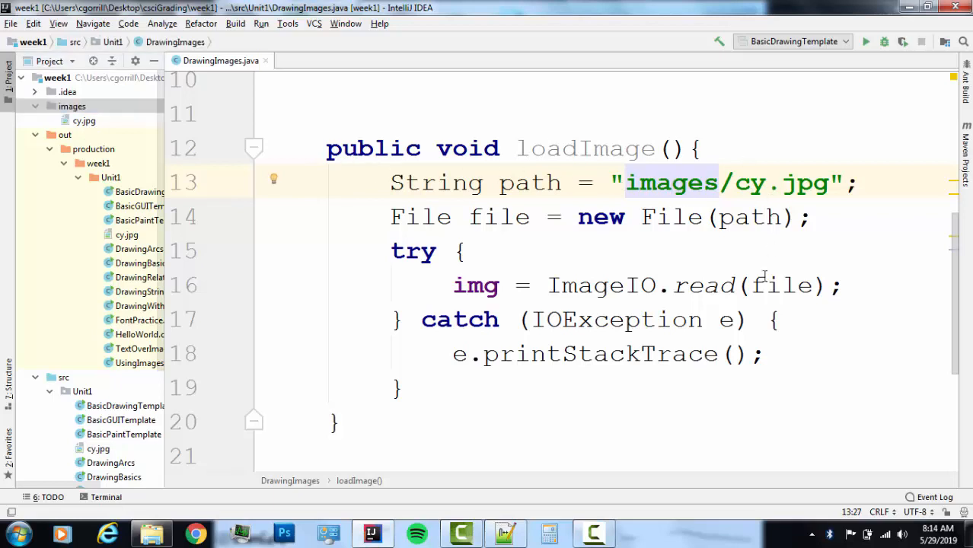
mouse_move(344, 188)
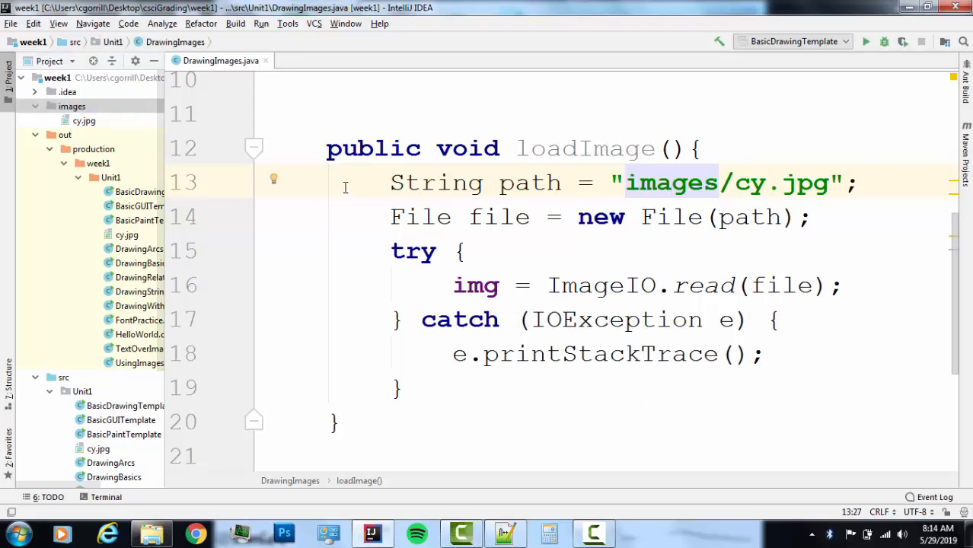
mouse_move(85, 77)
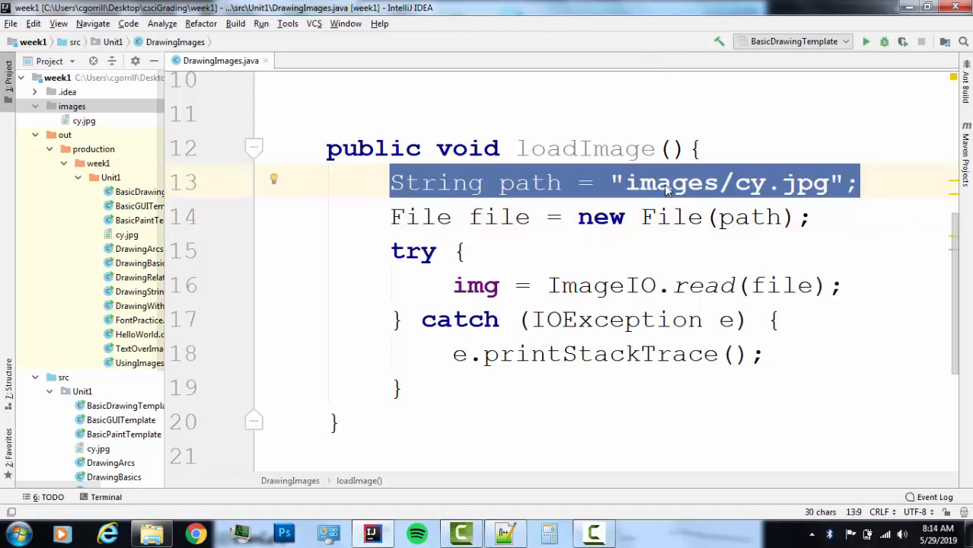
double_click(668, 183)
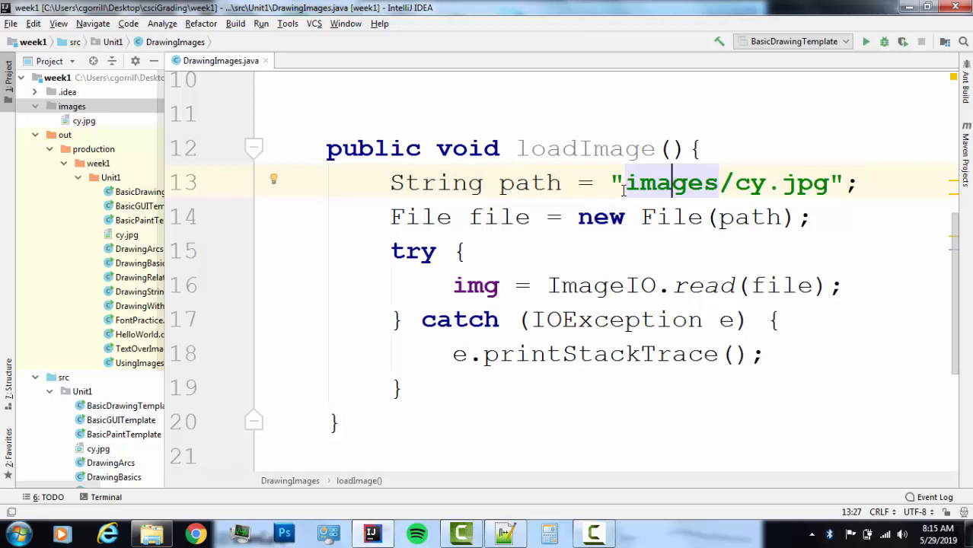
mouse_move(500, 135)
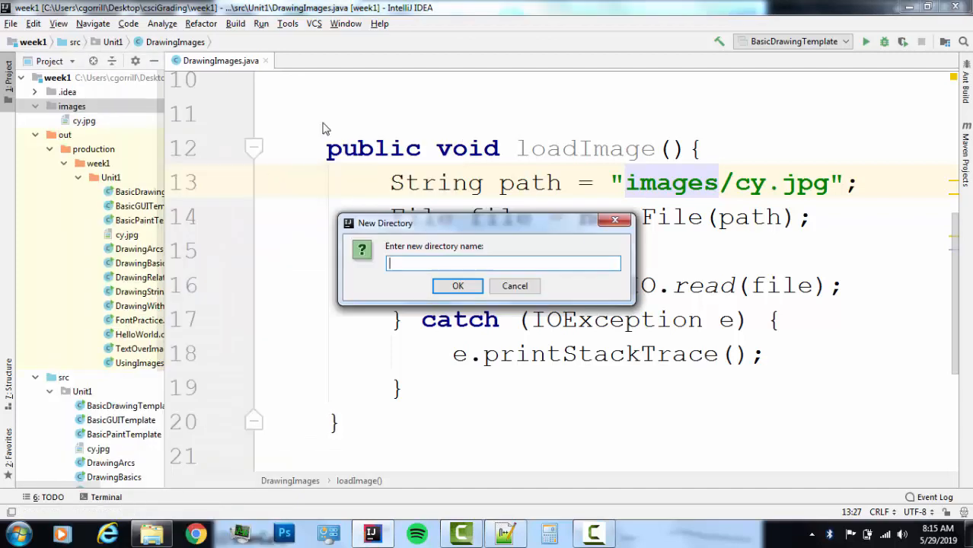
Create a pics subfolder inside images and change the loadImage path to images/pics/cy.jpg.
type("pi")
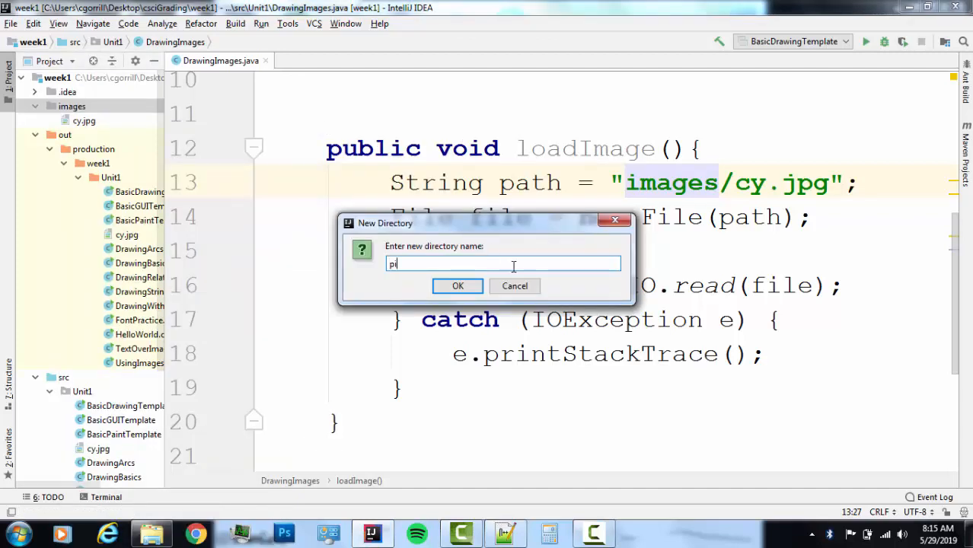
left_click(457, 287)
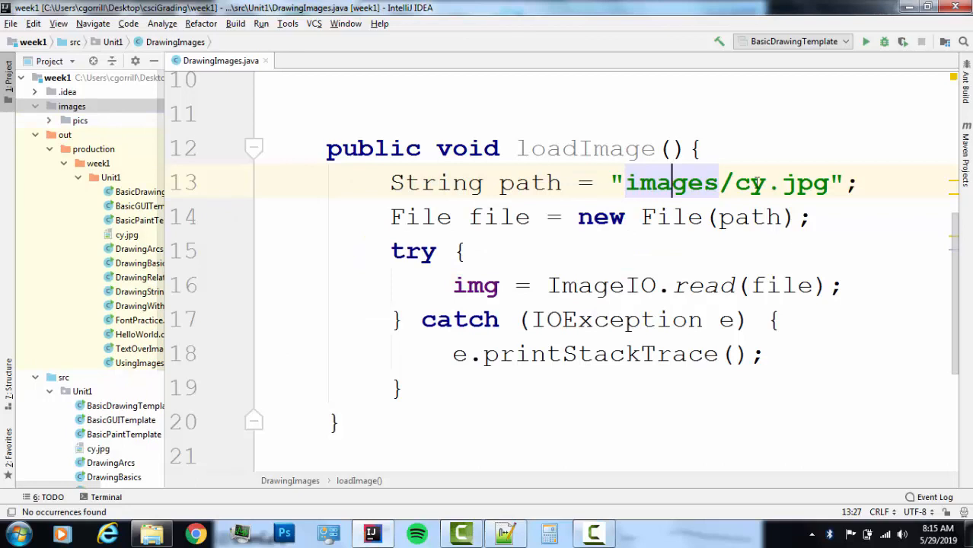
left_click(734, 183)
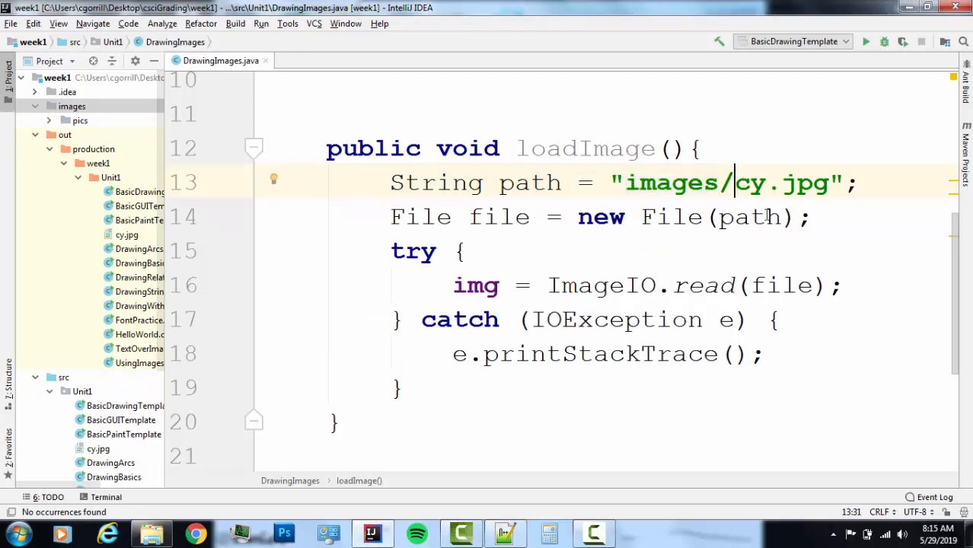
type("pics/")
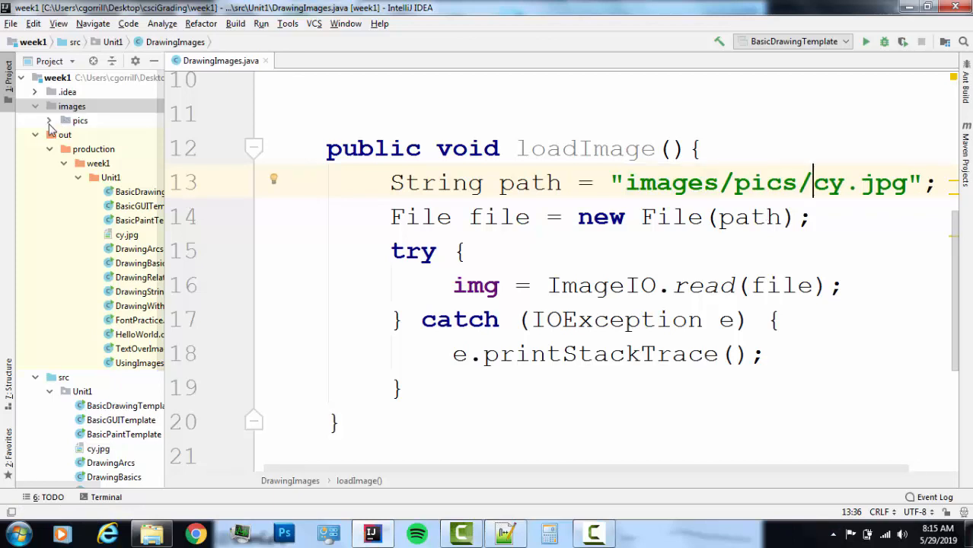
left_click(72, 106)
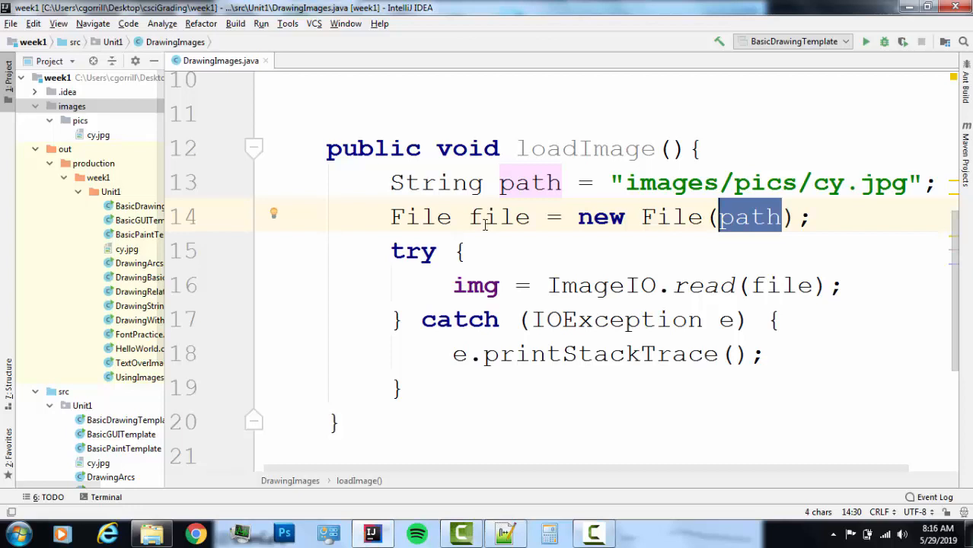
double_click(780, 285)
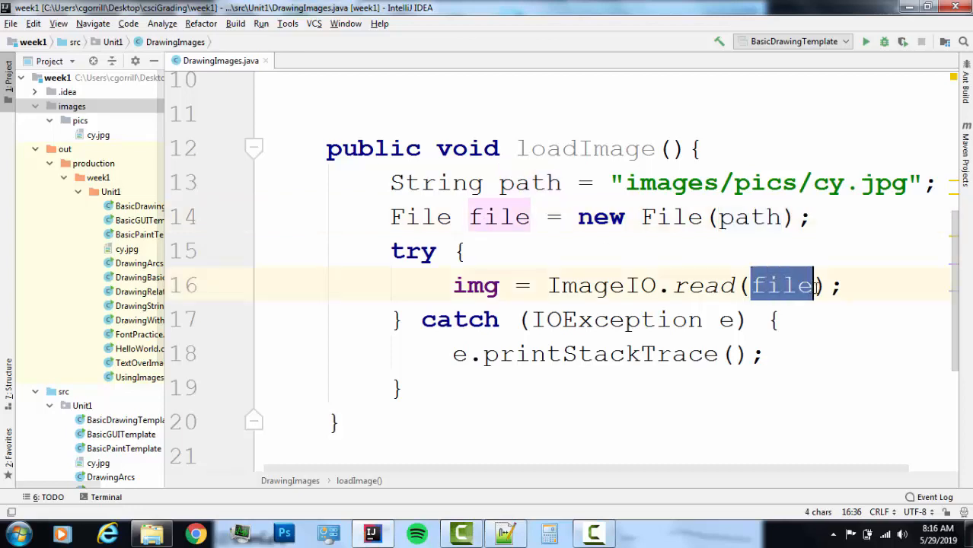
left_click(592, 285)
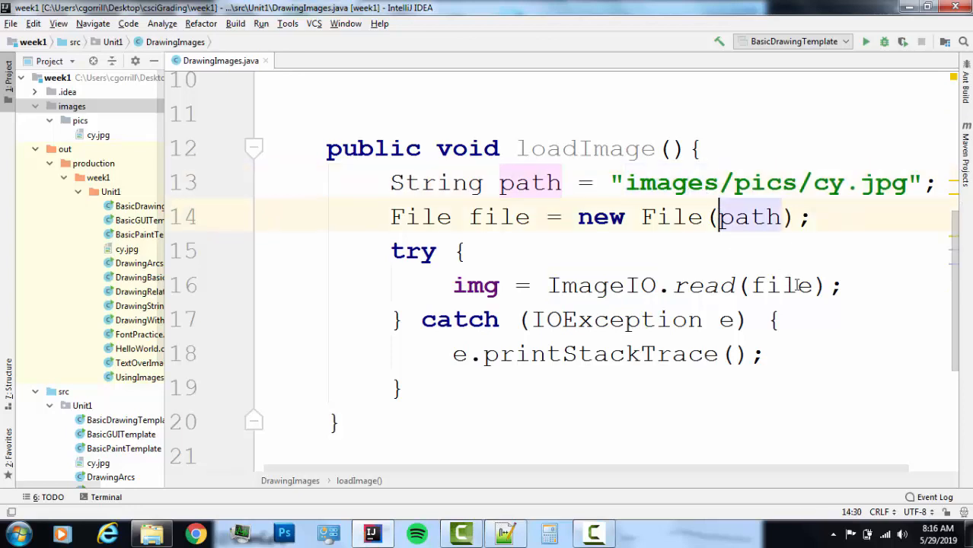
double_click(780, 285)
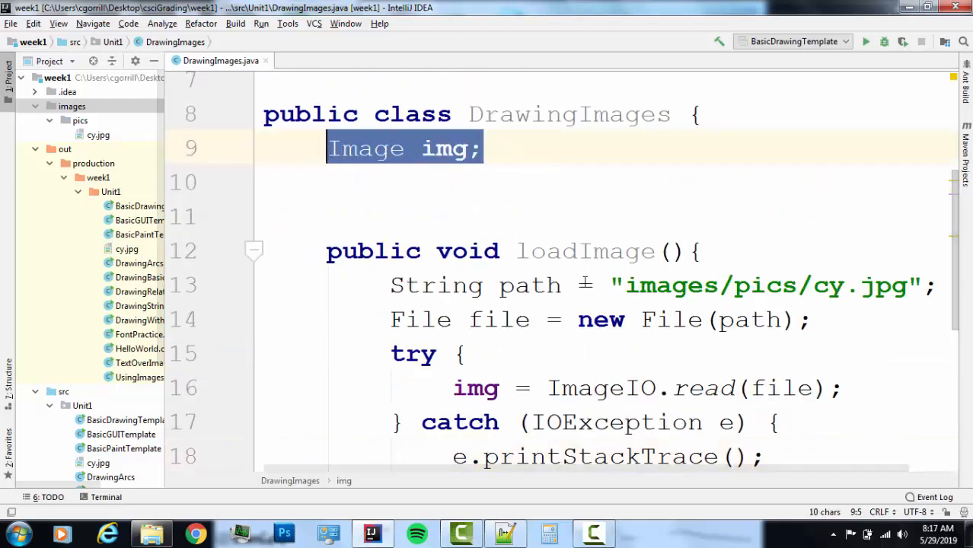
Add the word extends after the DrawingImages class name.
scroll("down", 3)
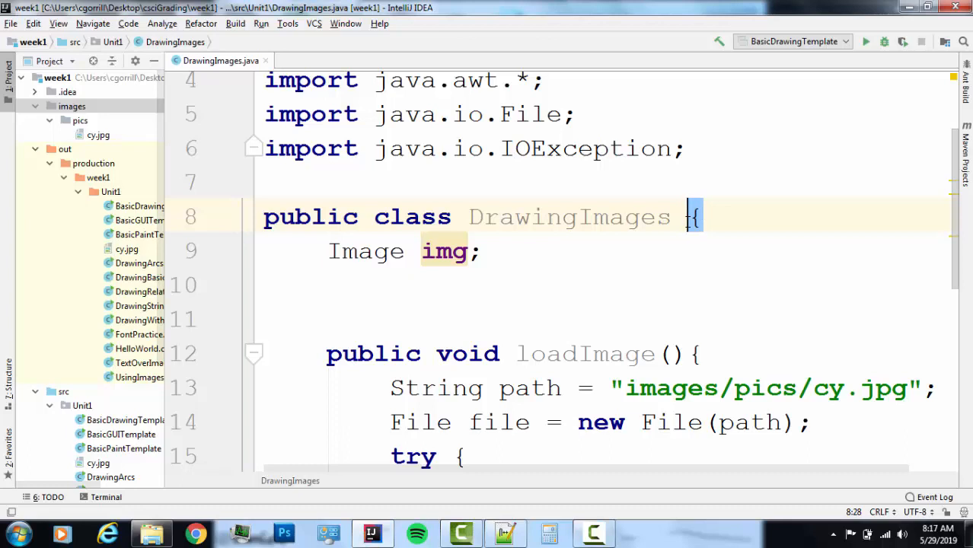
type("extends")
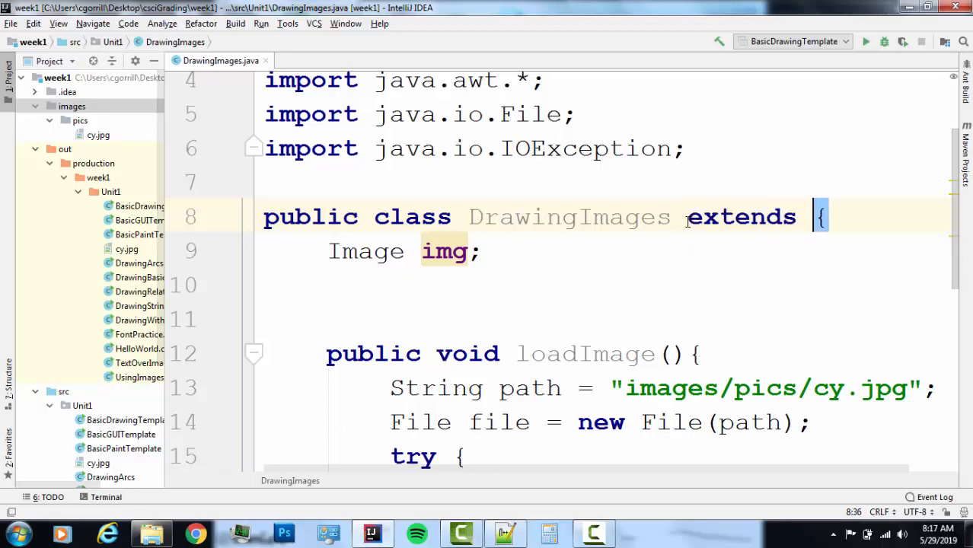
Make DrawingImages extend JFrame from javax.swing, adding the javax.swing.* import.
type("JF")
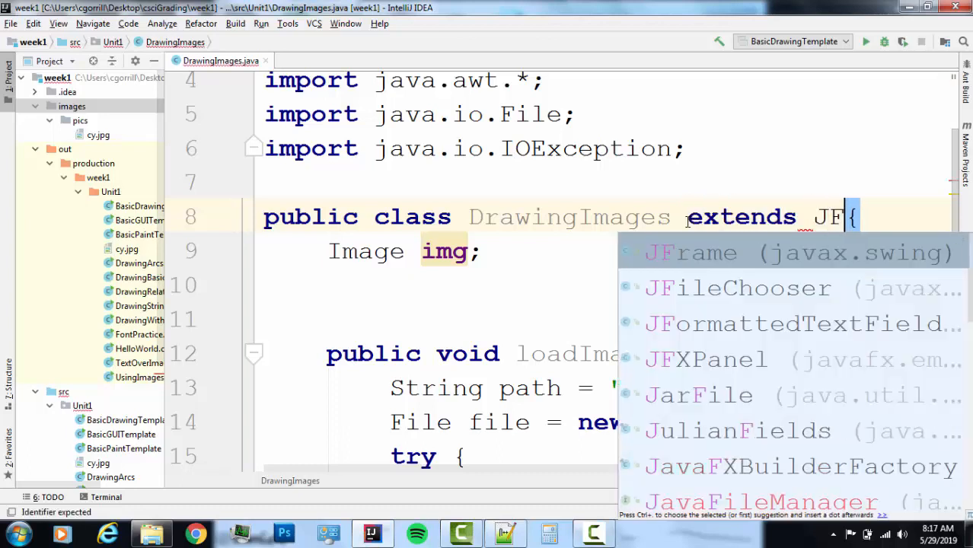
left_click(704, 253)
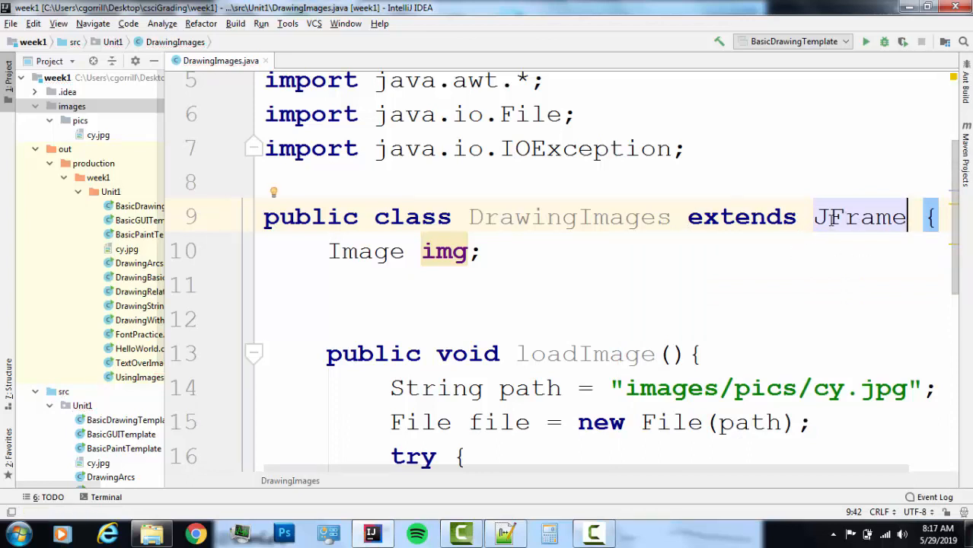
double_click(859, 217)
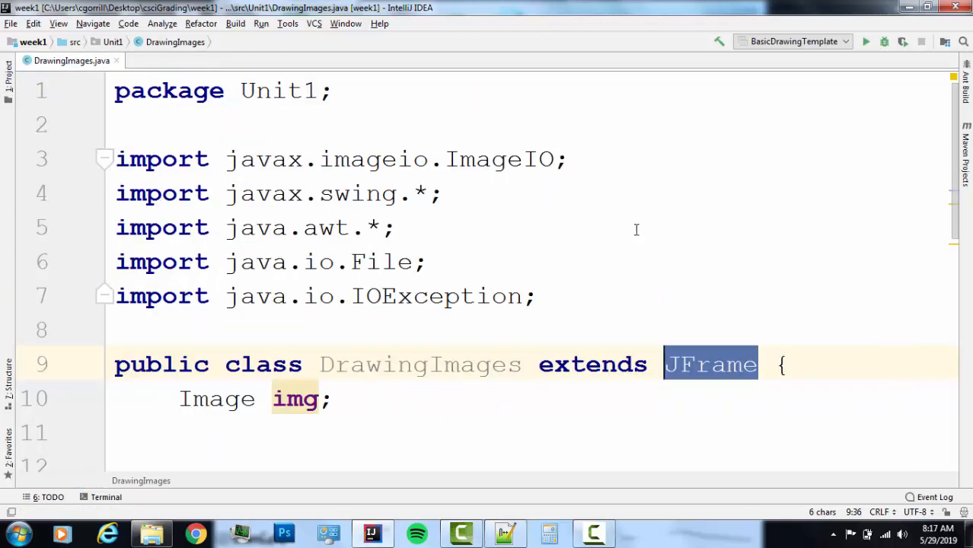
mouse_move(466, 206)
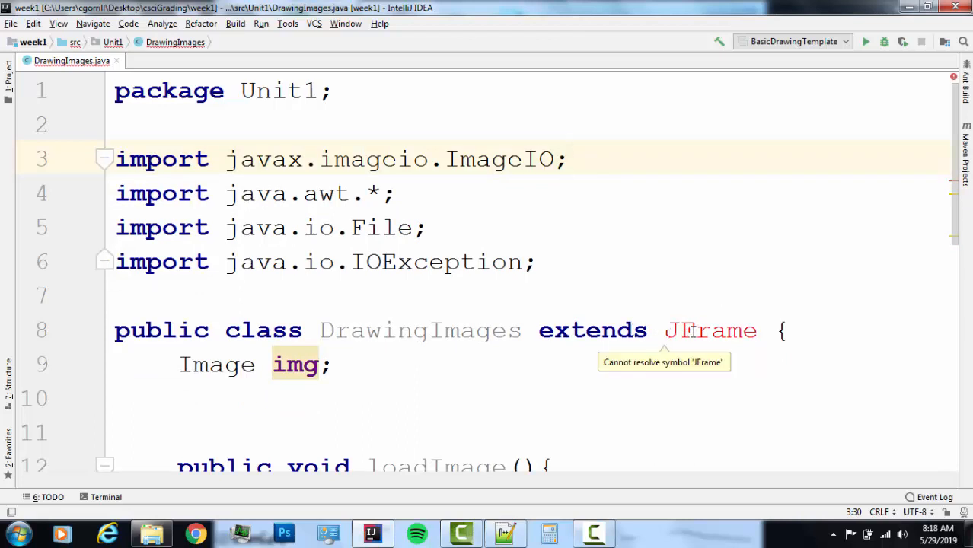
left_click(711, 329)
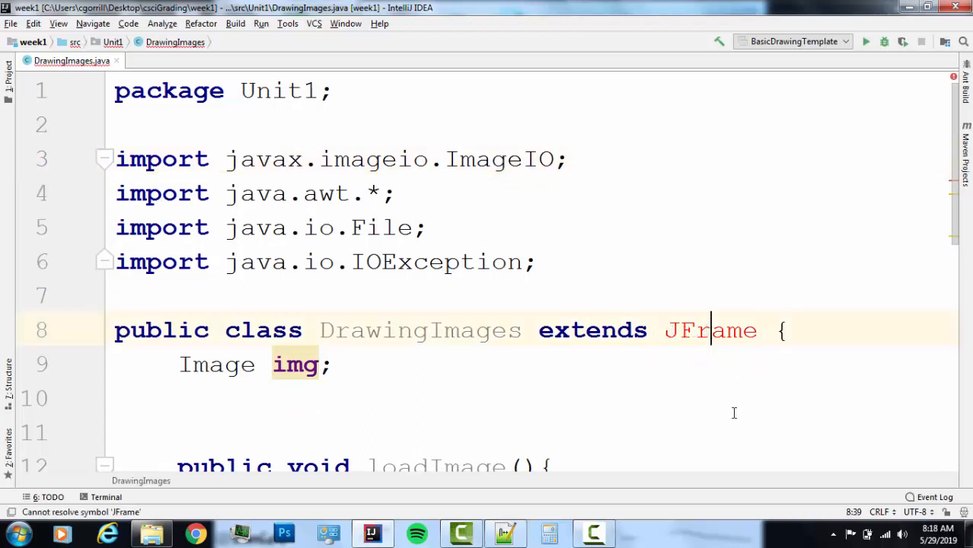
mouse_move(710, 330)
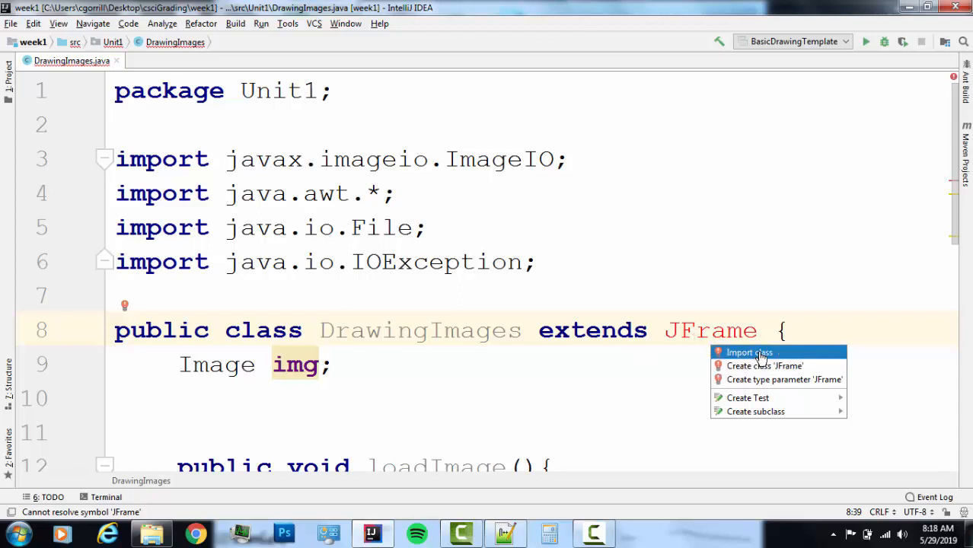
left_click(749, 352)
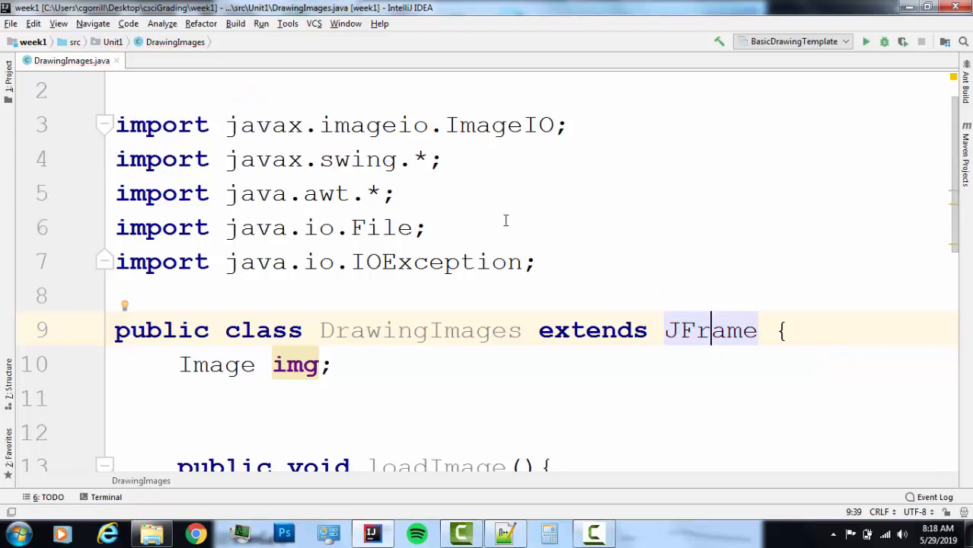
left_click(165, 159)
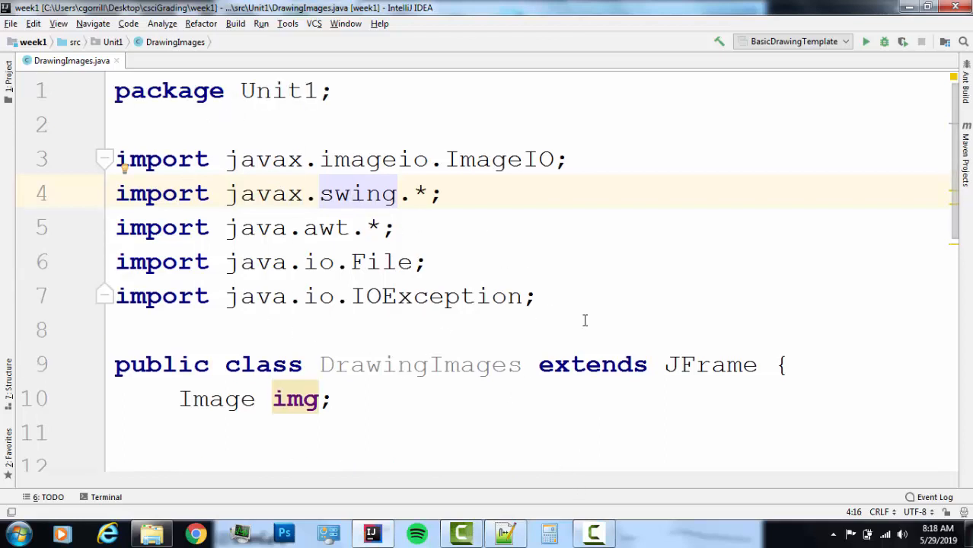
Review the regrouped imports — javax.swing.*, java.awt.*, java.io and ImageIO — and the Image img field.
left_click_drag(115, 158, 536, 296)
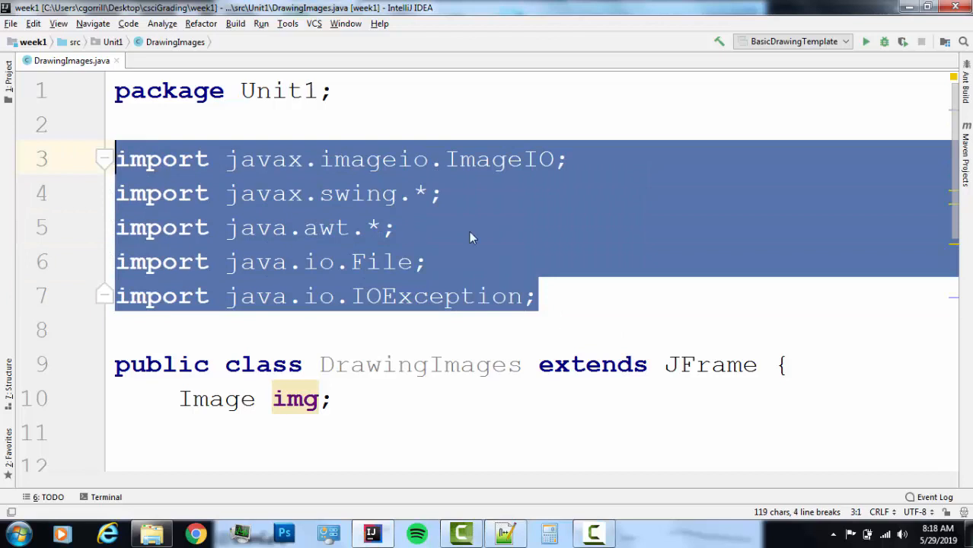
left_click(541, 158)
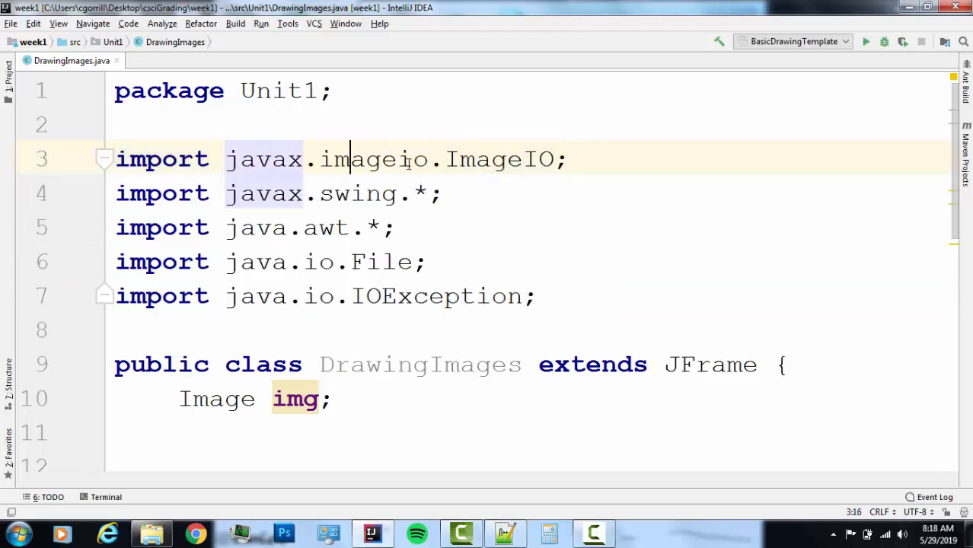
double_click(500, 158)
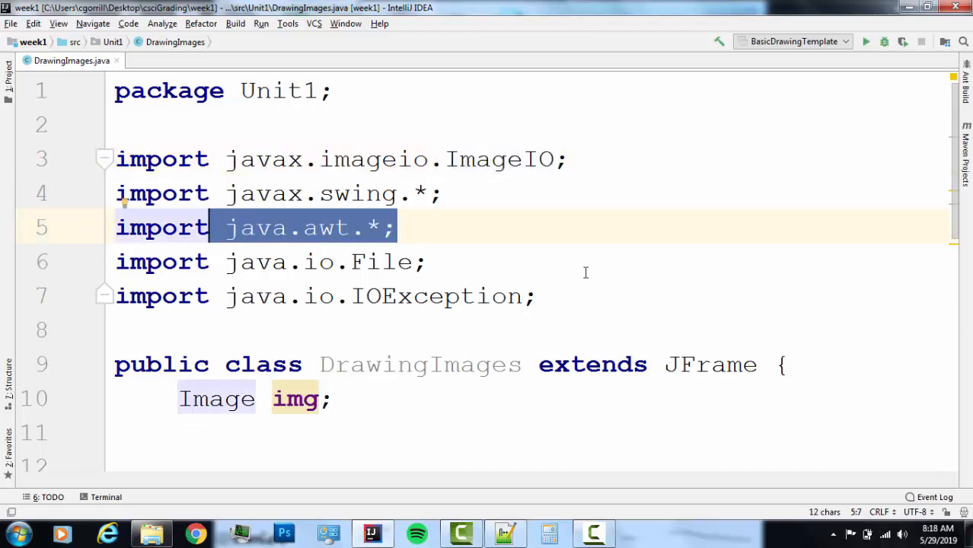
mouse_move(510, 277)
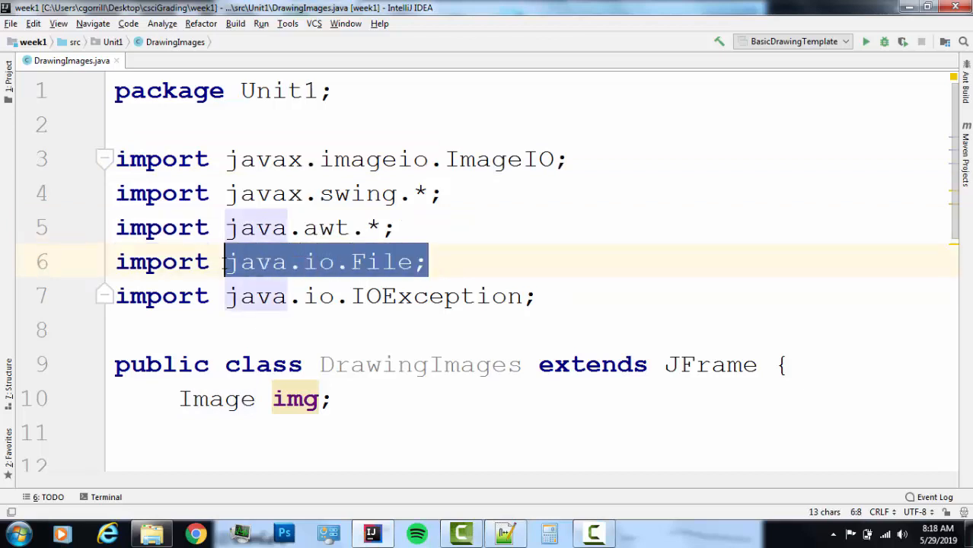
left_click(373, 262)
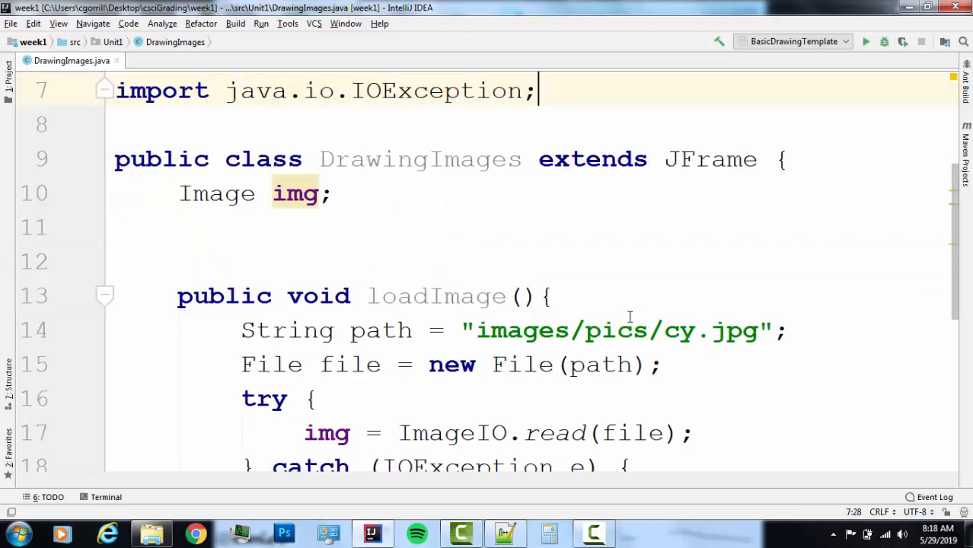
scroll("down", 3)
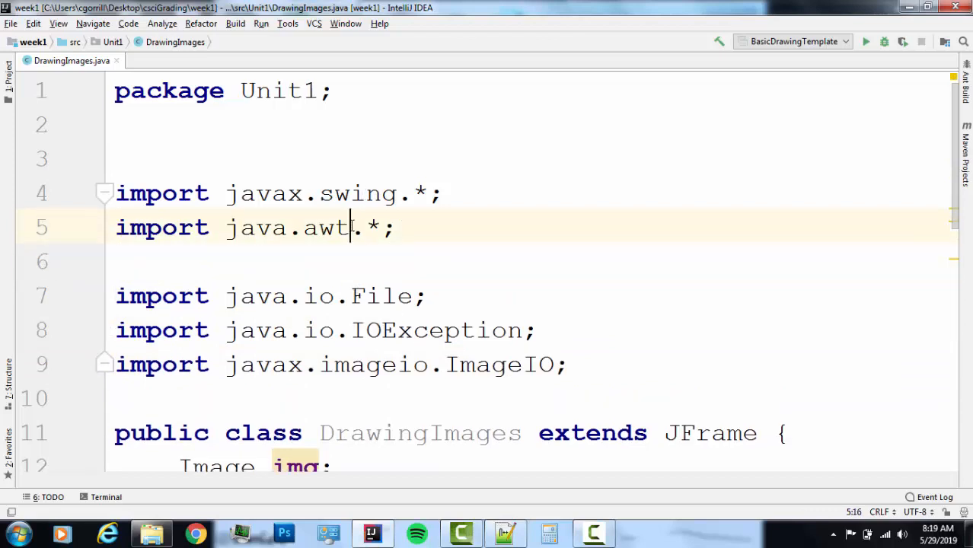
double_click(326, 229)
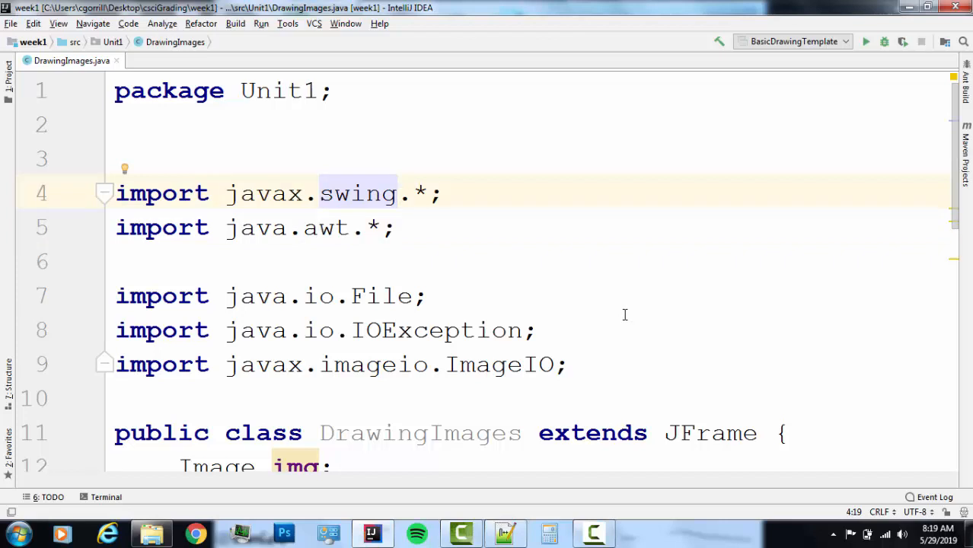
scroll("down", 3)
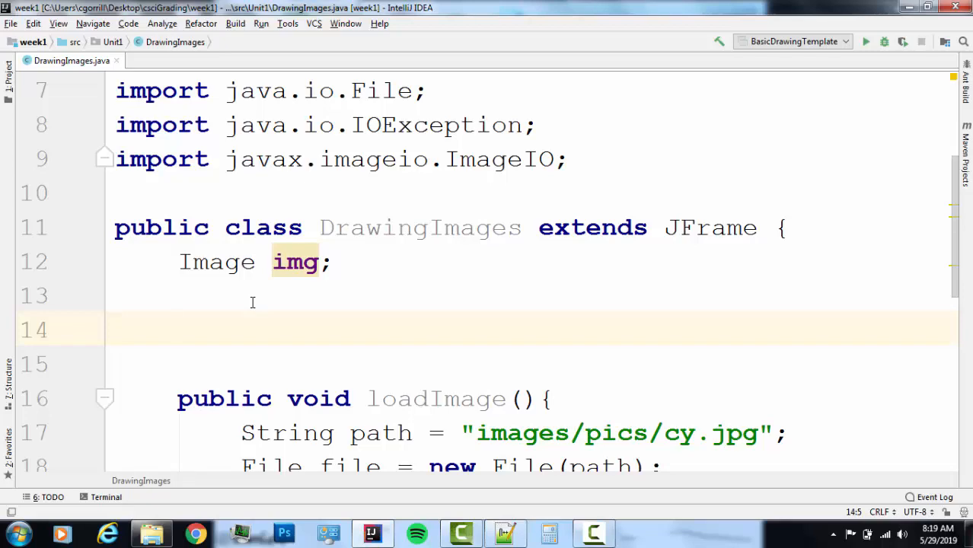
Add an empty public static void main(String[] args) method above loadImage.
type("public static void")
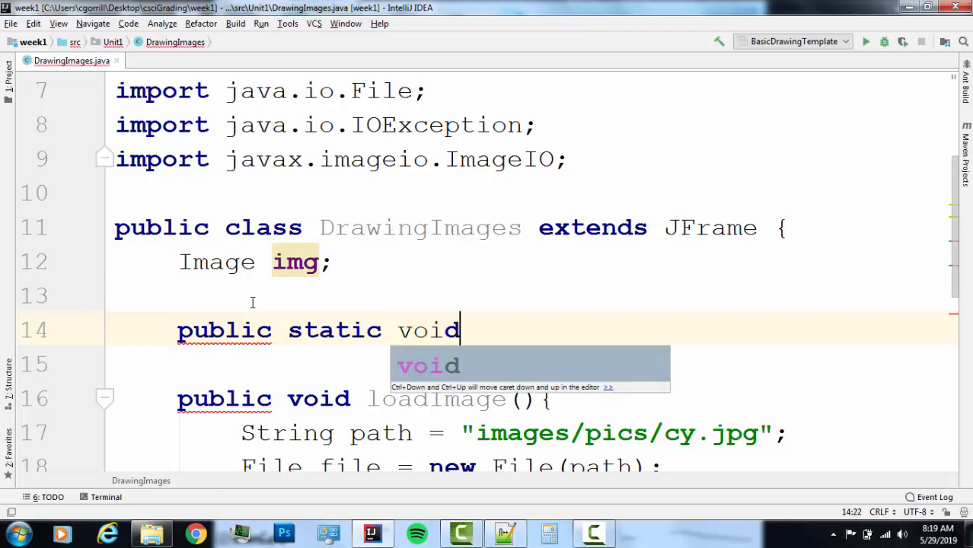
type("main ()")
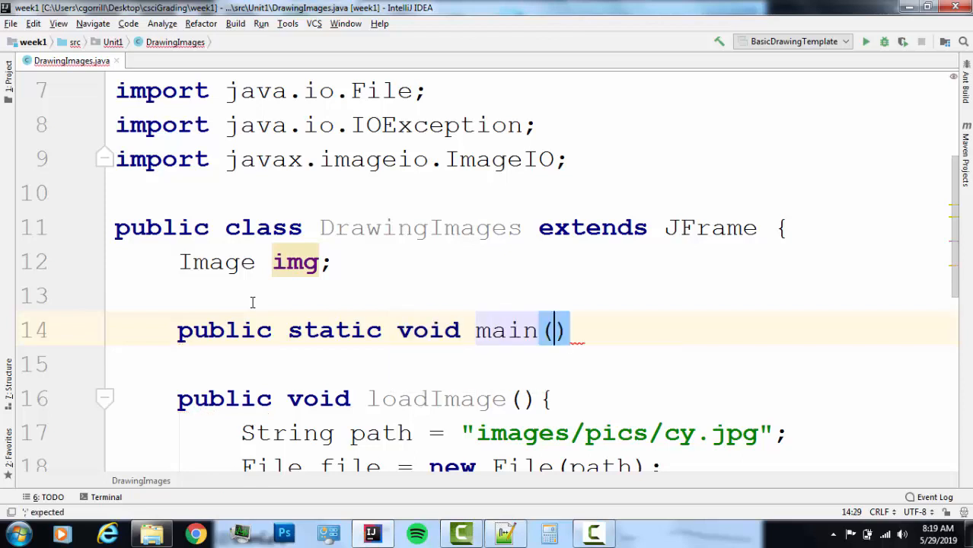
type("String[]args")
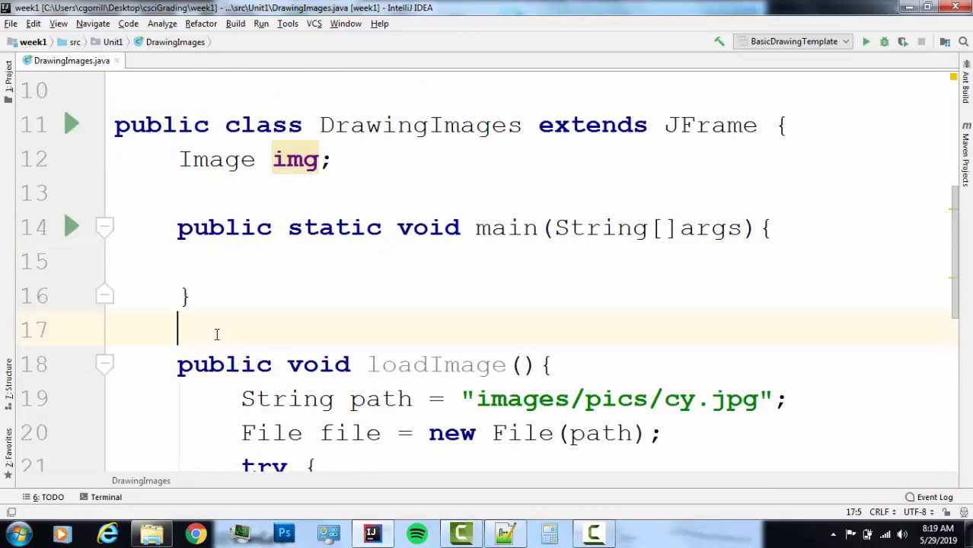
Add a public void paint(Graphics g) method whose body calls super.paint(g);.
type("publi")
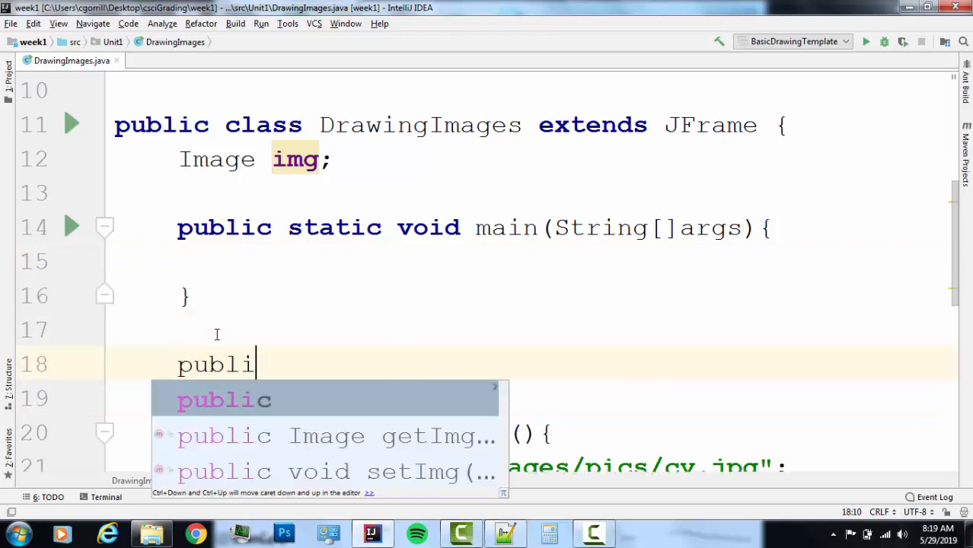
type("void paint")
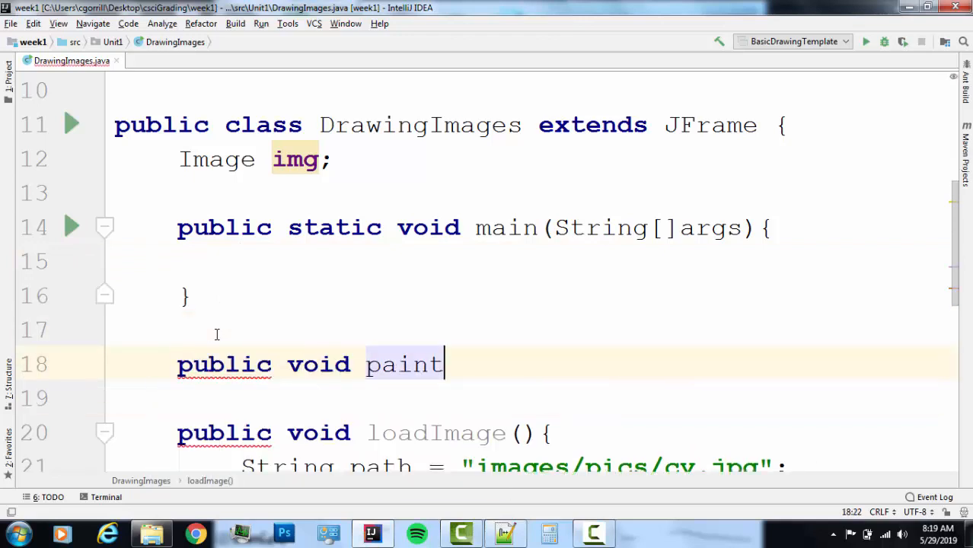
type("(Fr")
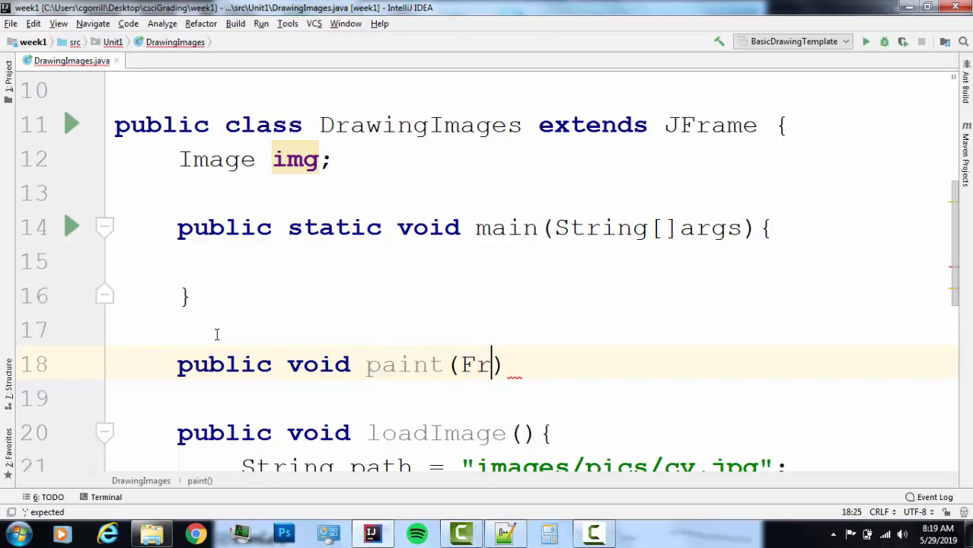
type("aphics g")
left_click(536, 397)
type("syp")
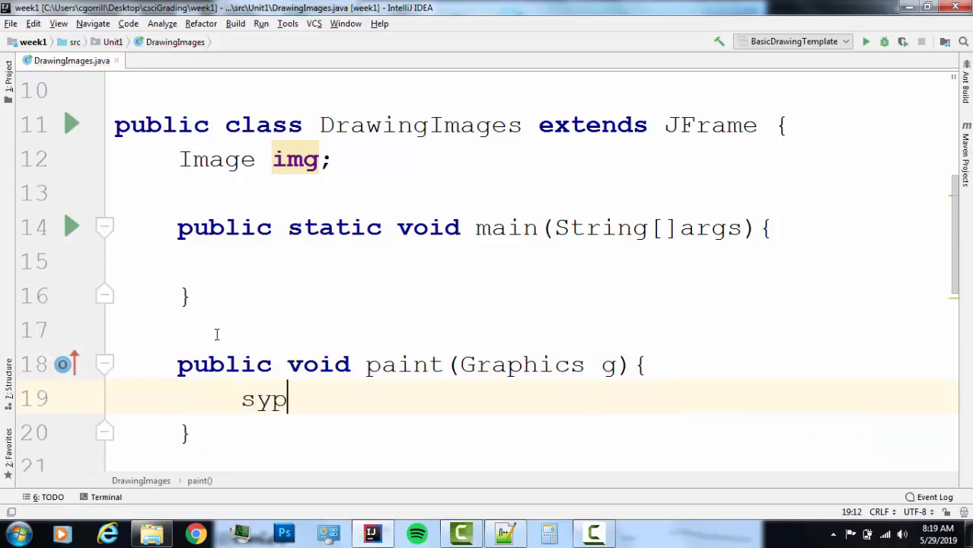
type("super")
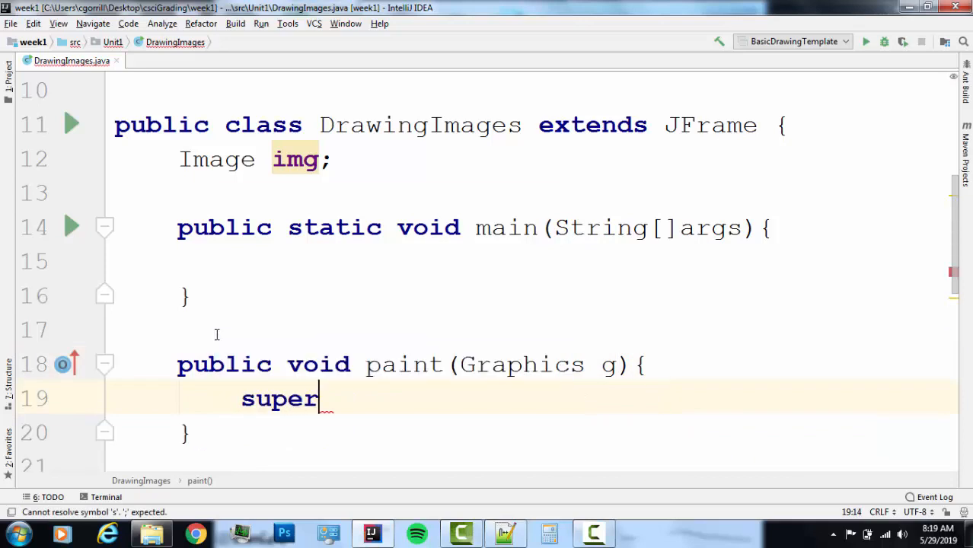
type(".paint()")
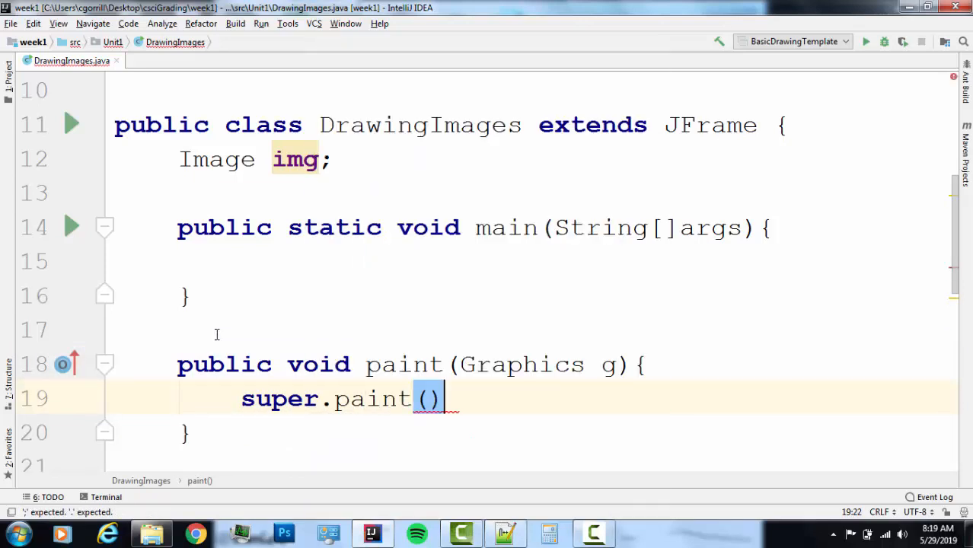
type("g")
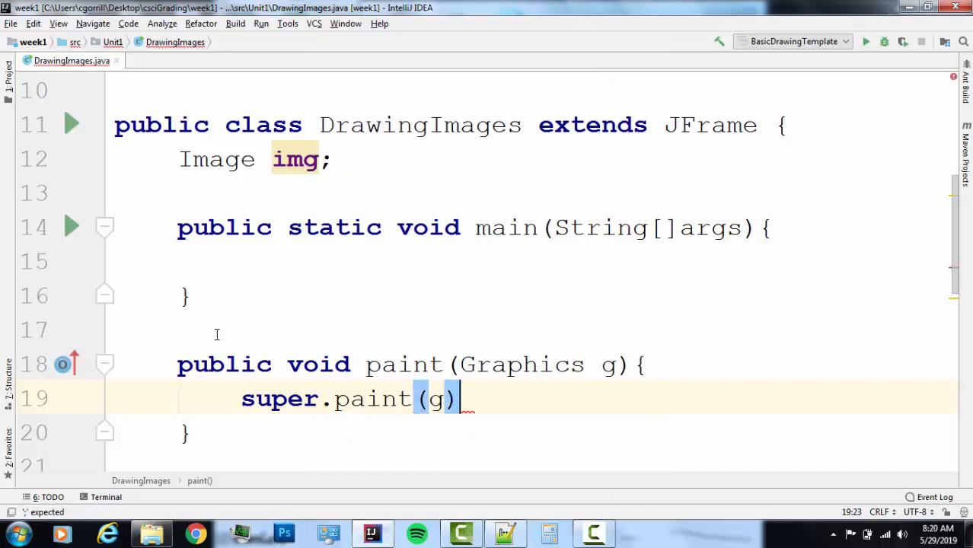
type(";")
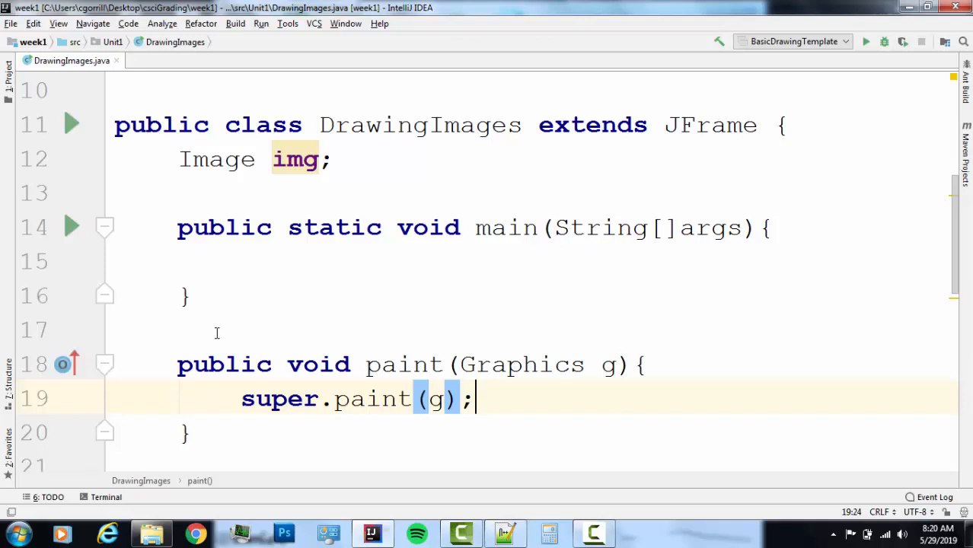
mouse_move(144, 278)
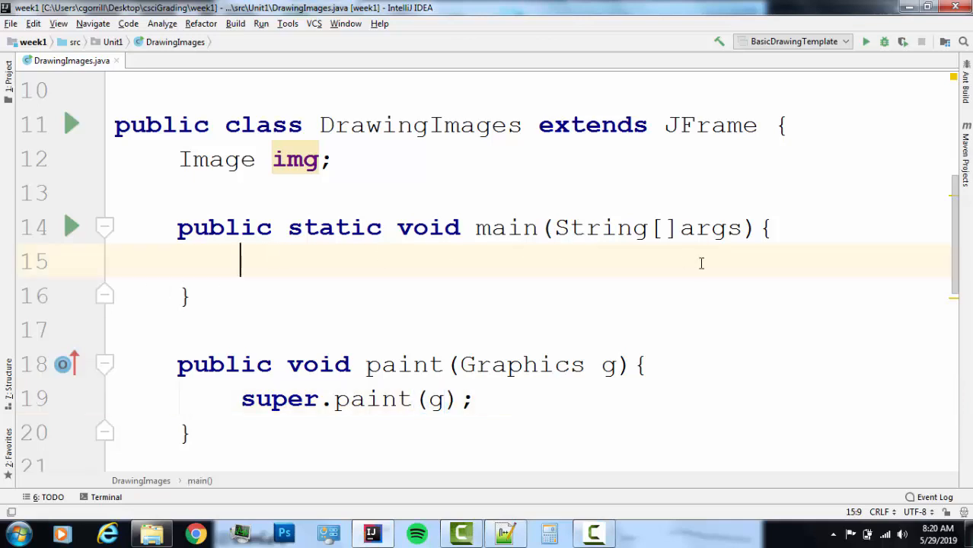
mouse_move(697, 265)
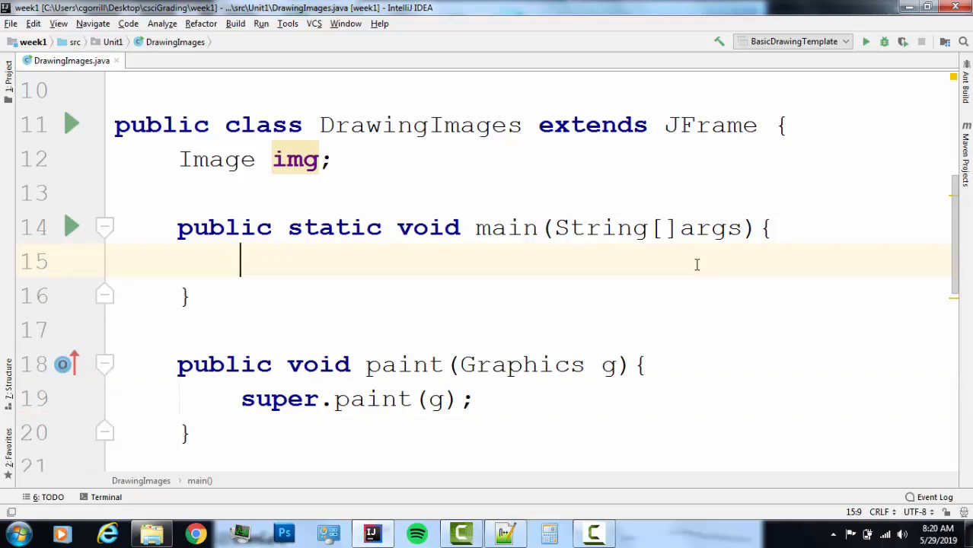
In main, create DrawingImages frame = new DrawingImages();.
type("Drawin")
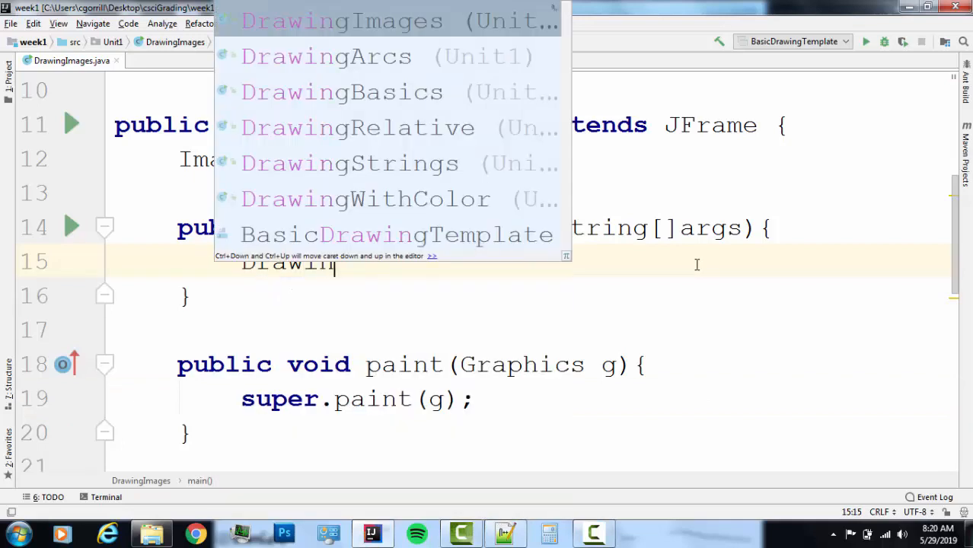
key("Enter")
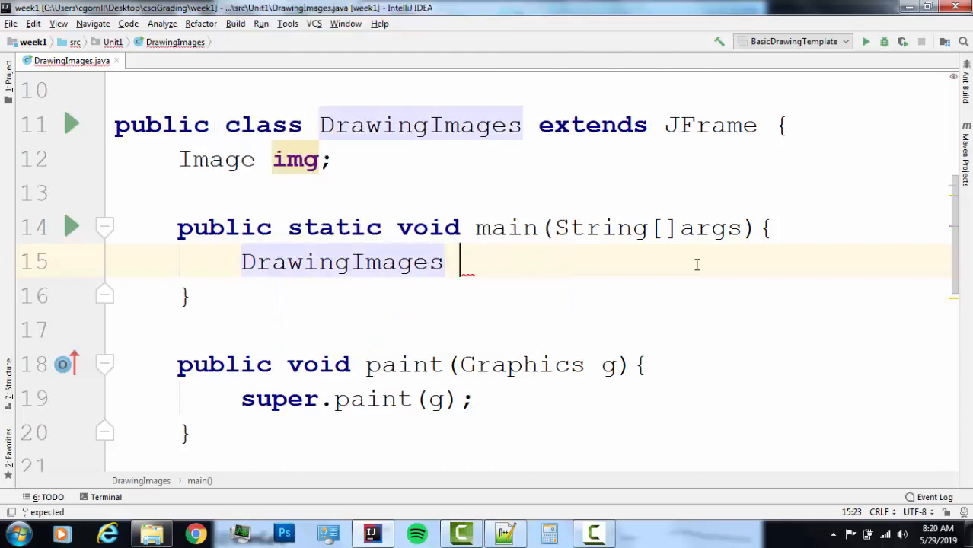
type("fram")
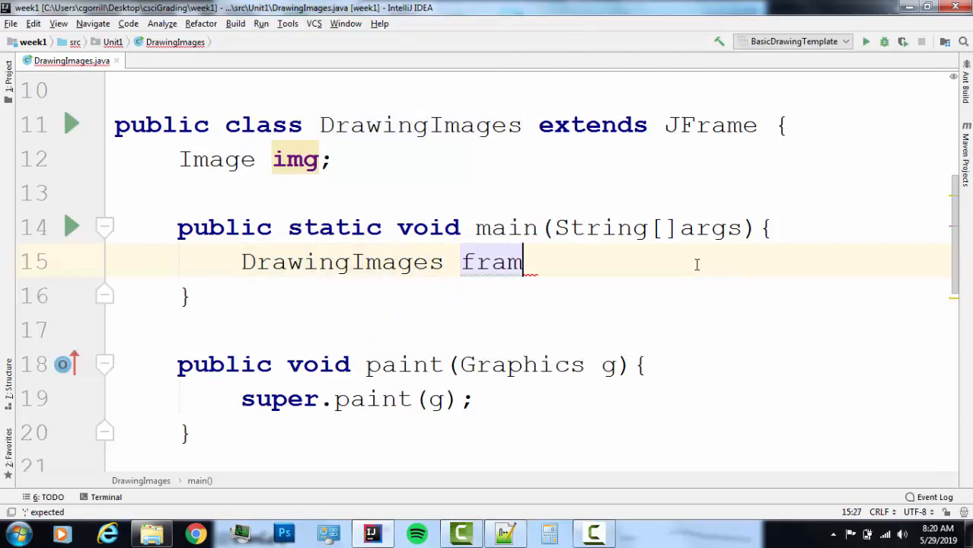
type("e=")
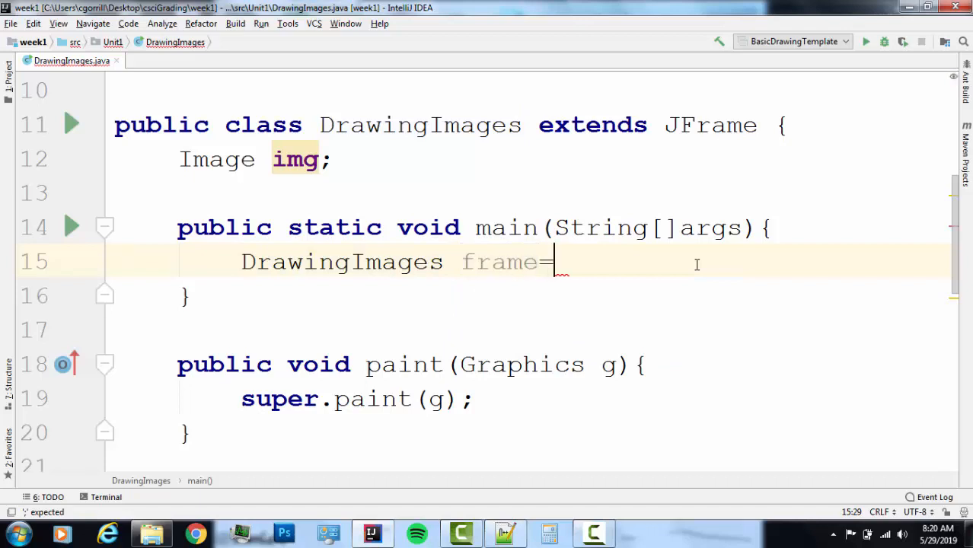
type("Dra")
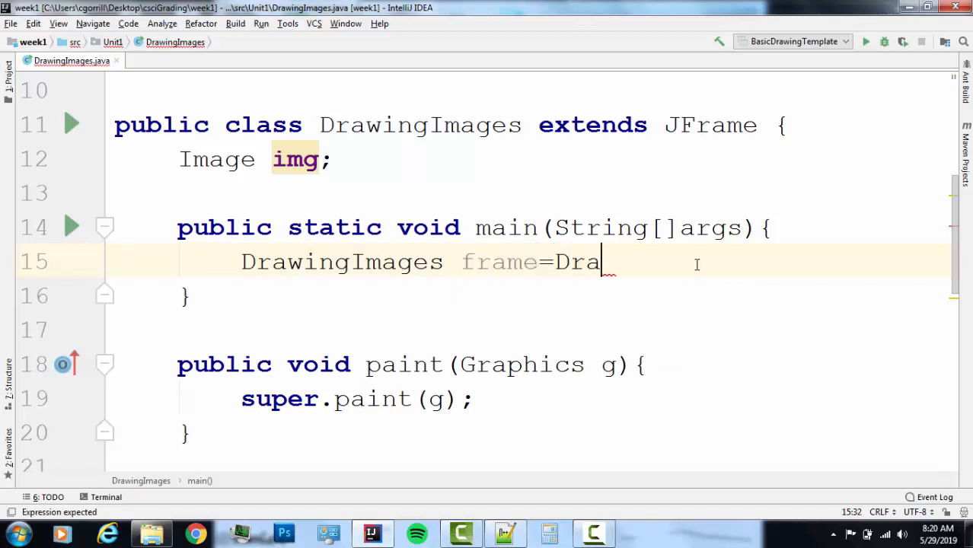
type("wingImages")
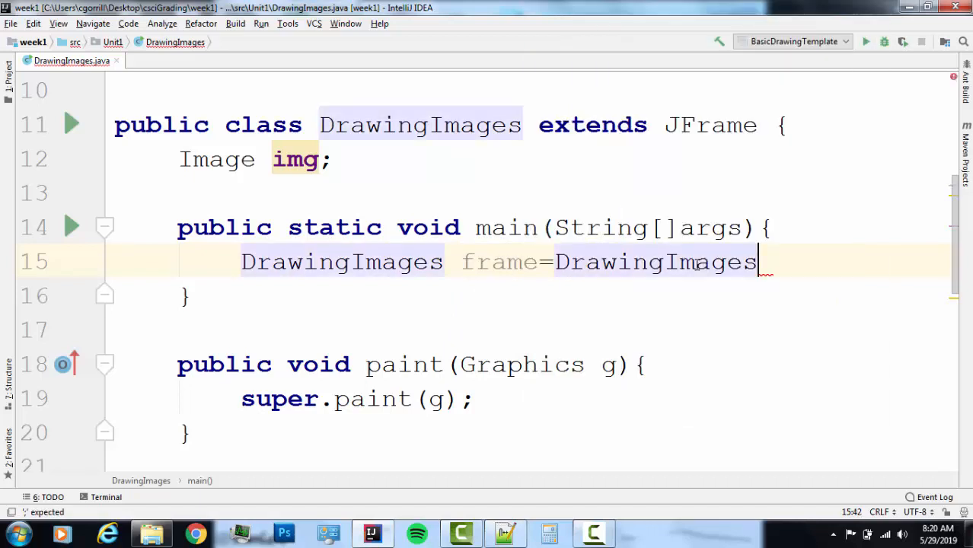
type("();")
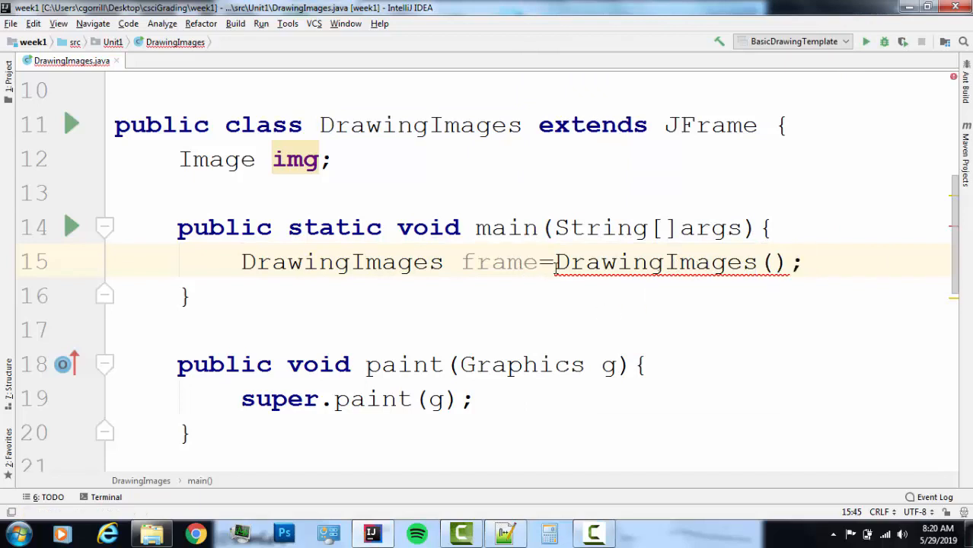
type("new")
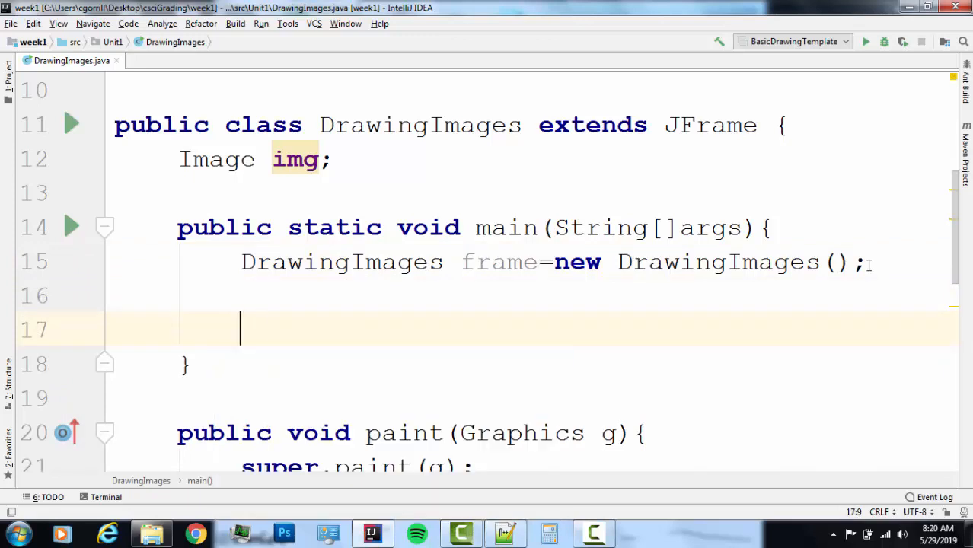
Size the frame with frame.setSize(new Dimension(400,400));.
type("frame.setSize();")
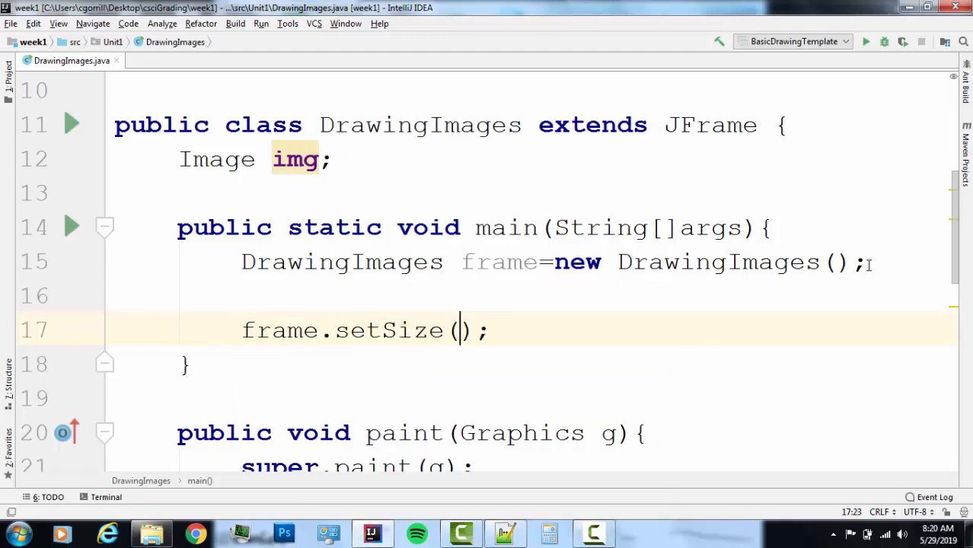
type("new D")
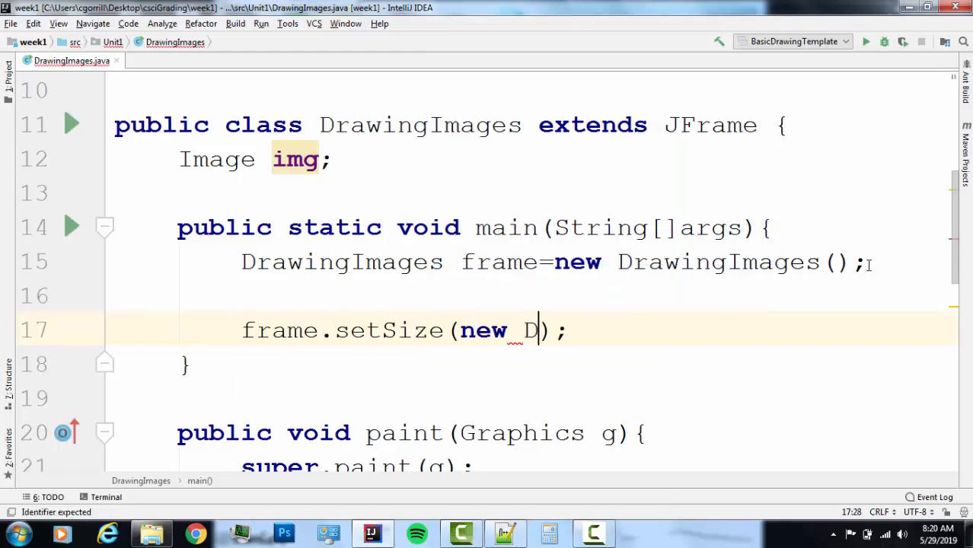
type("imension(")
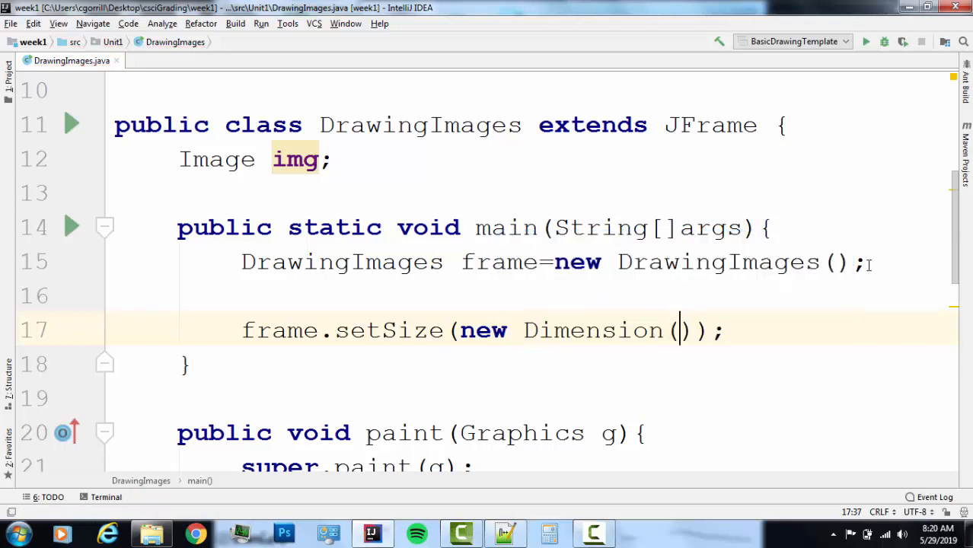
type("40")
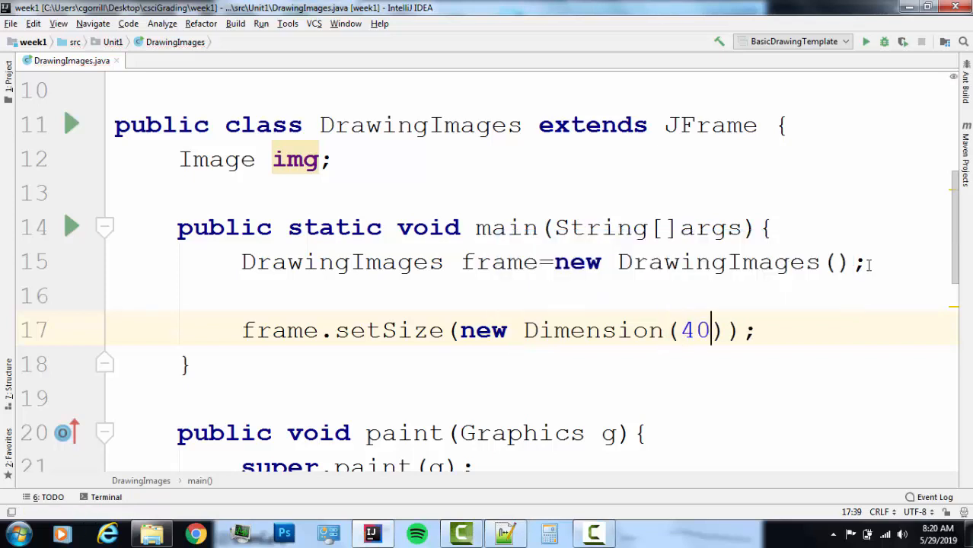
type("0")
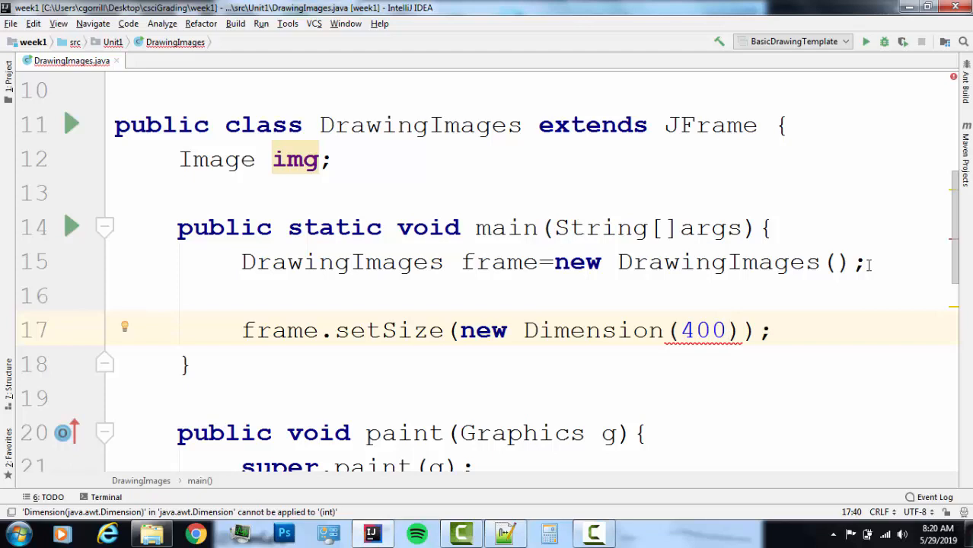
type(",400")
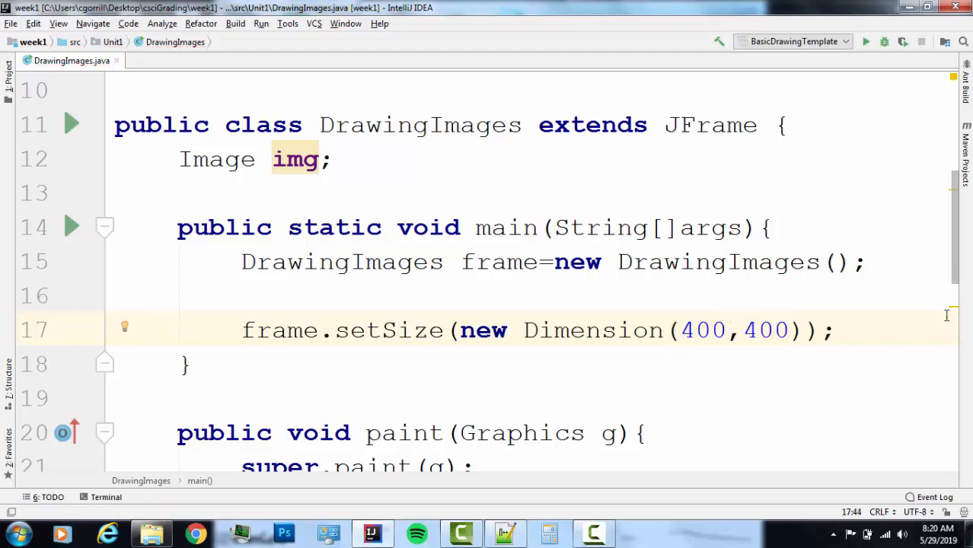
key("enter")
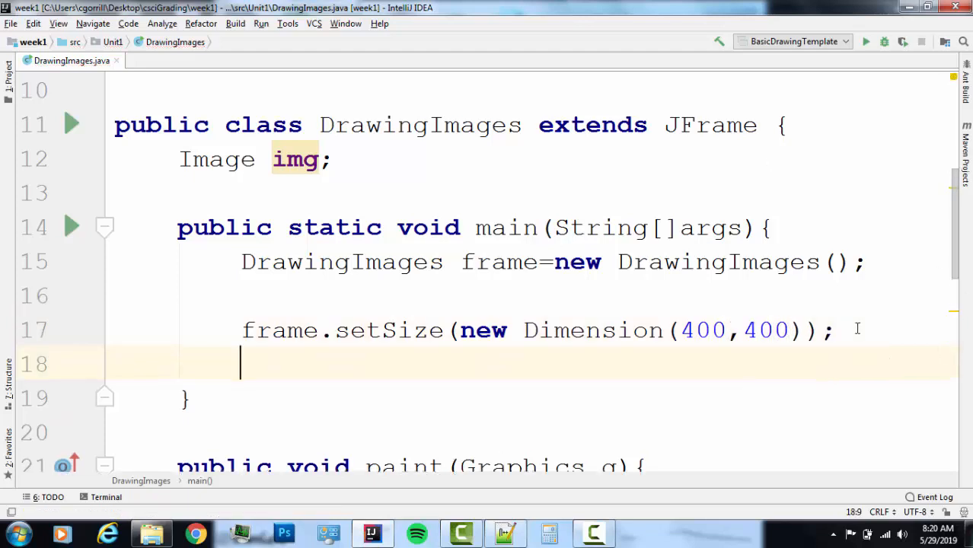
Set the frame's default close operation to EXIT_ON_CLOSE and call frame.setVisible(true);.
type("fr")
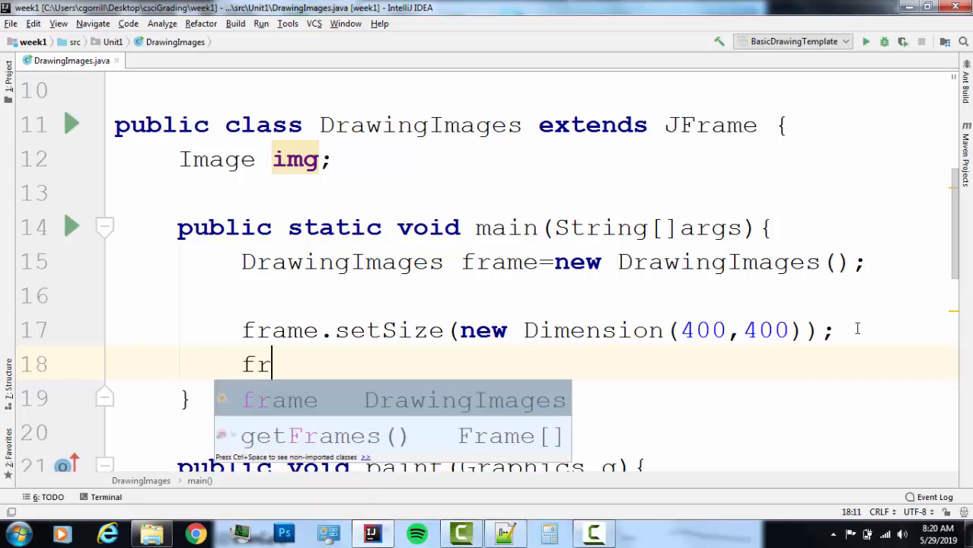
type("ame.setDefaultCloseOperation();")
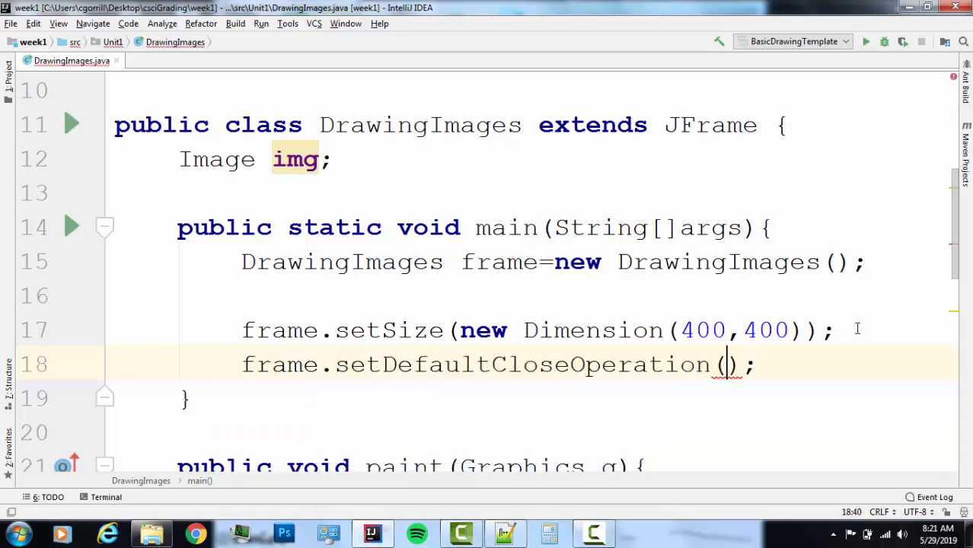
type("EXIT_ON_CLOSE")
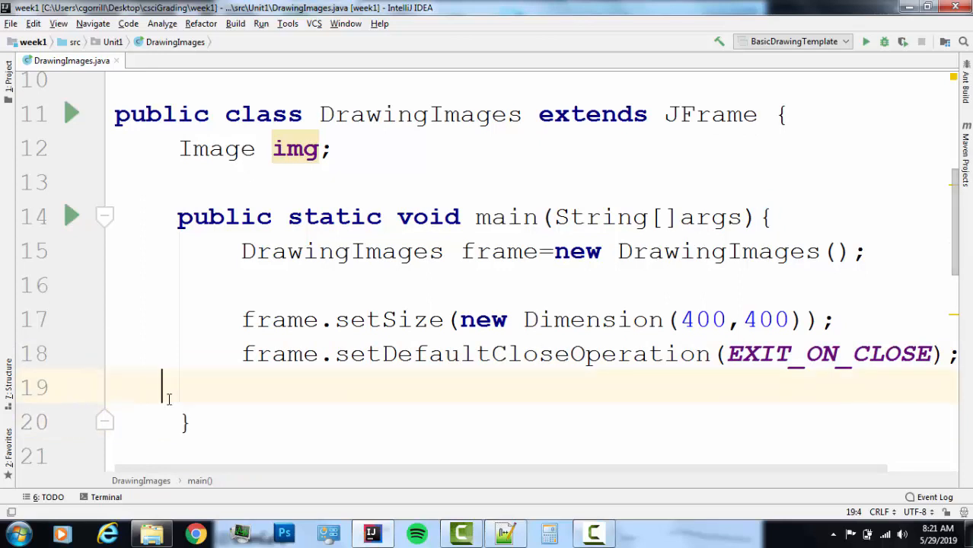
key("enter")
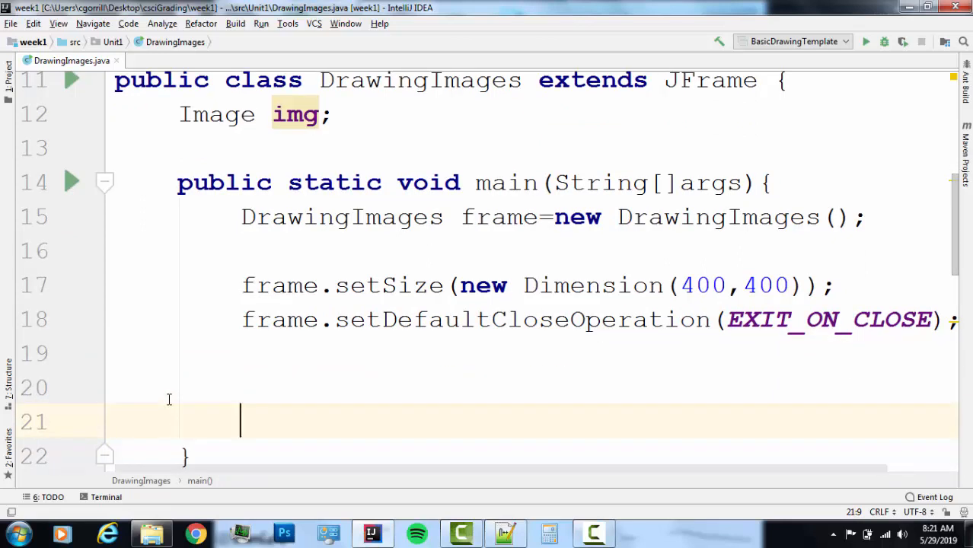
type("frame.setVisible();")
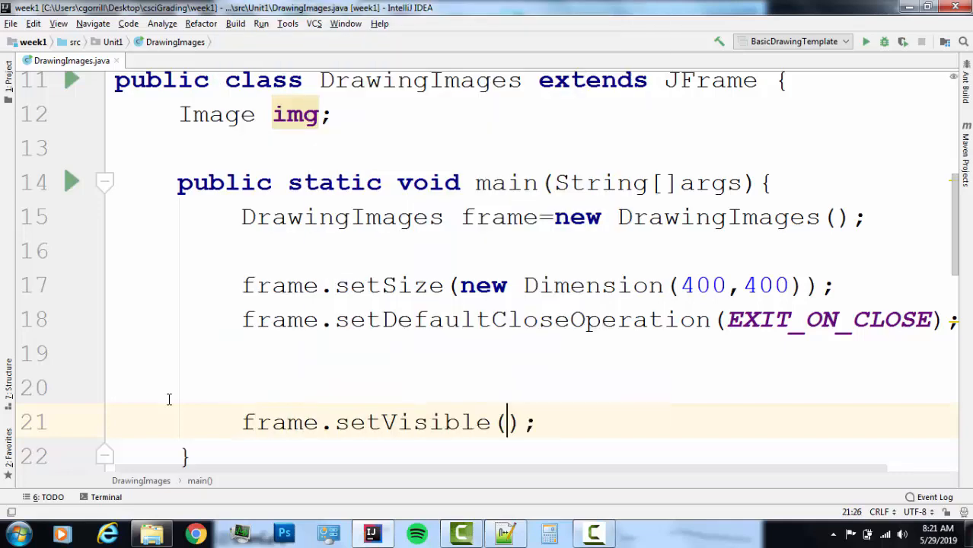
type("true")
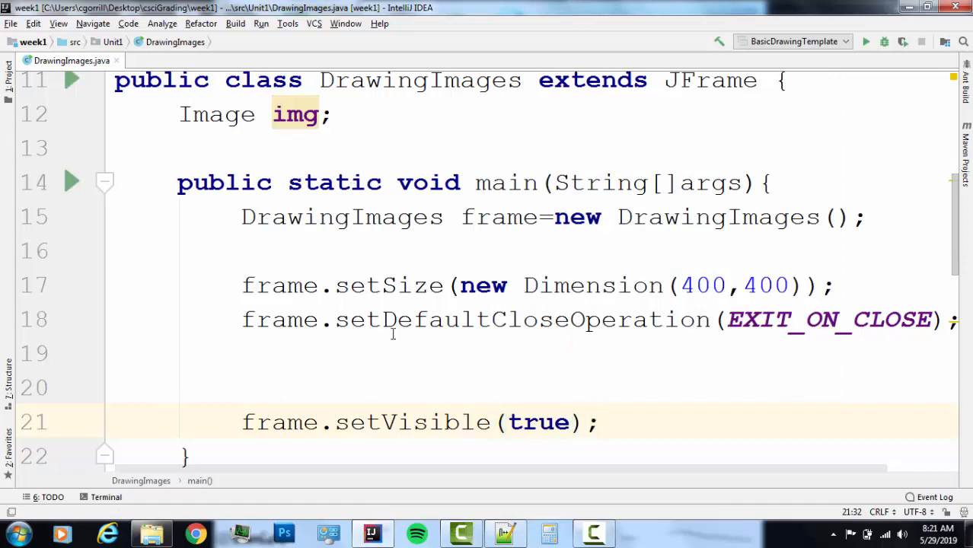
scroll("down", 3)
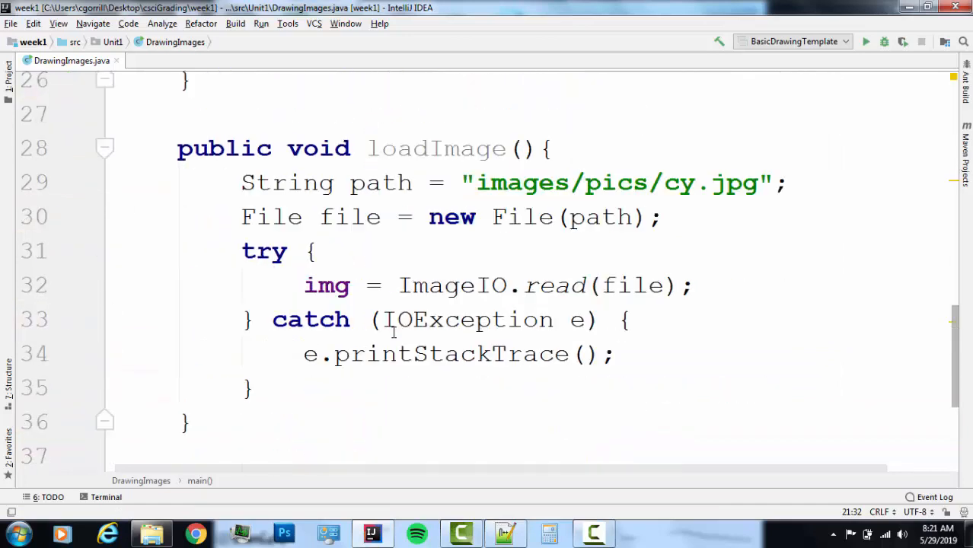
left_click(180, 149)
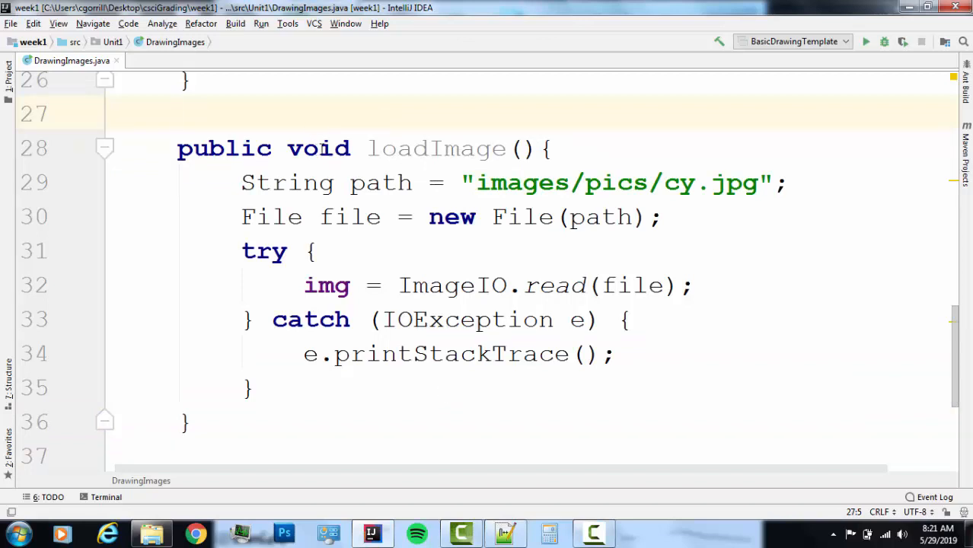
mouse_move(460, 250)
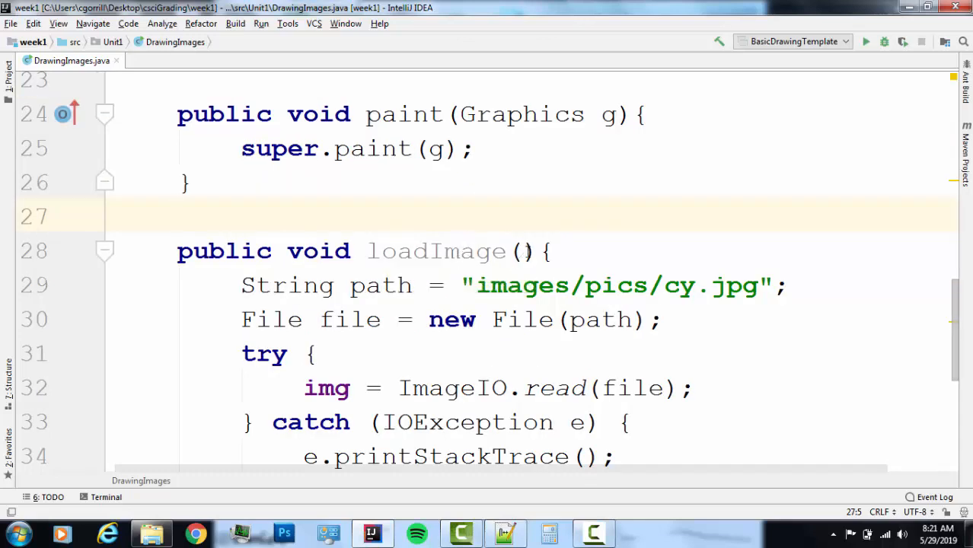
scroll("up", 3)
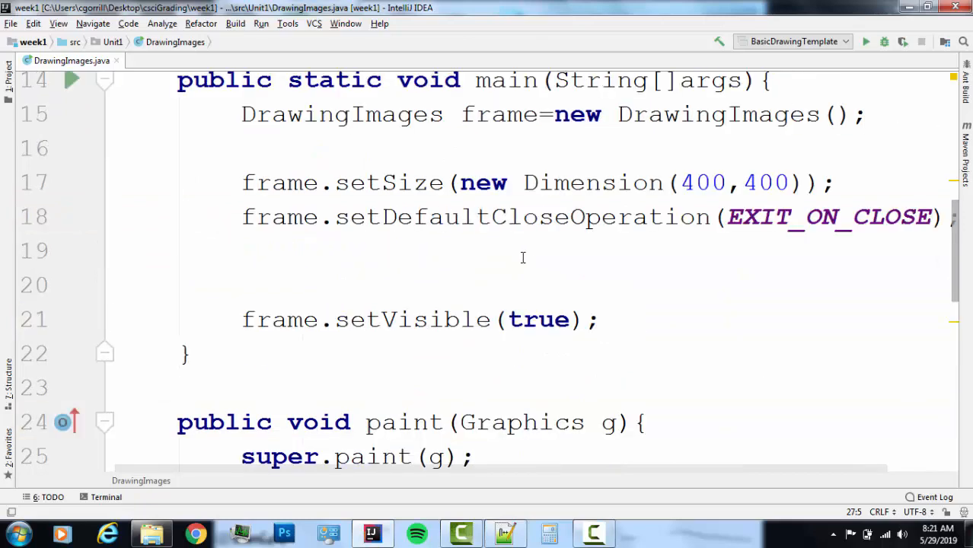
scroll("down", 3)
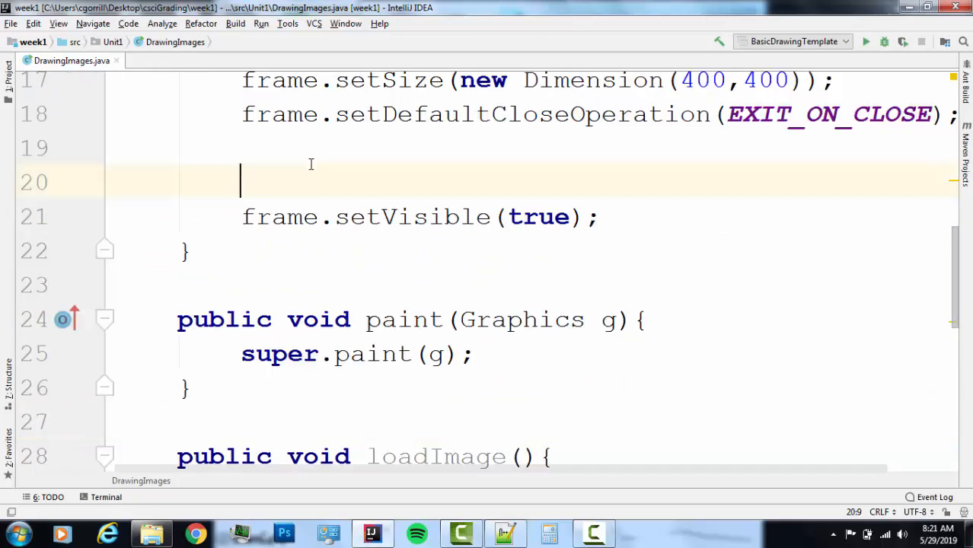
Call frame.loadImage() in main before the frame is made visible, via completion.
key("Backspace")
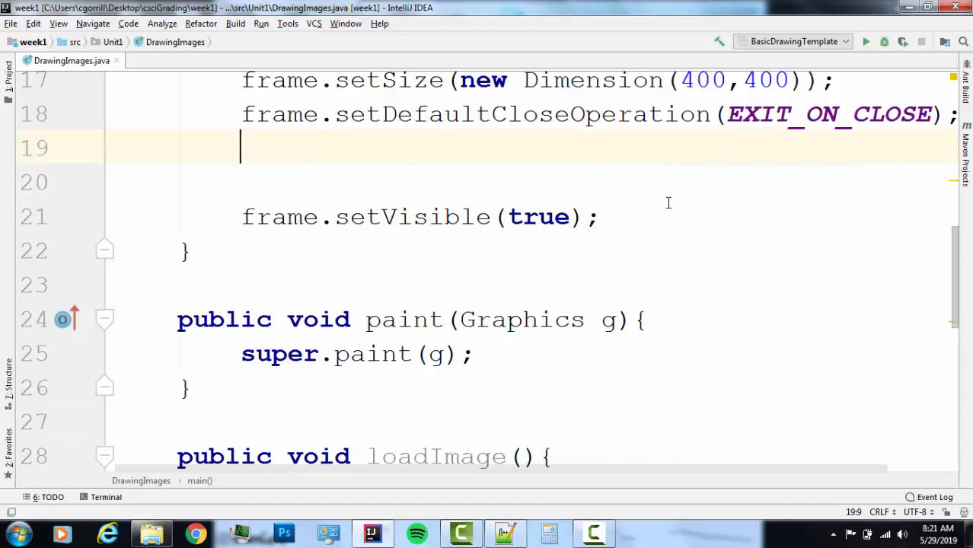
type("frame.")
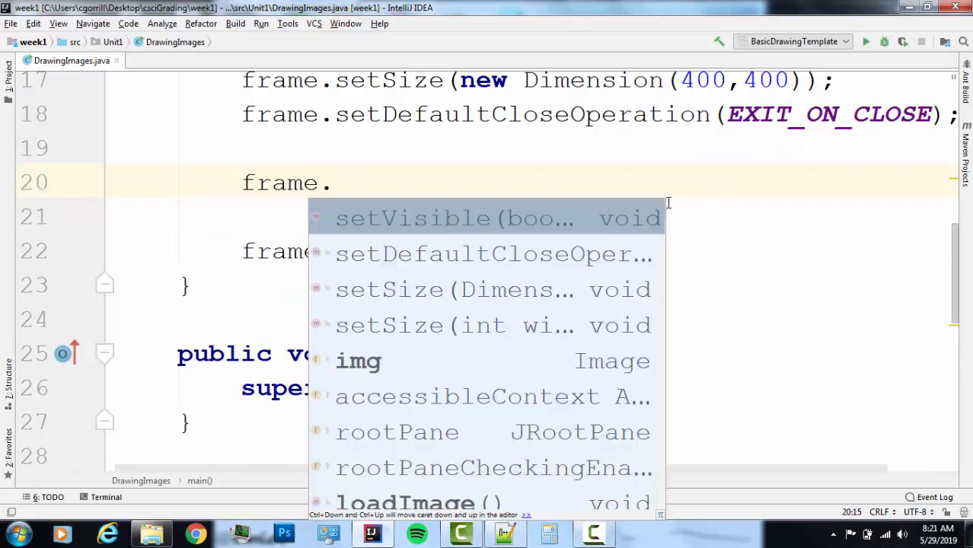
type("ki")
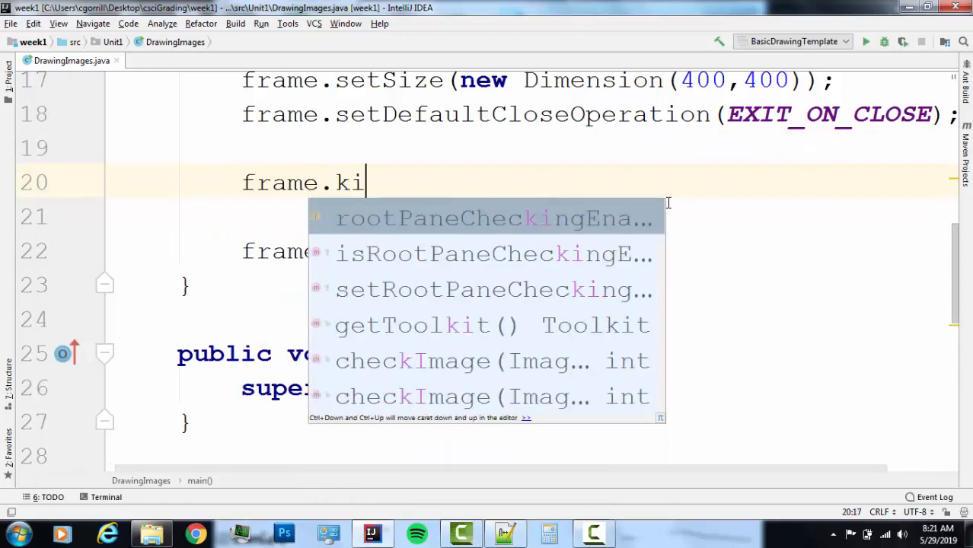
type("loadImage();")
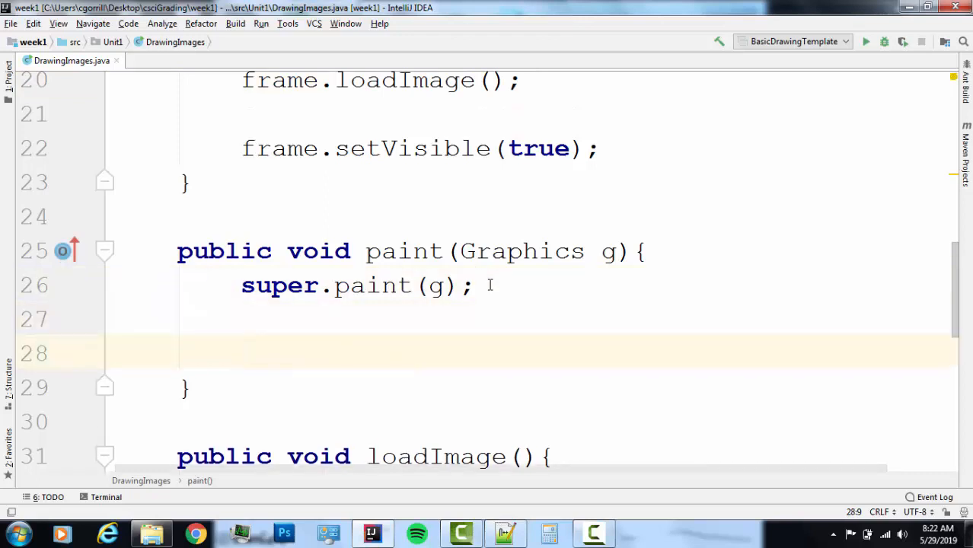
In paint, draw the image with g.drawImage(img, 0, 0, this); after super.paint(g).
type("g.d")
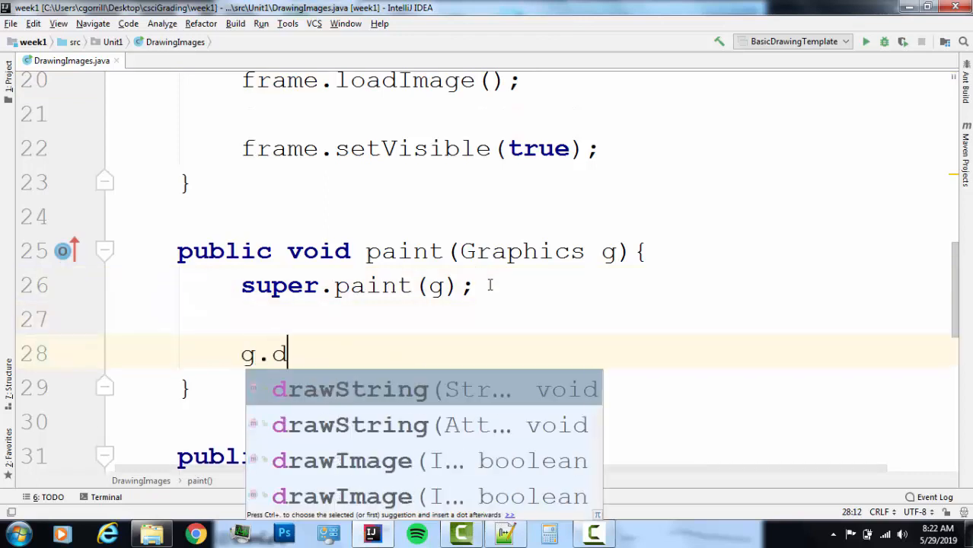
type("rawImage(")
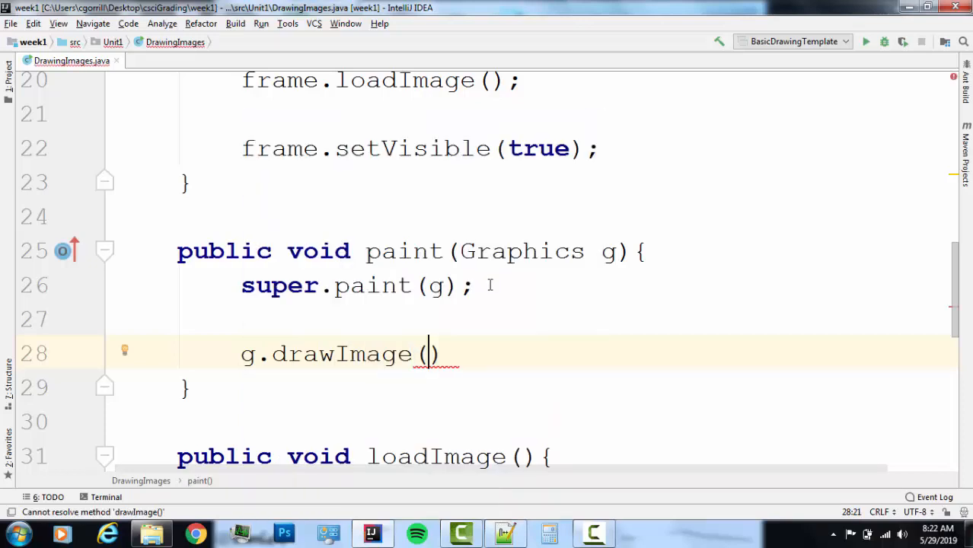
type("img,")
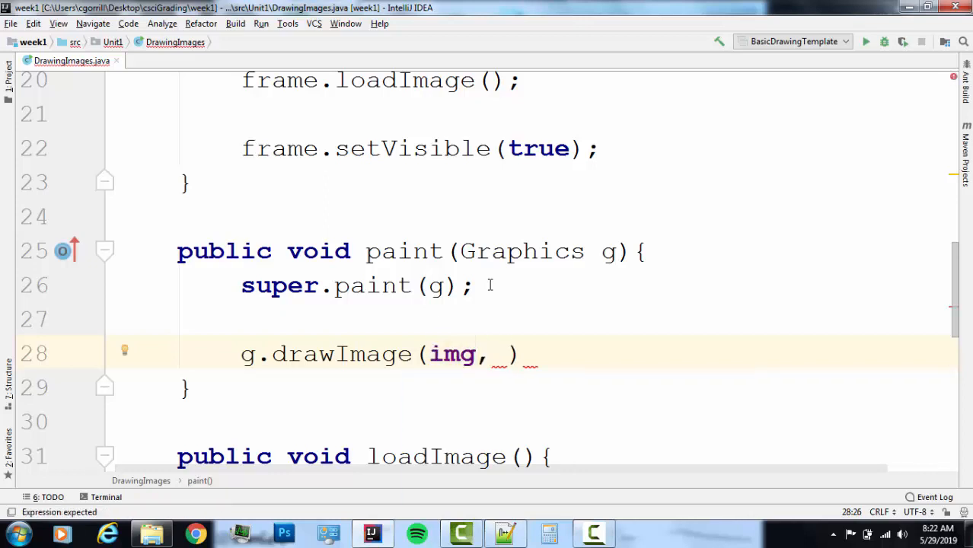
type("0, 0")
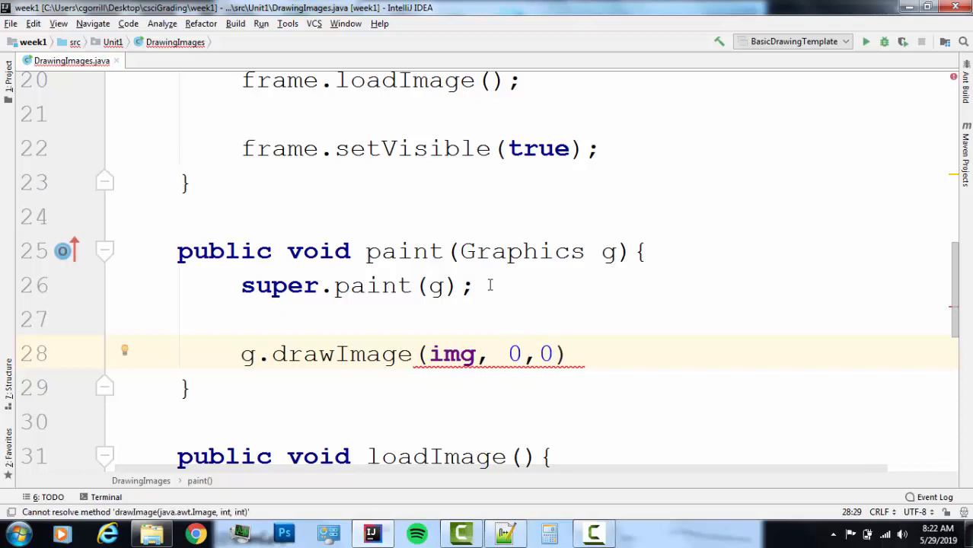
type(",")
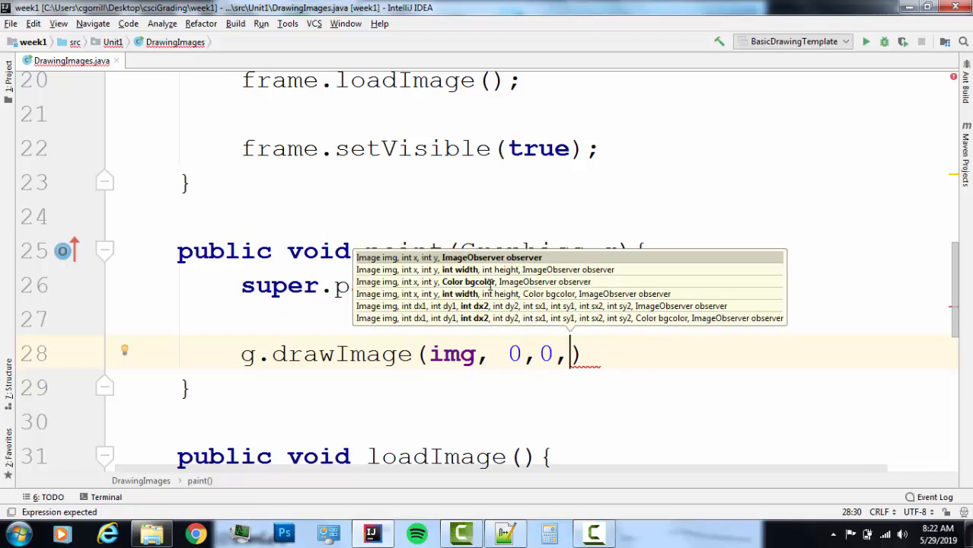
type("this")
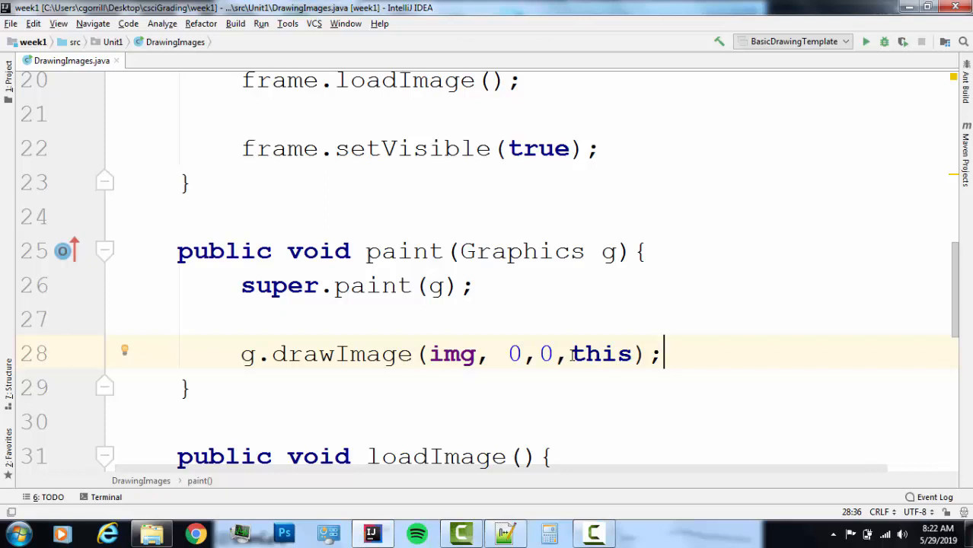
left_click(601, 354)
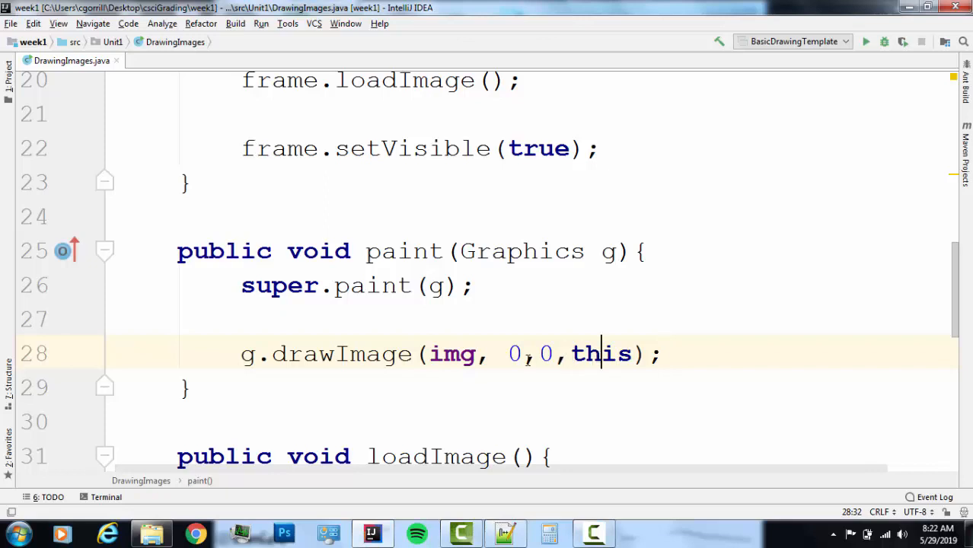
mouse_move(611, 429)
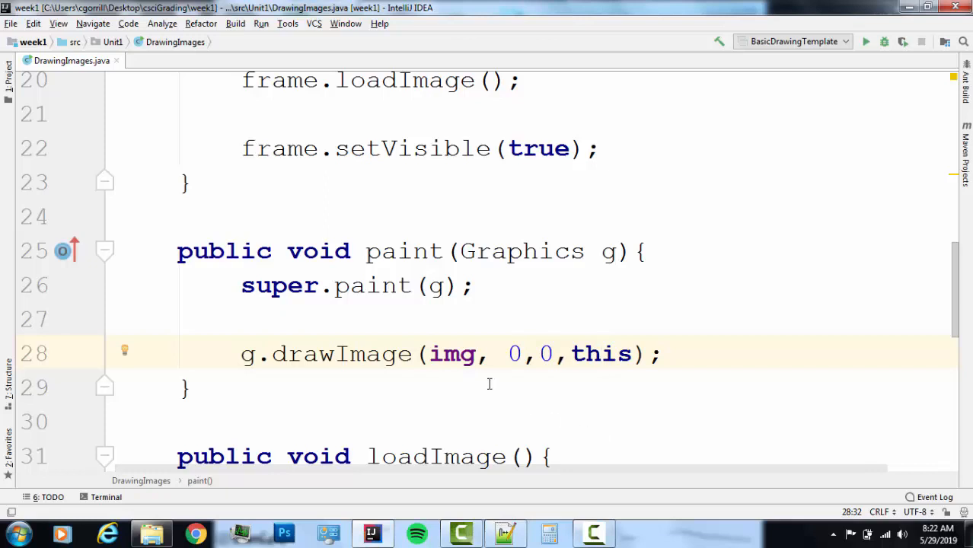
double_click(450, 354)
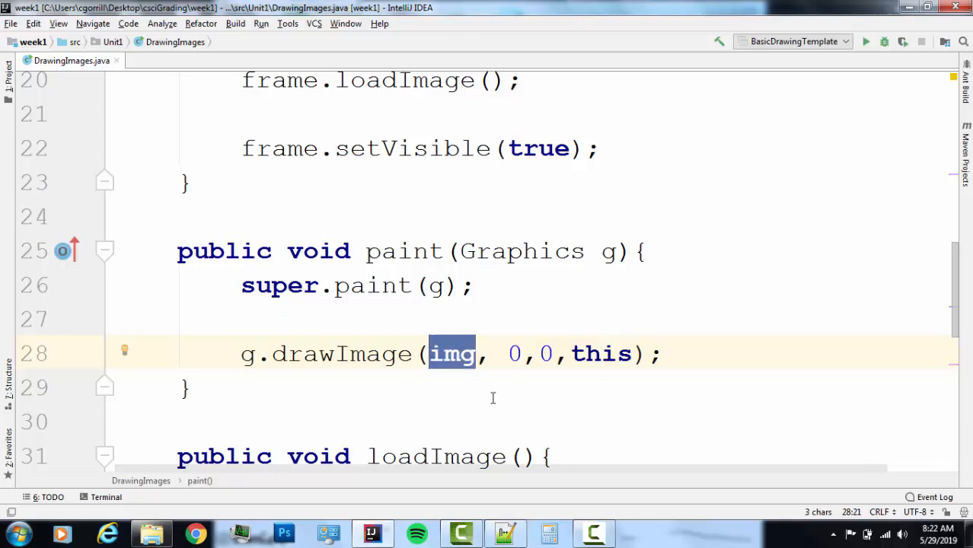
mouse_move(472, 378)
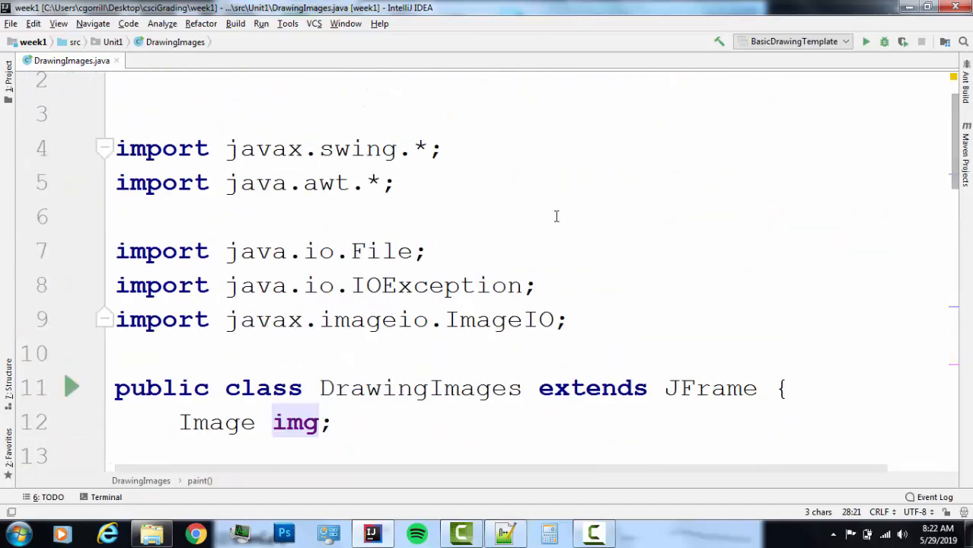
mouse_move(73, 390)
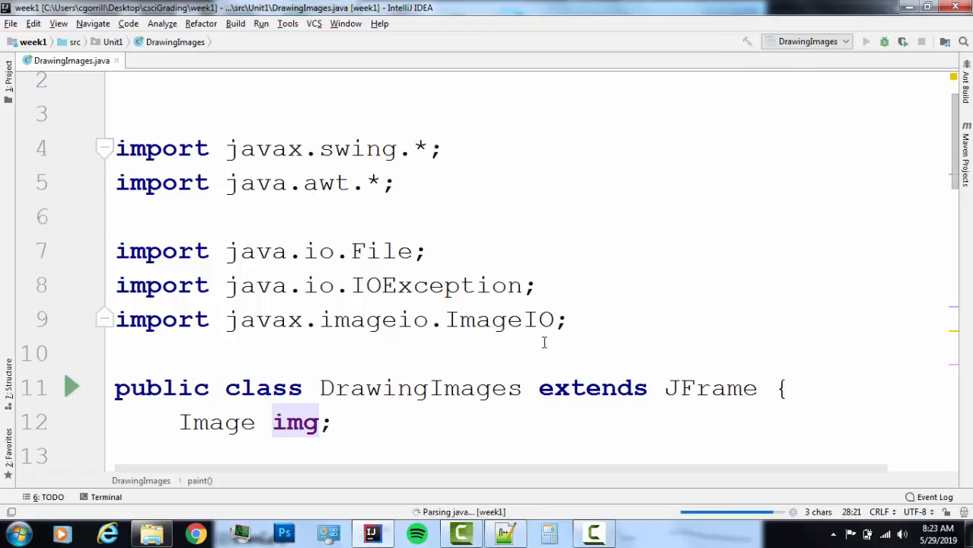
Run DrawingImages to show the cy.jpg image window, then close it (exit code 0).
left_click(747, 41)
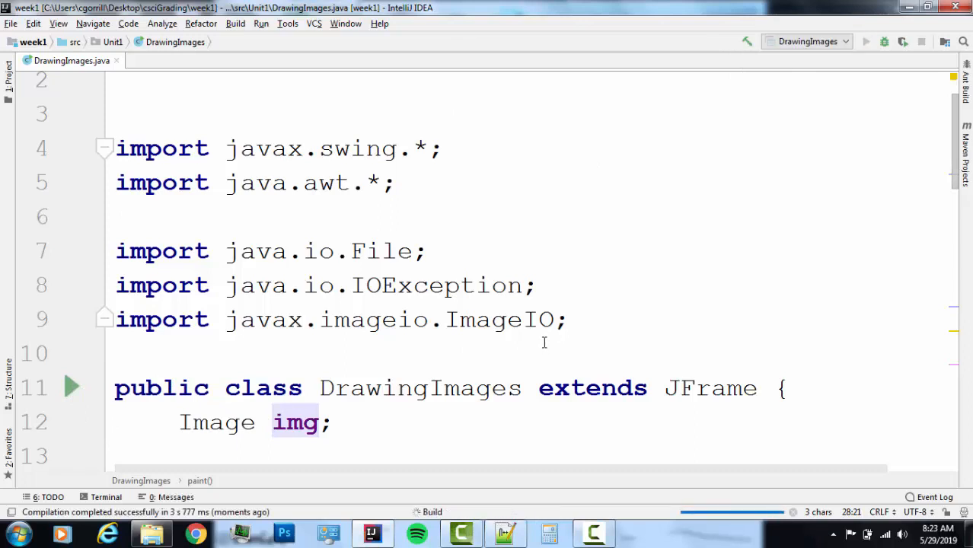
left_click(865, 42)
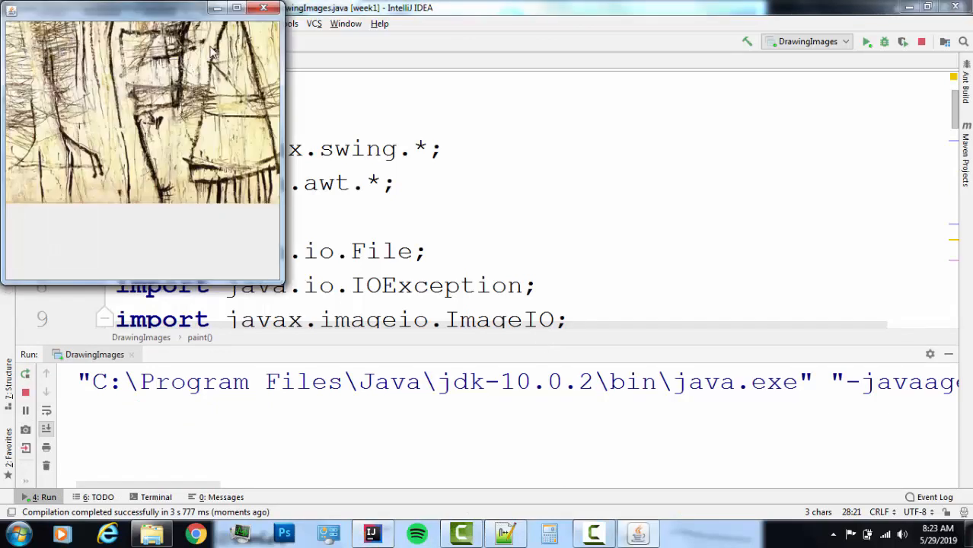
mouse_move(164, 210)
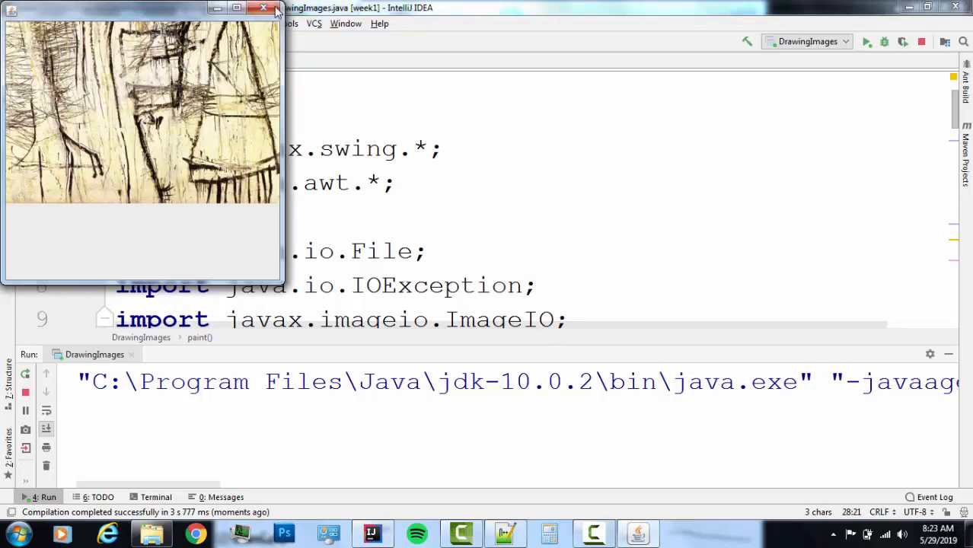
left_click(262, 7)
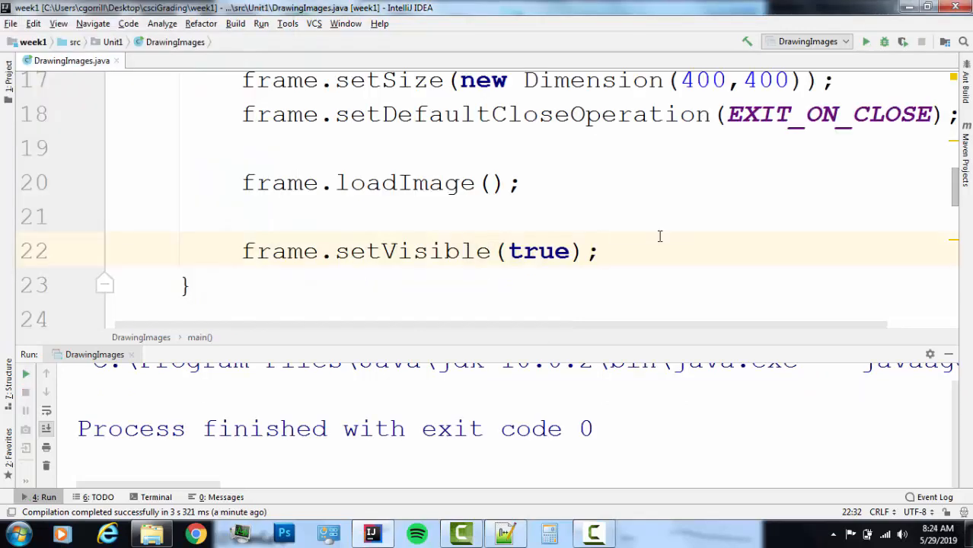